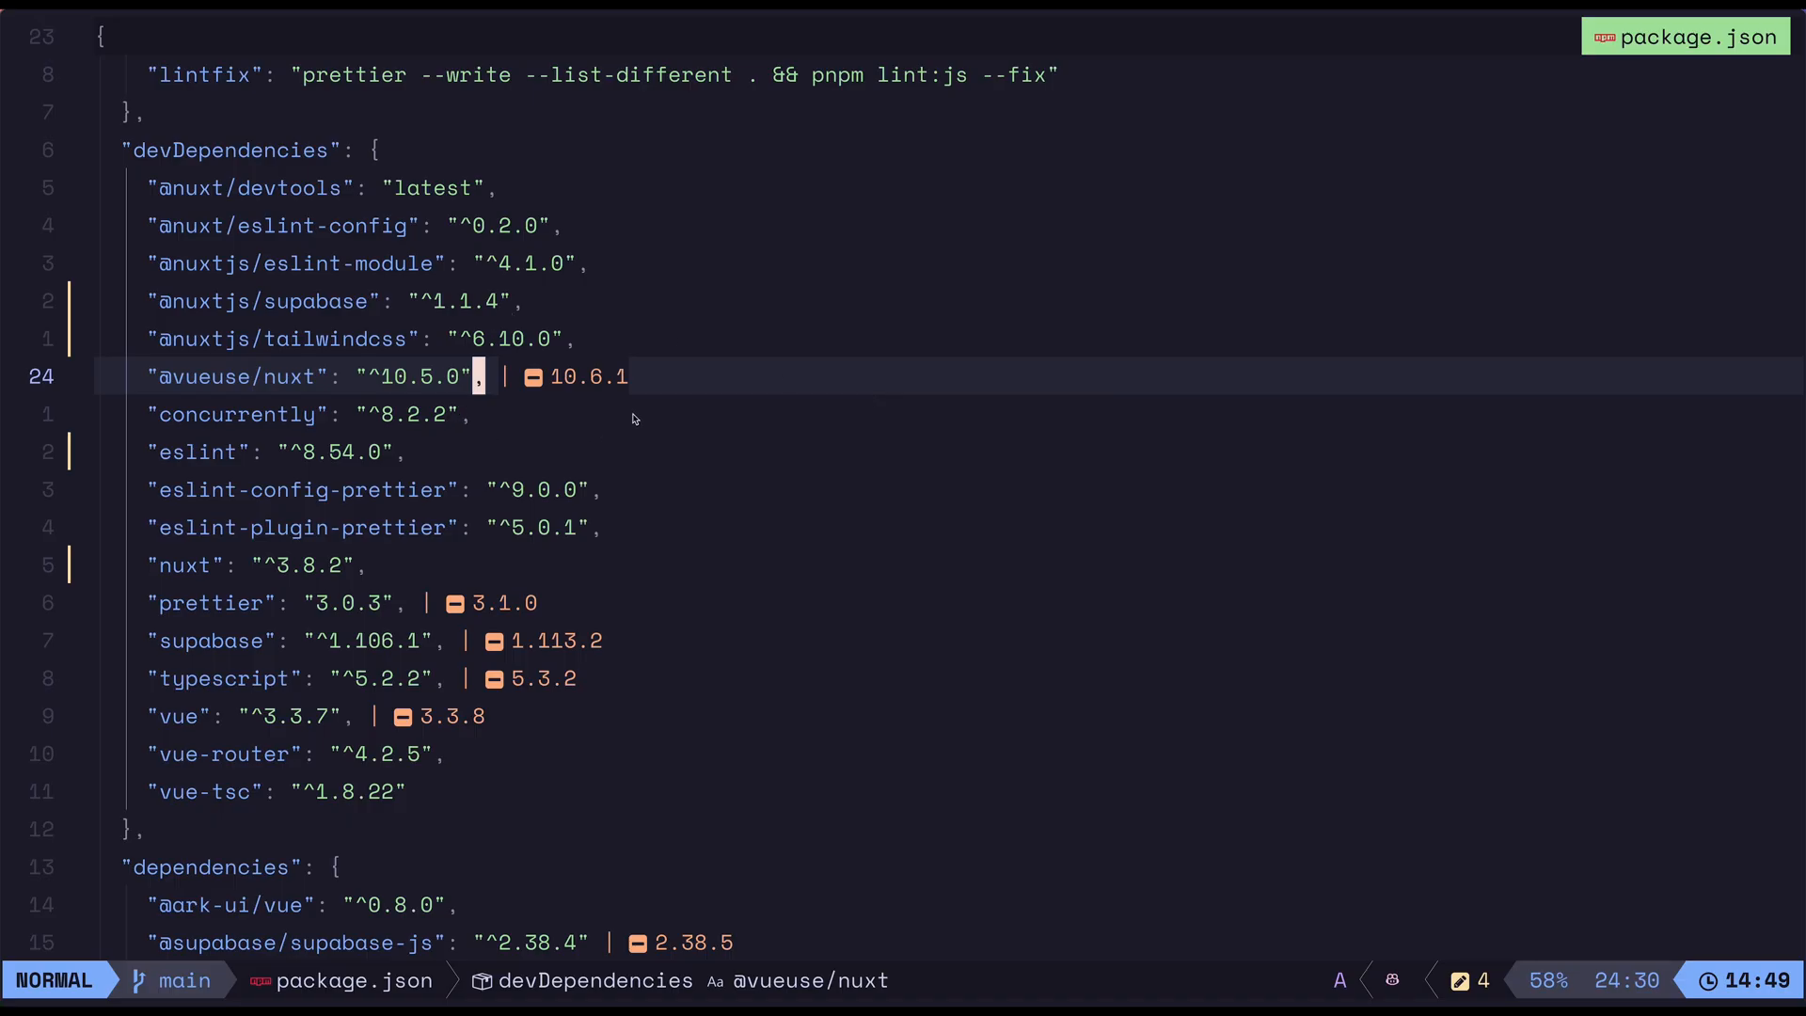
pyautogui.moveTo(619, 488)
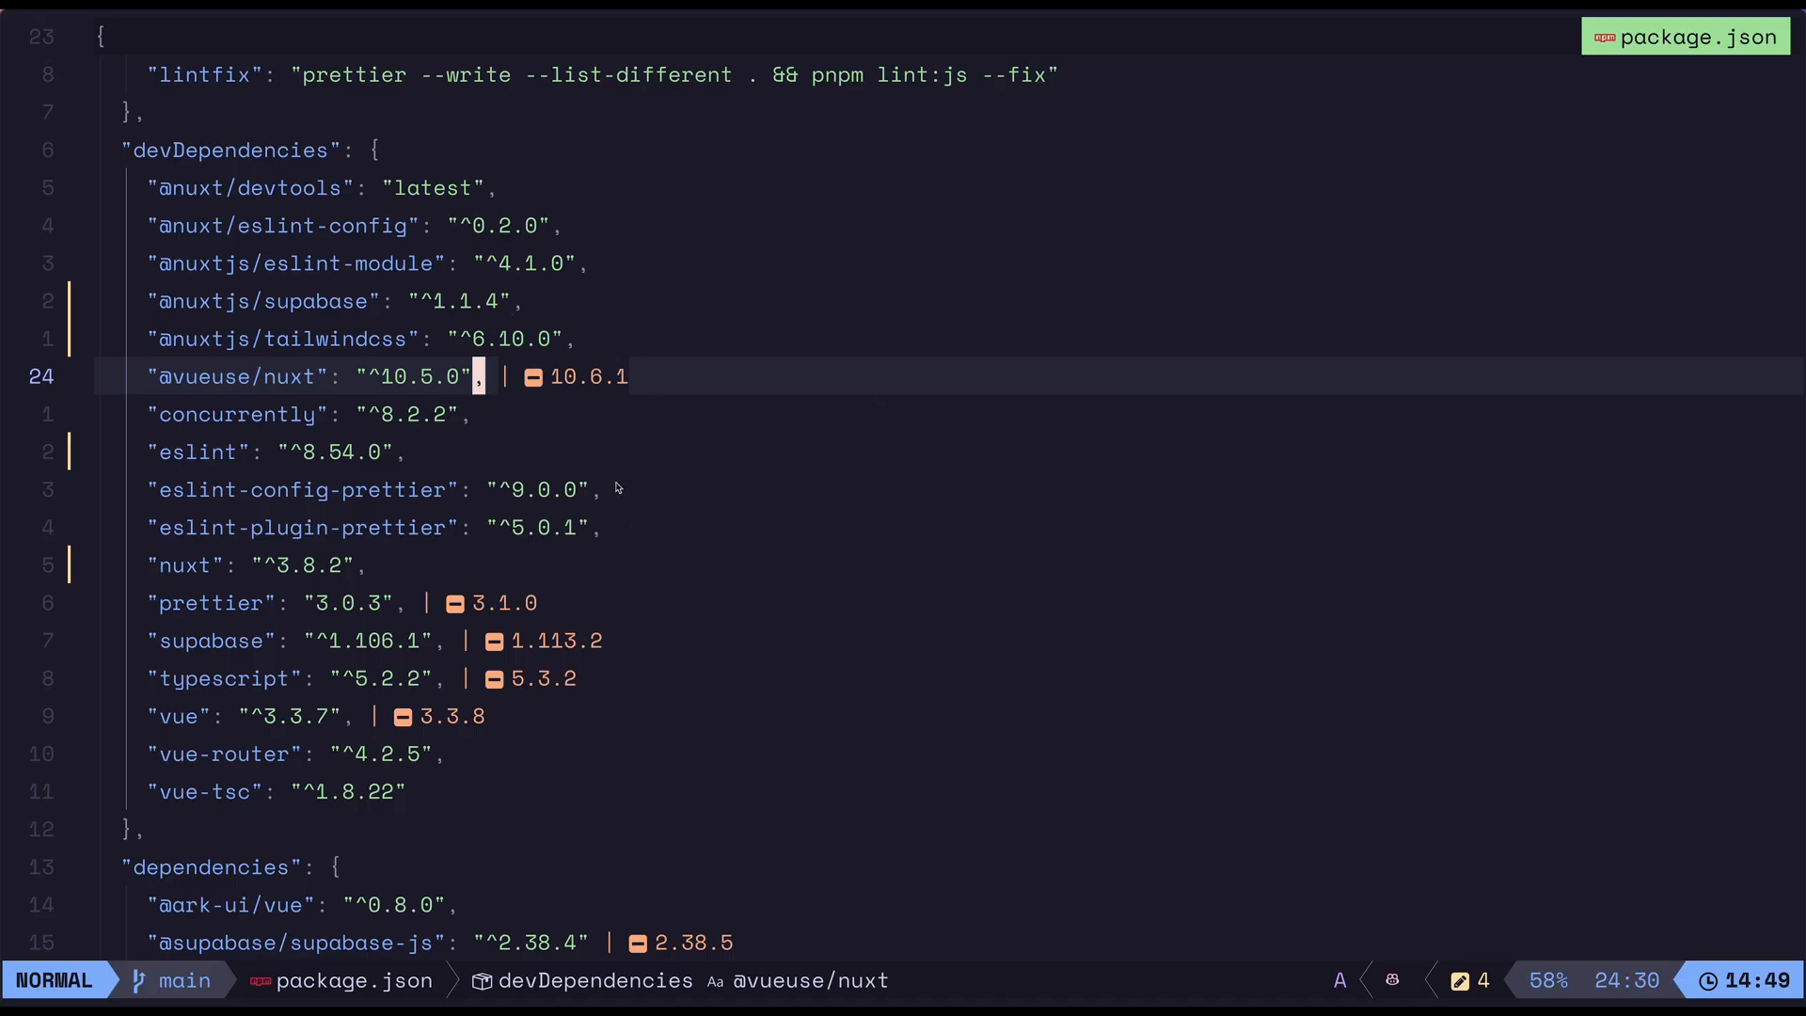
pyautogui.moveTo(289, 397)
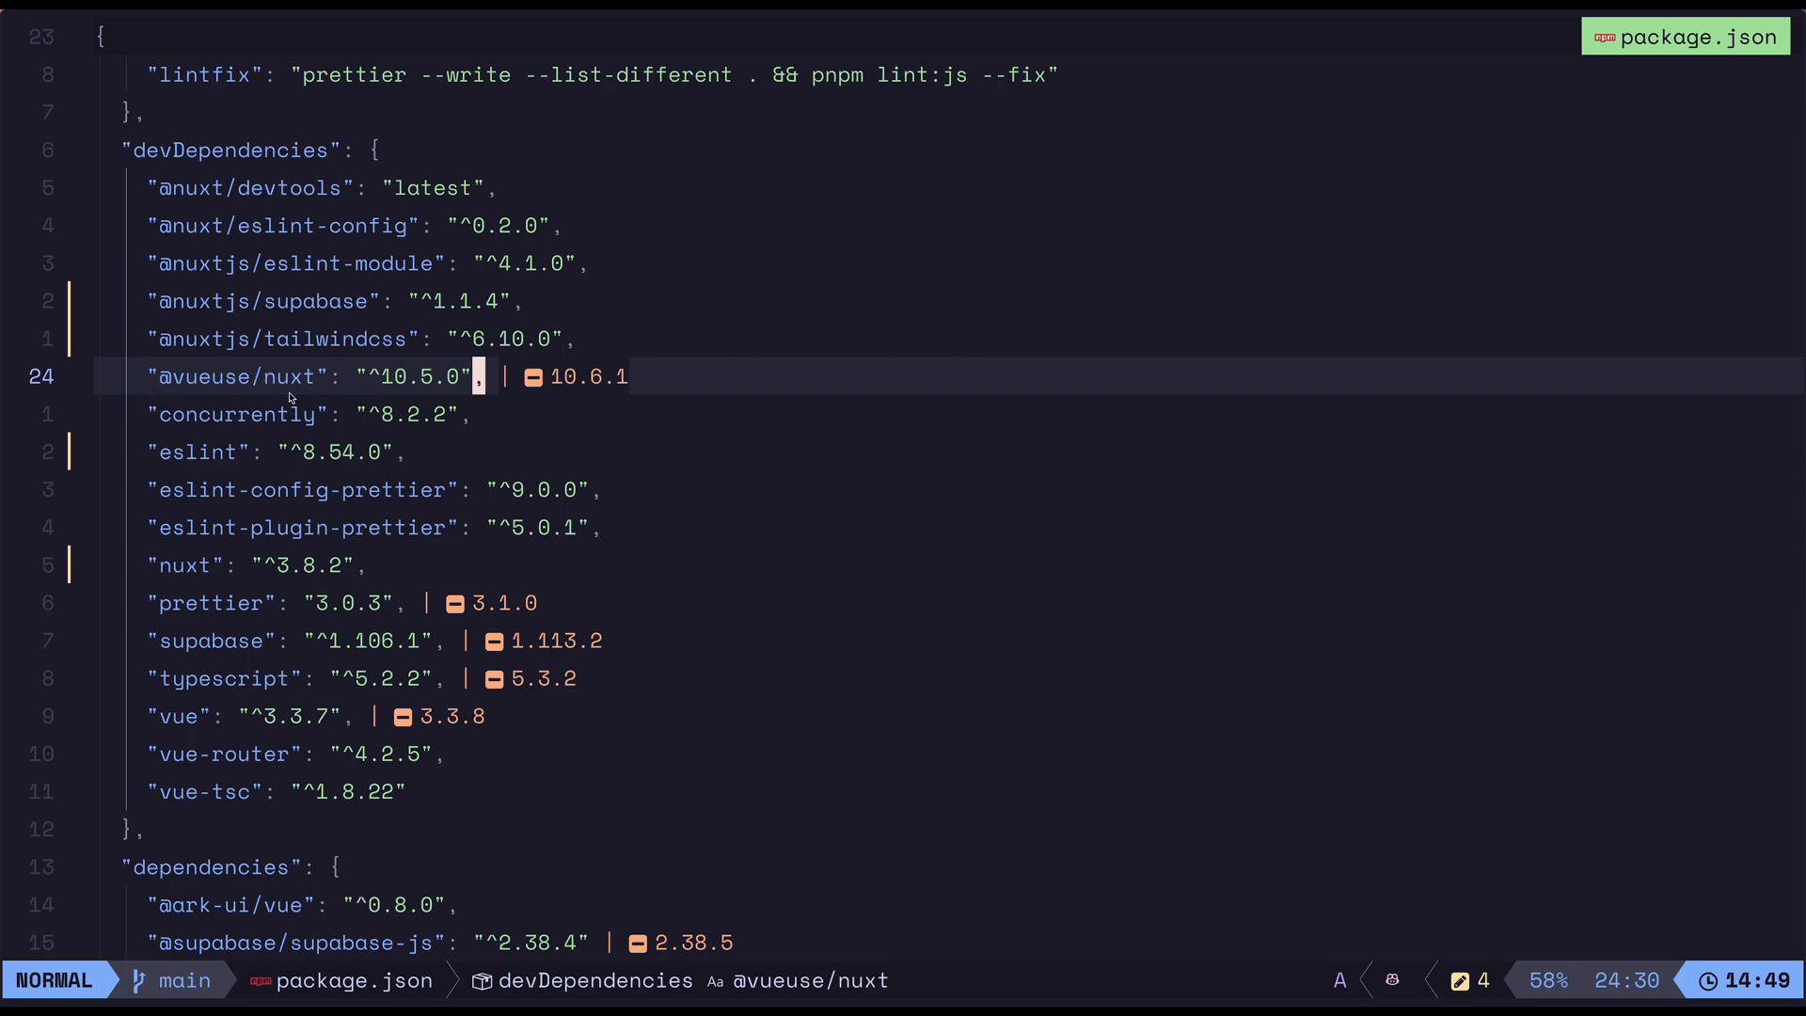
pyautogui.moveTo(598, 385)
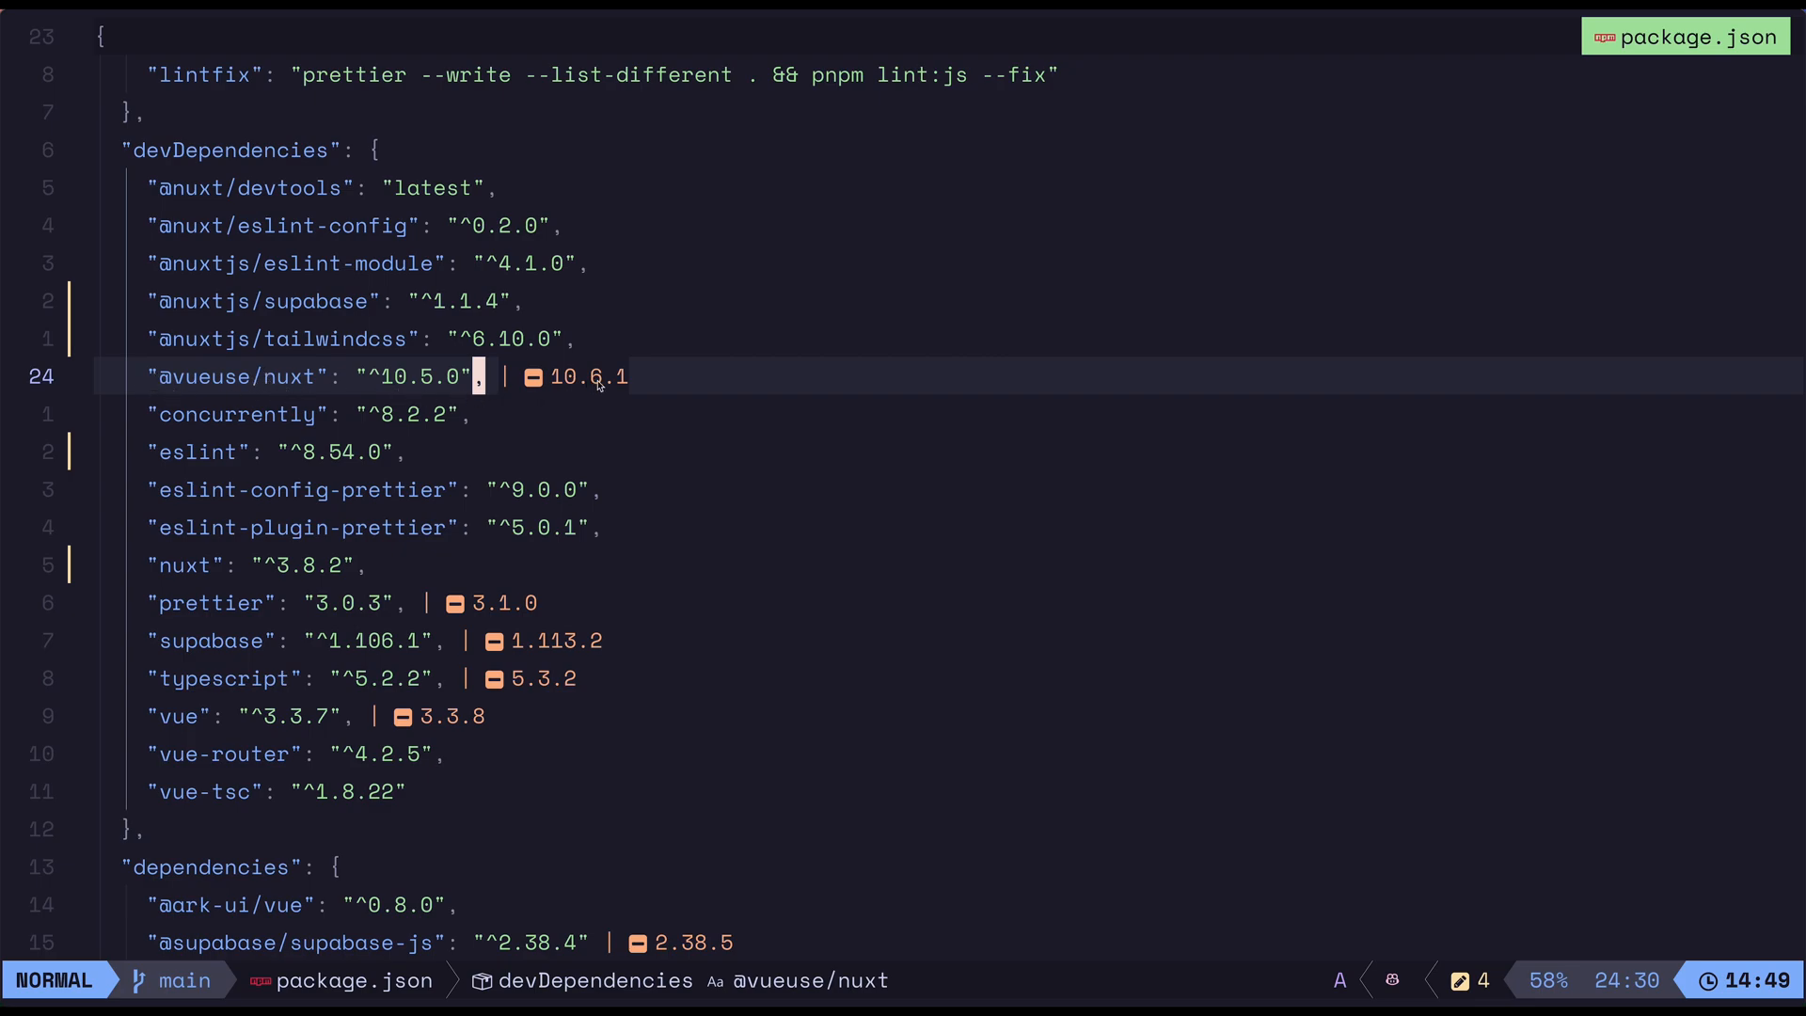
pyautogui.moveTo(414, 393)
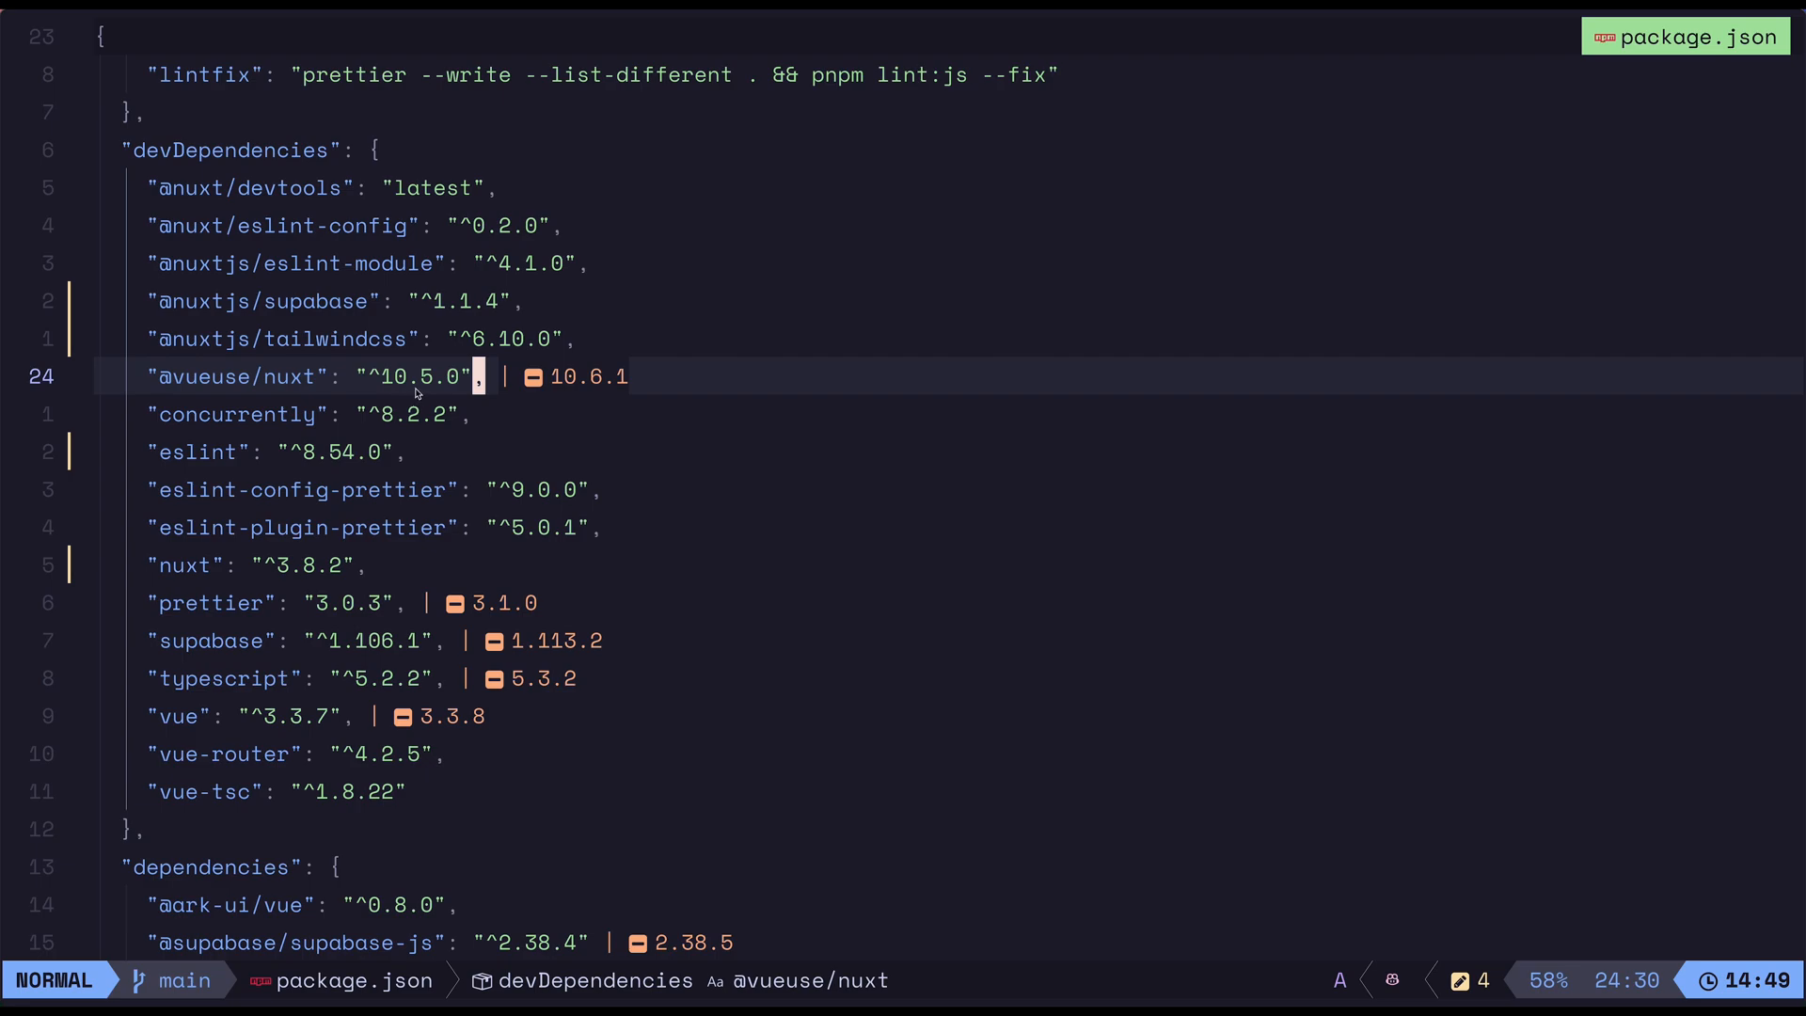
pyautogui.moveTo(572, 399)
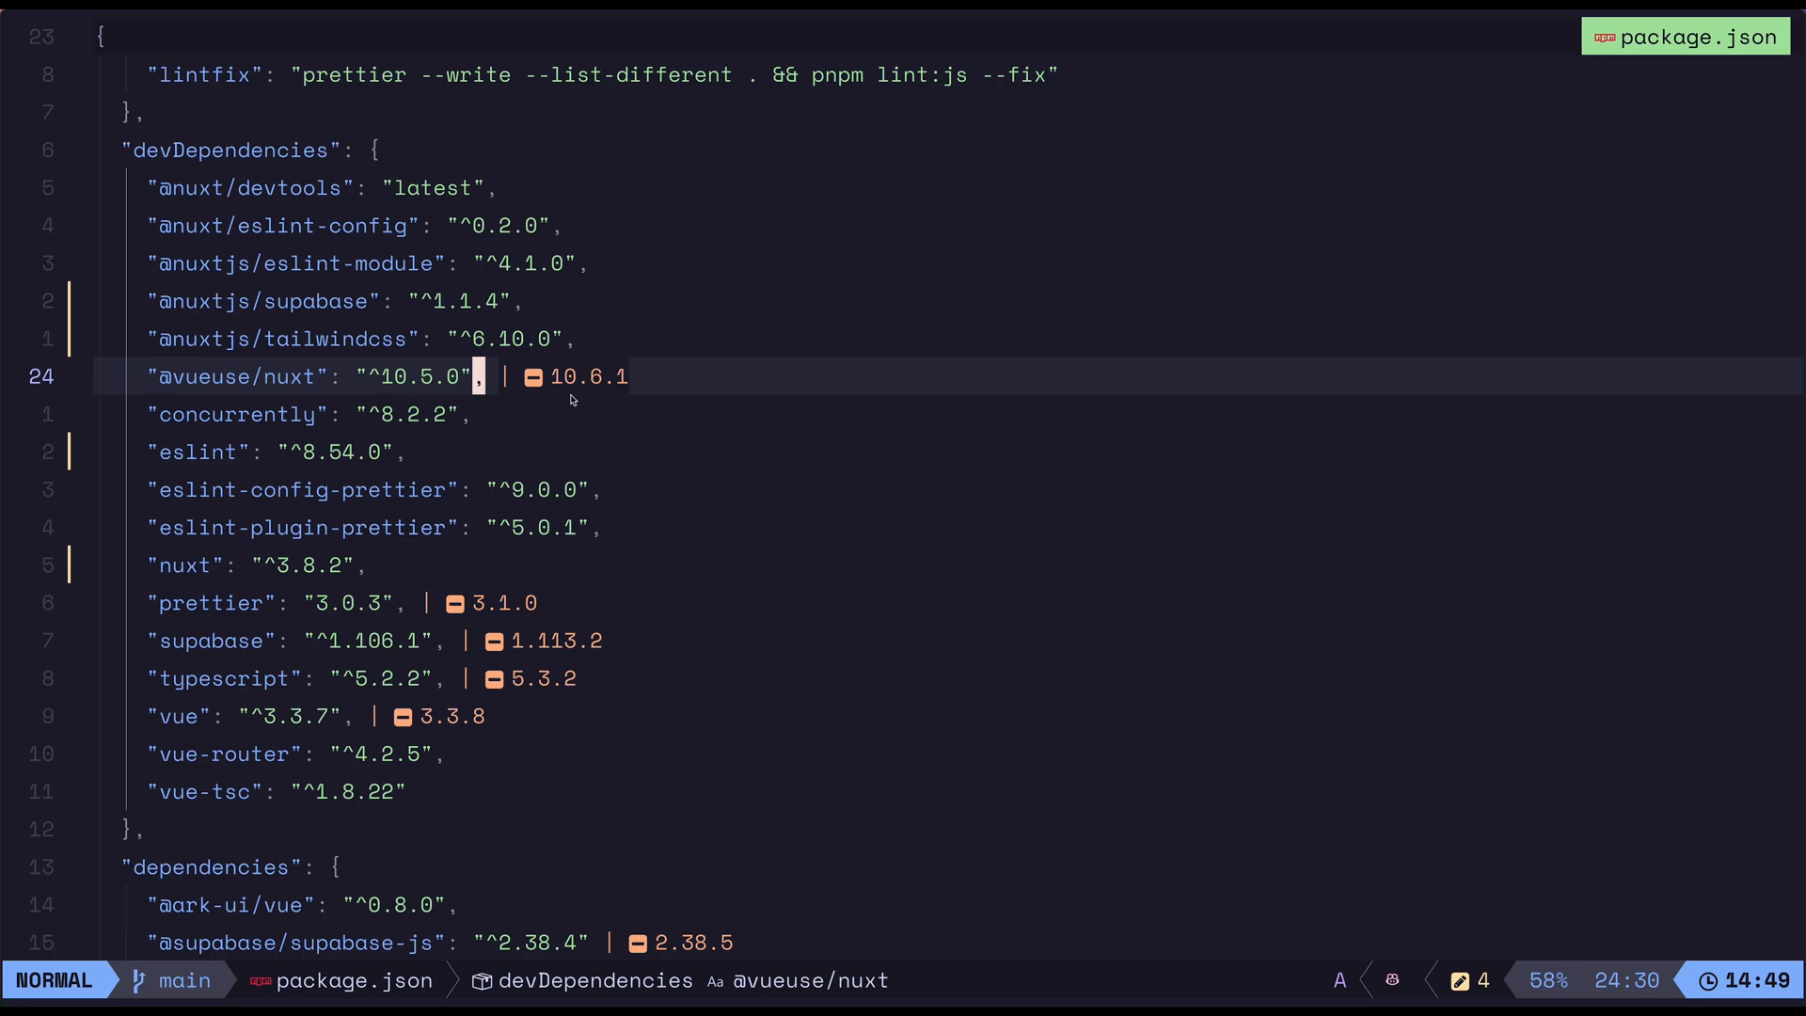
pyautogui.moveTo(658, 377)
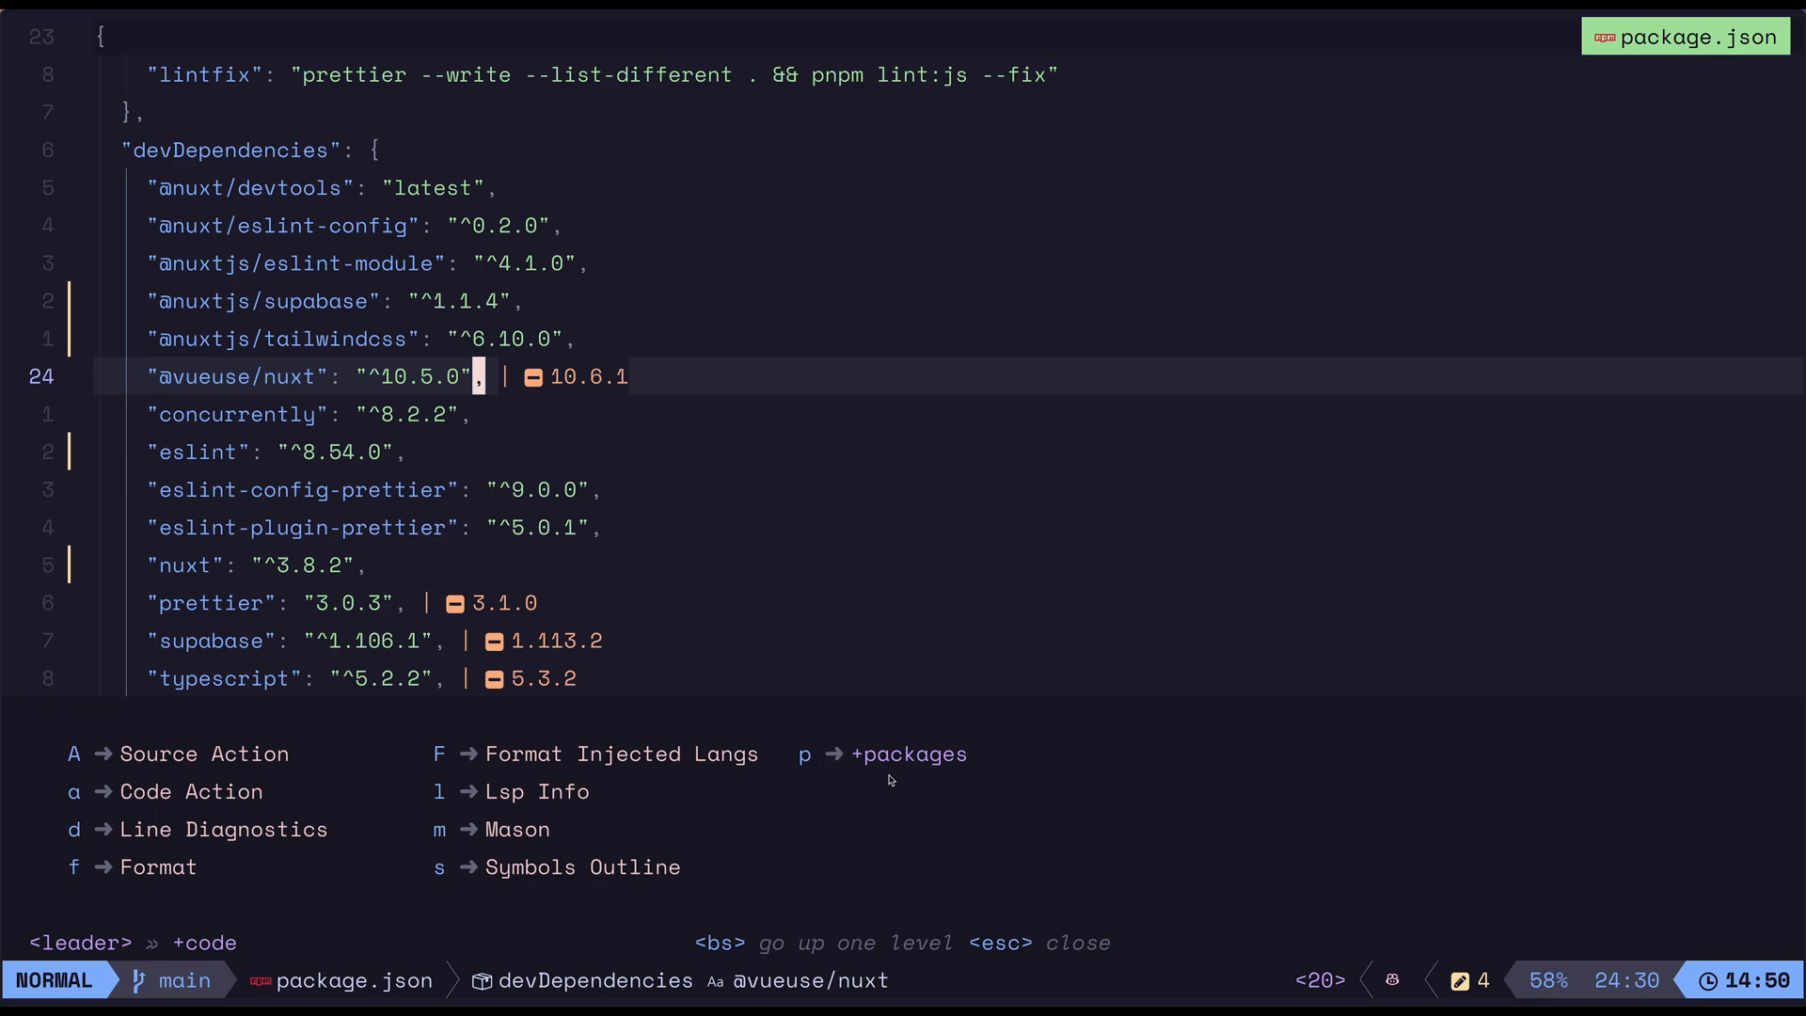
pyautogui.moveTo(848, 827)
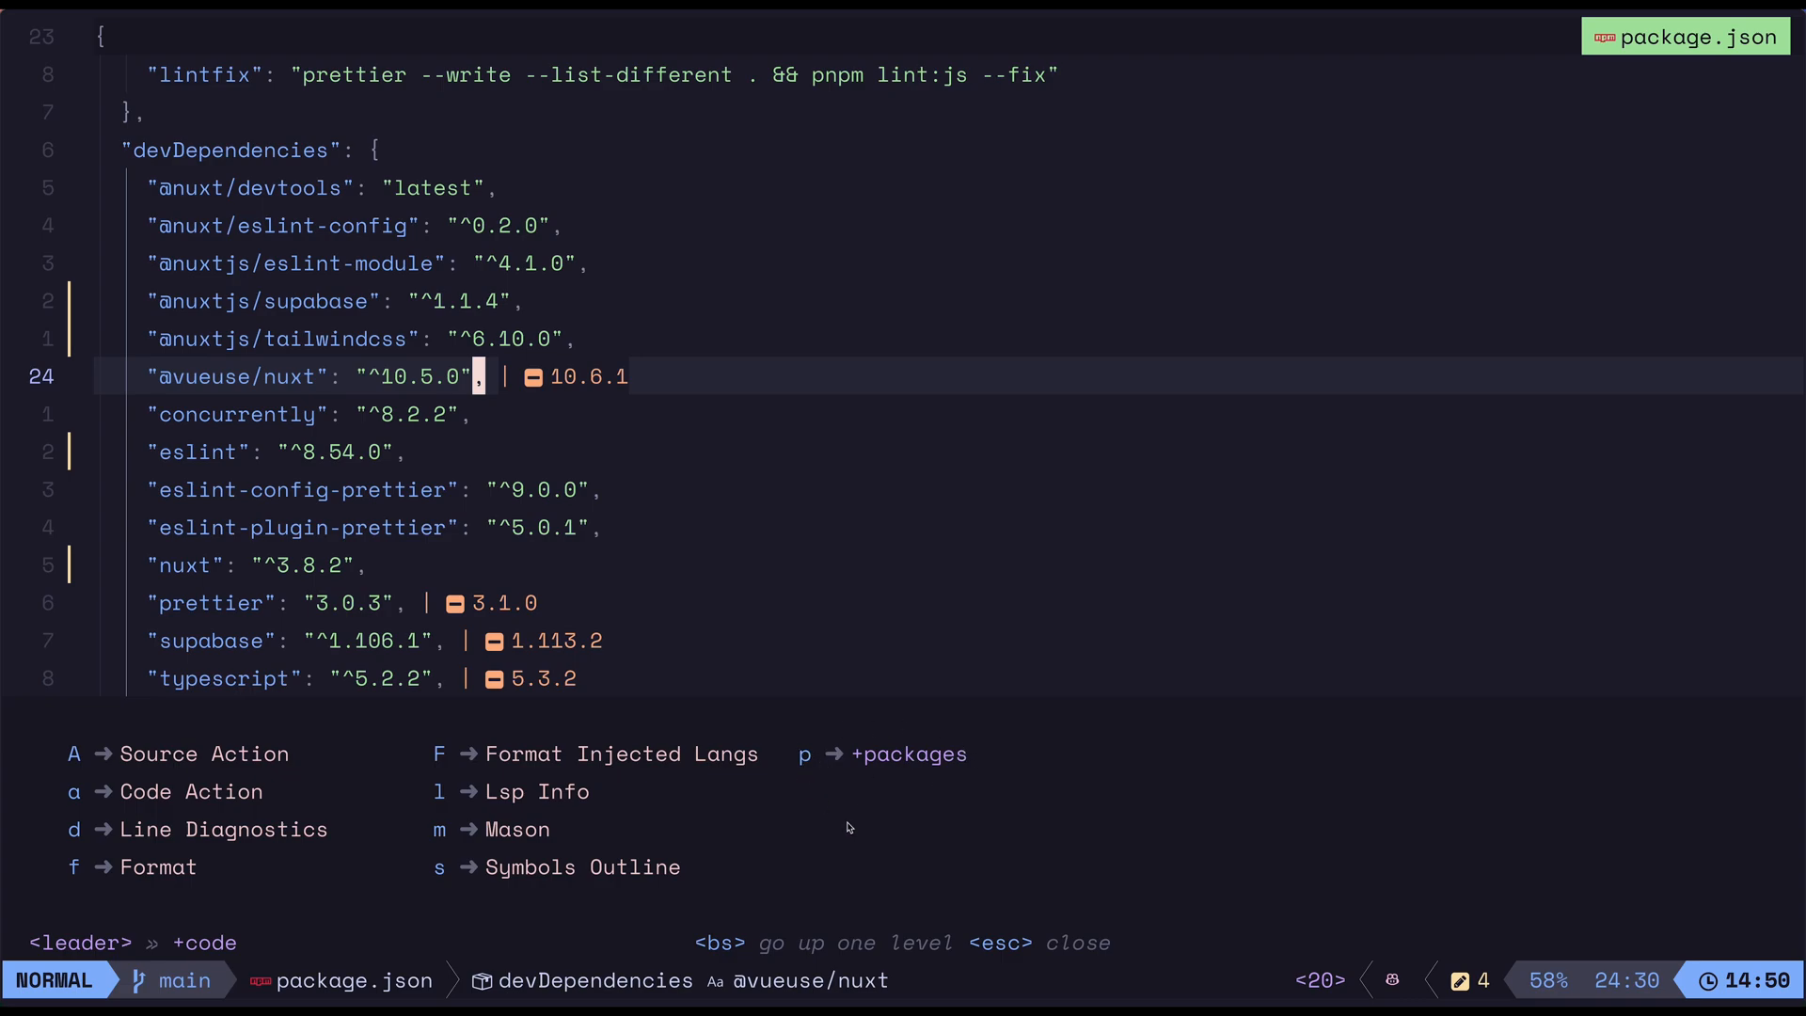
# Step: Toggle the newer-version virtual text off and back on via the +packages group
pyautogui.press('p')
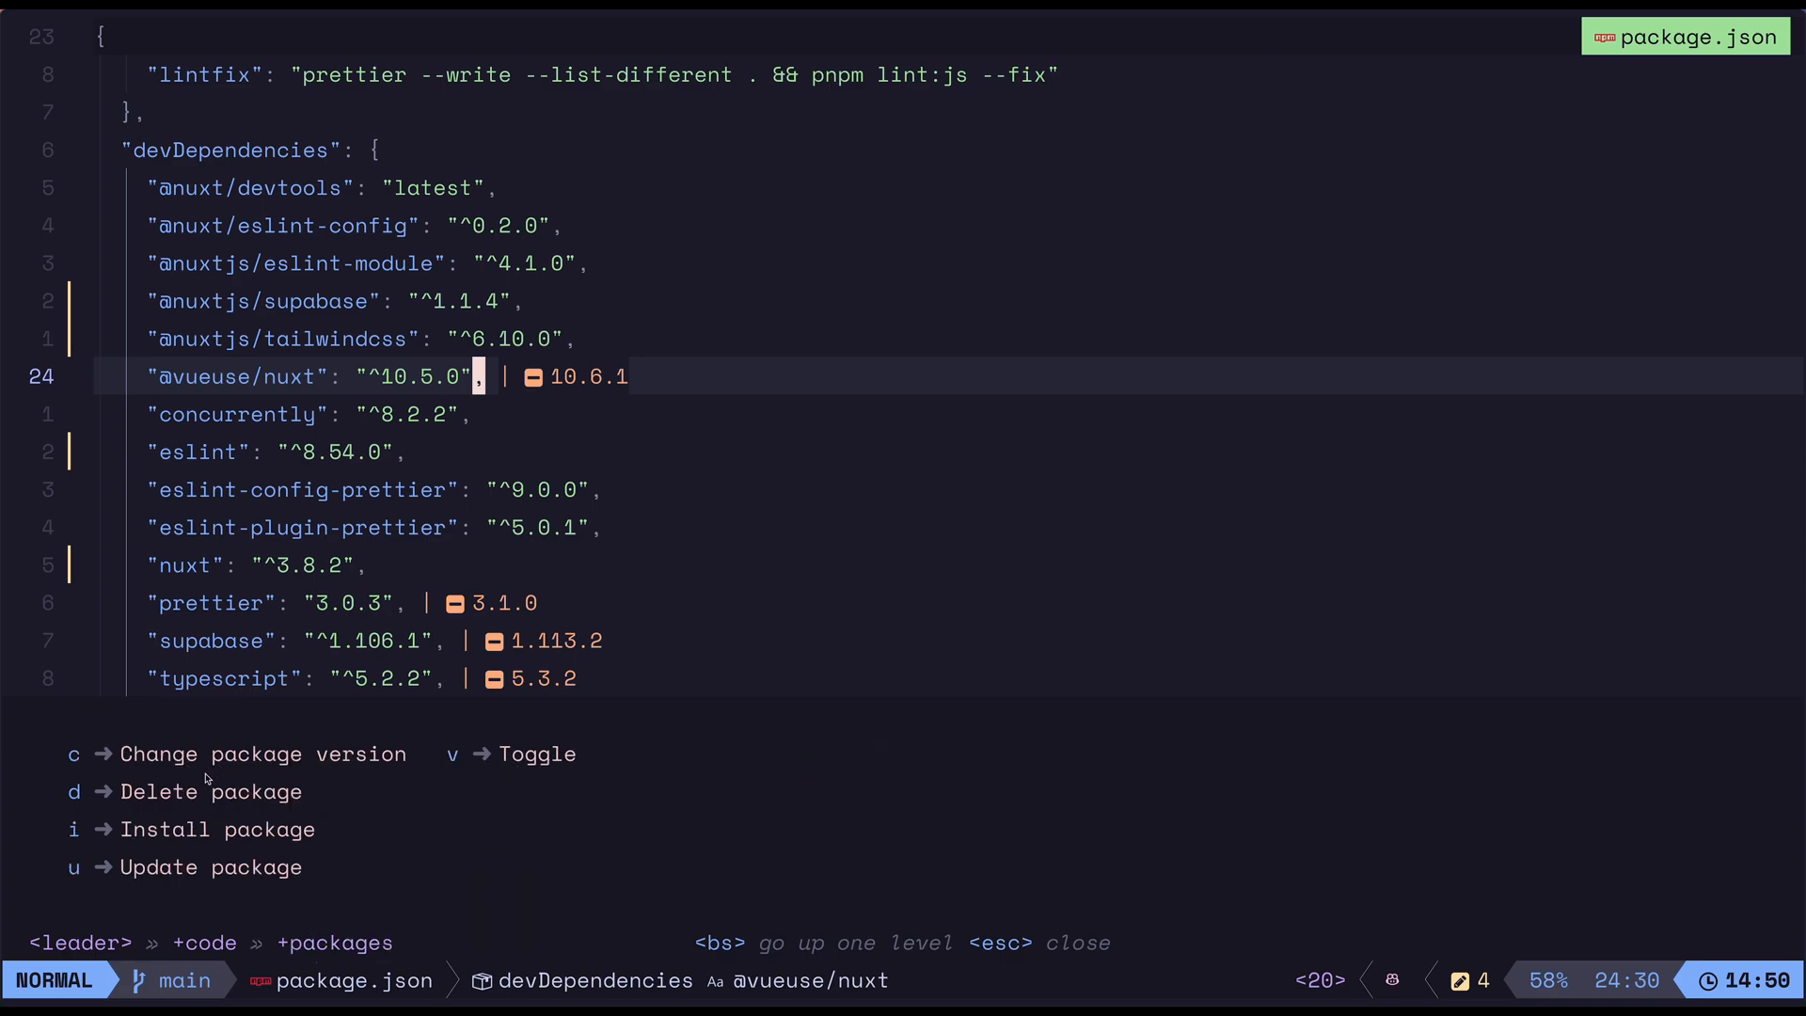
pyautogui.moveTo(557, 771)
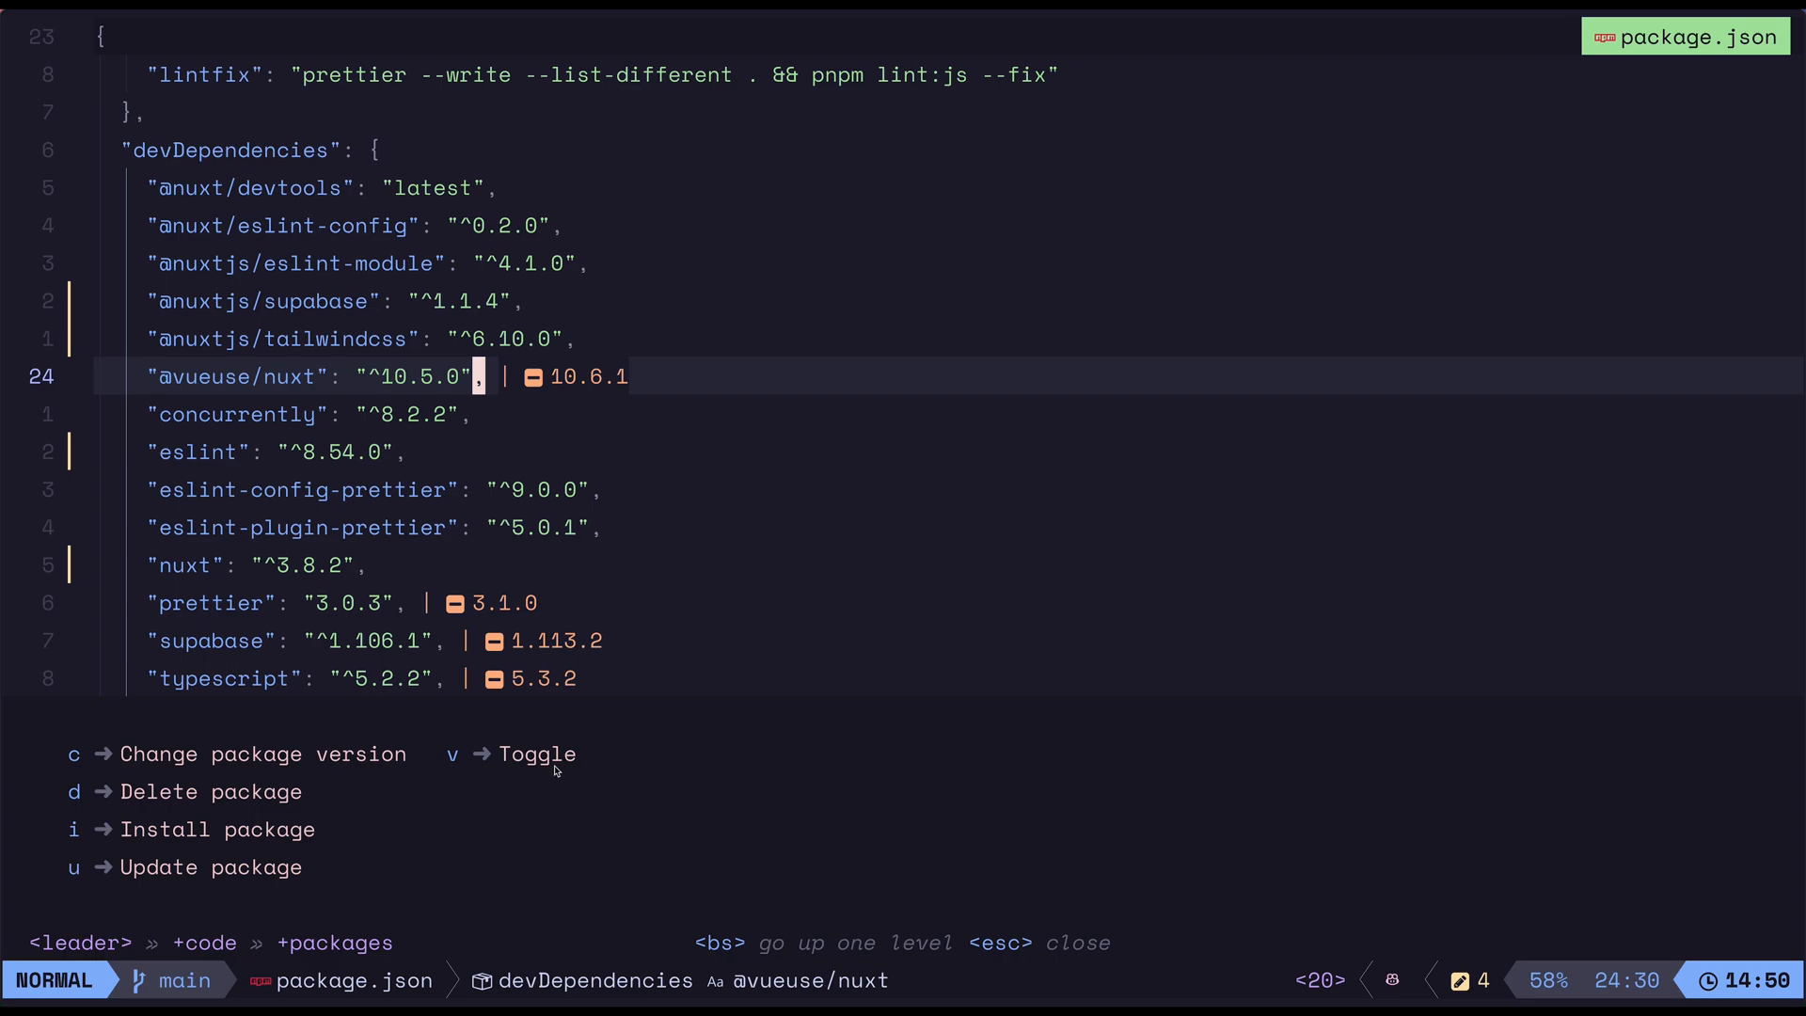
pyautogui.press('Escape')
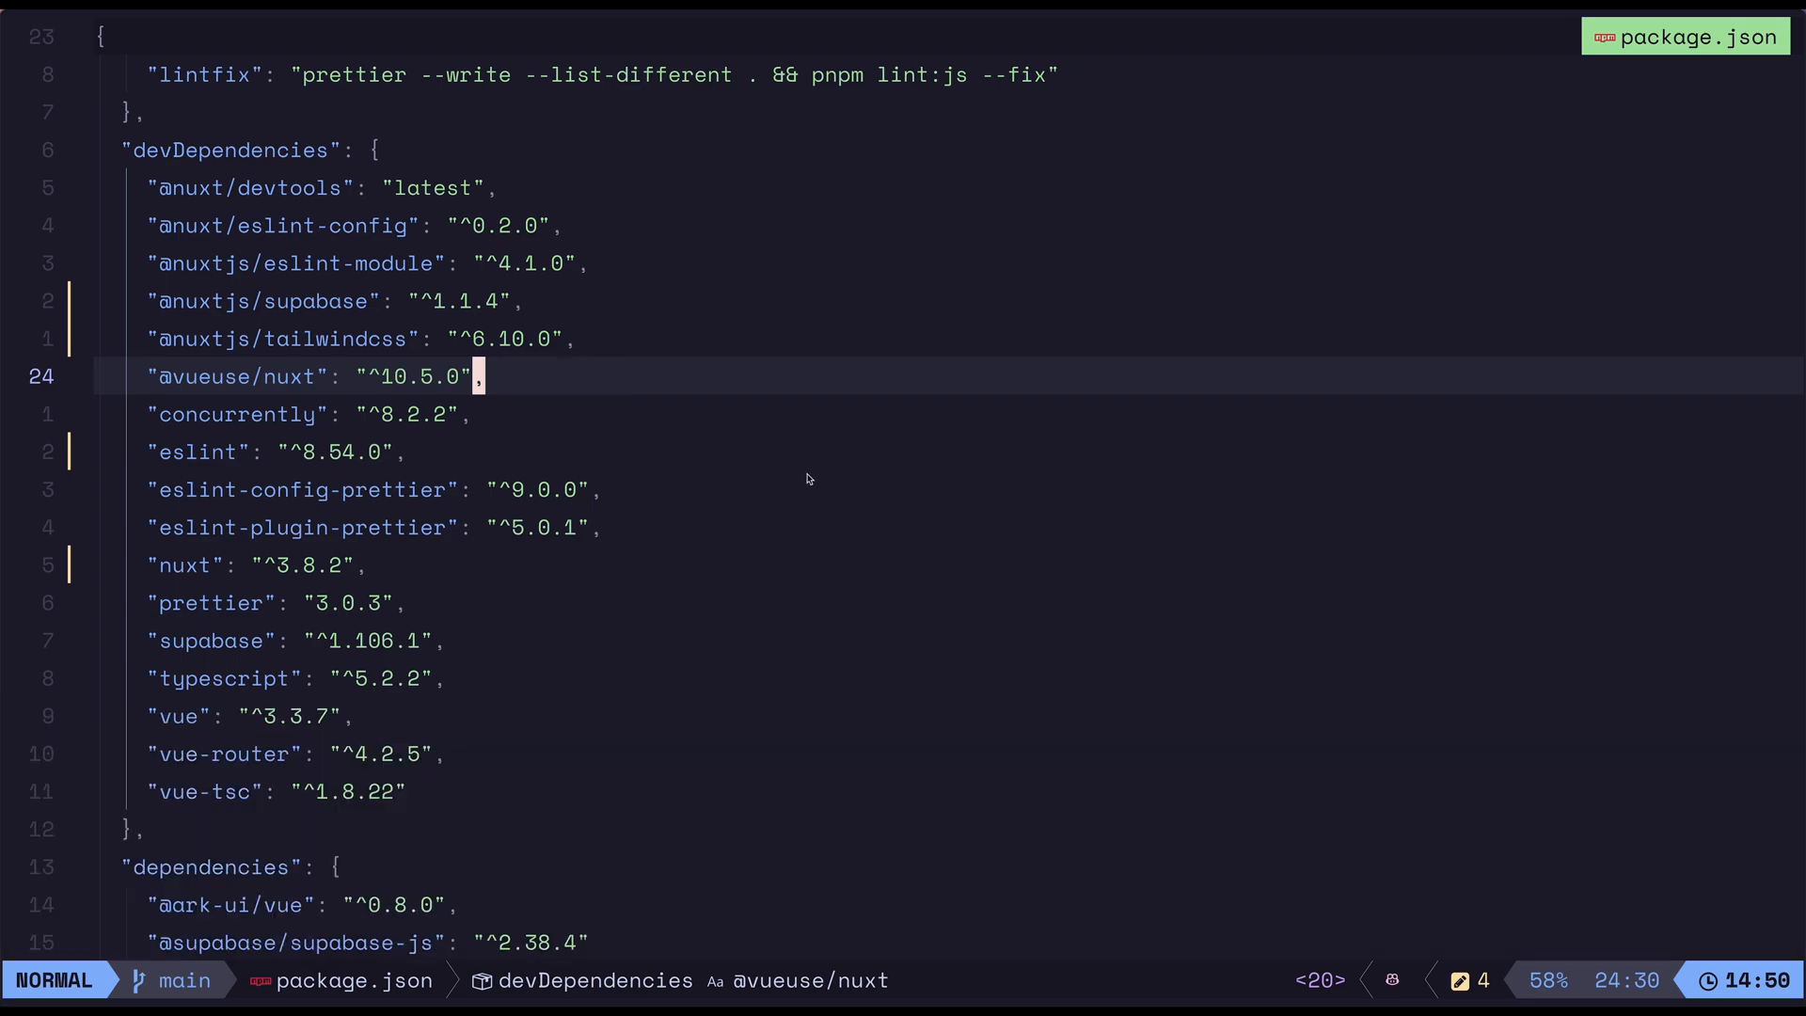
pyautogui.press('space')
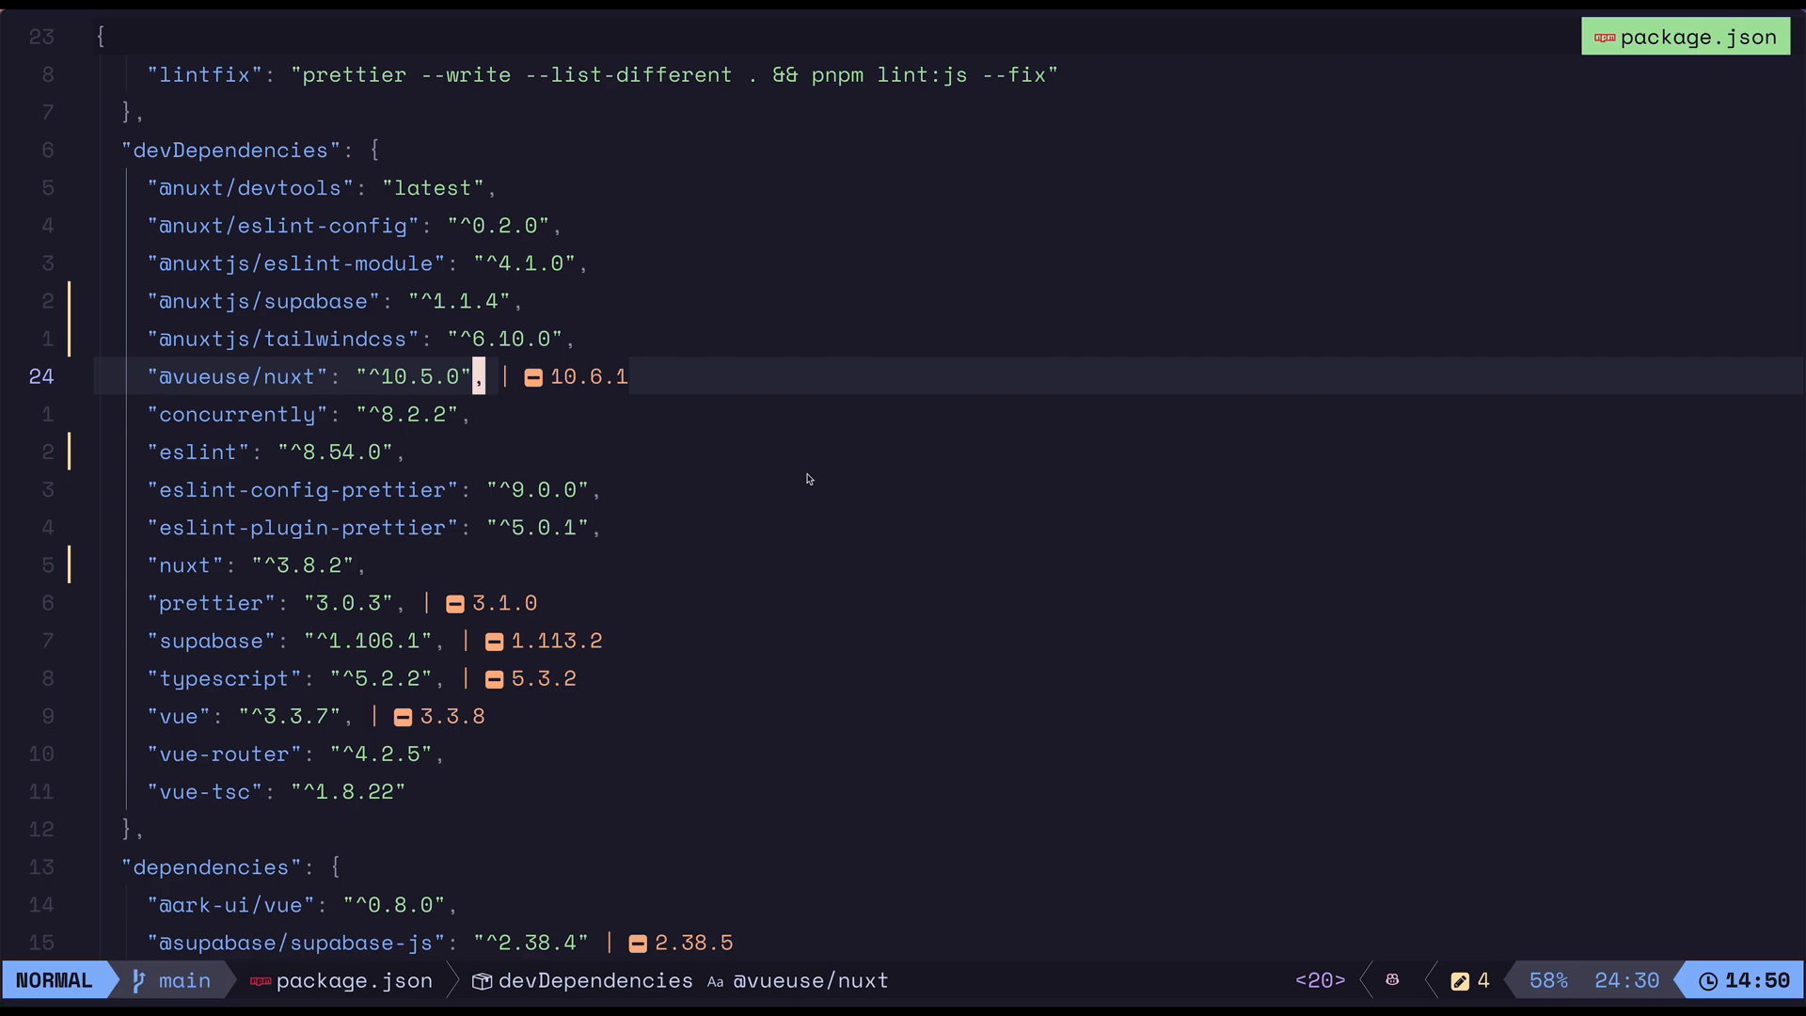
pyautogui.press('space')
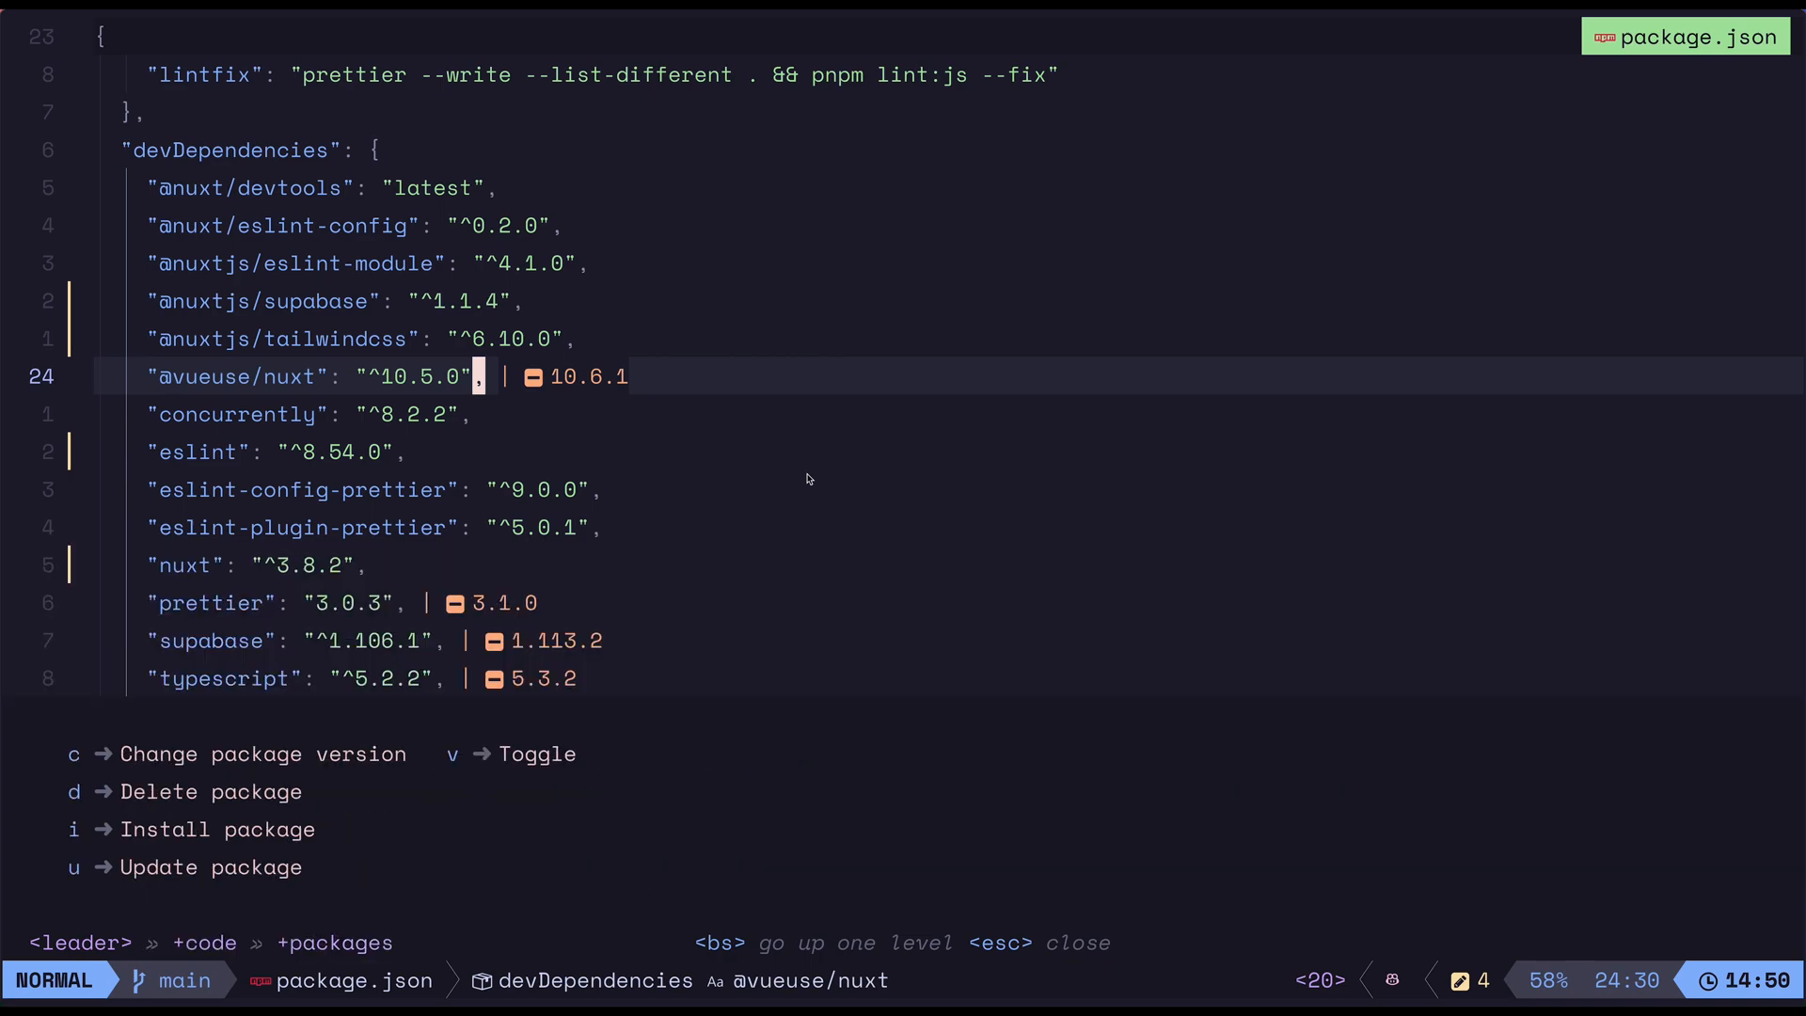
pyautogui.press('u')
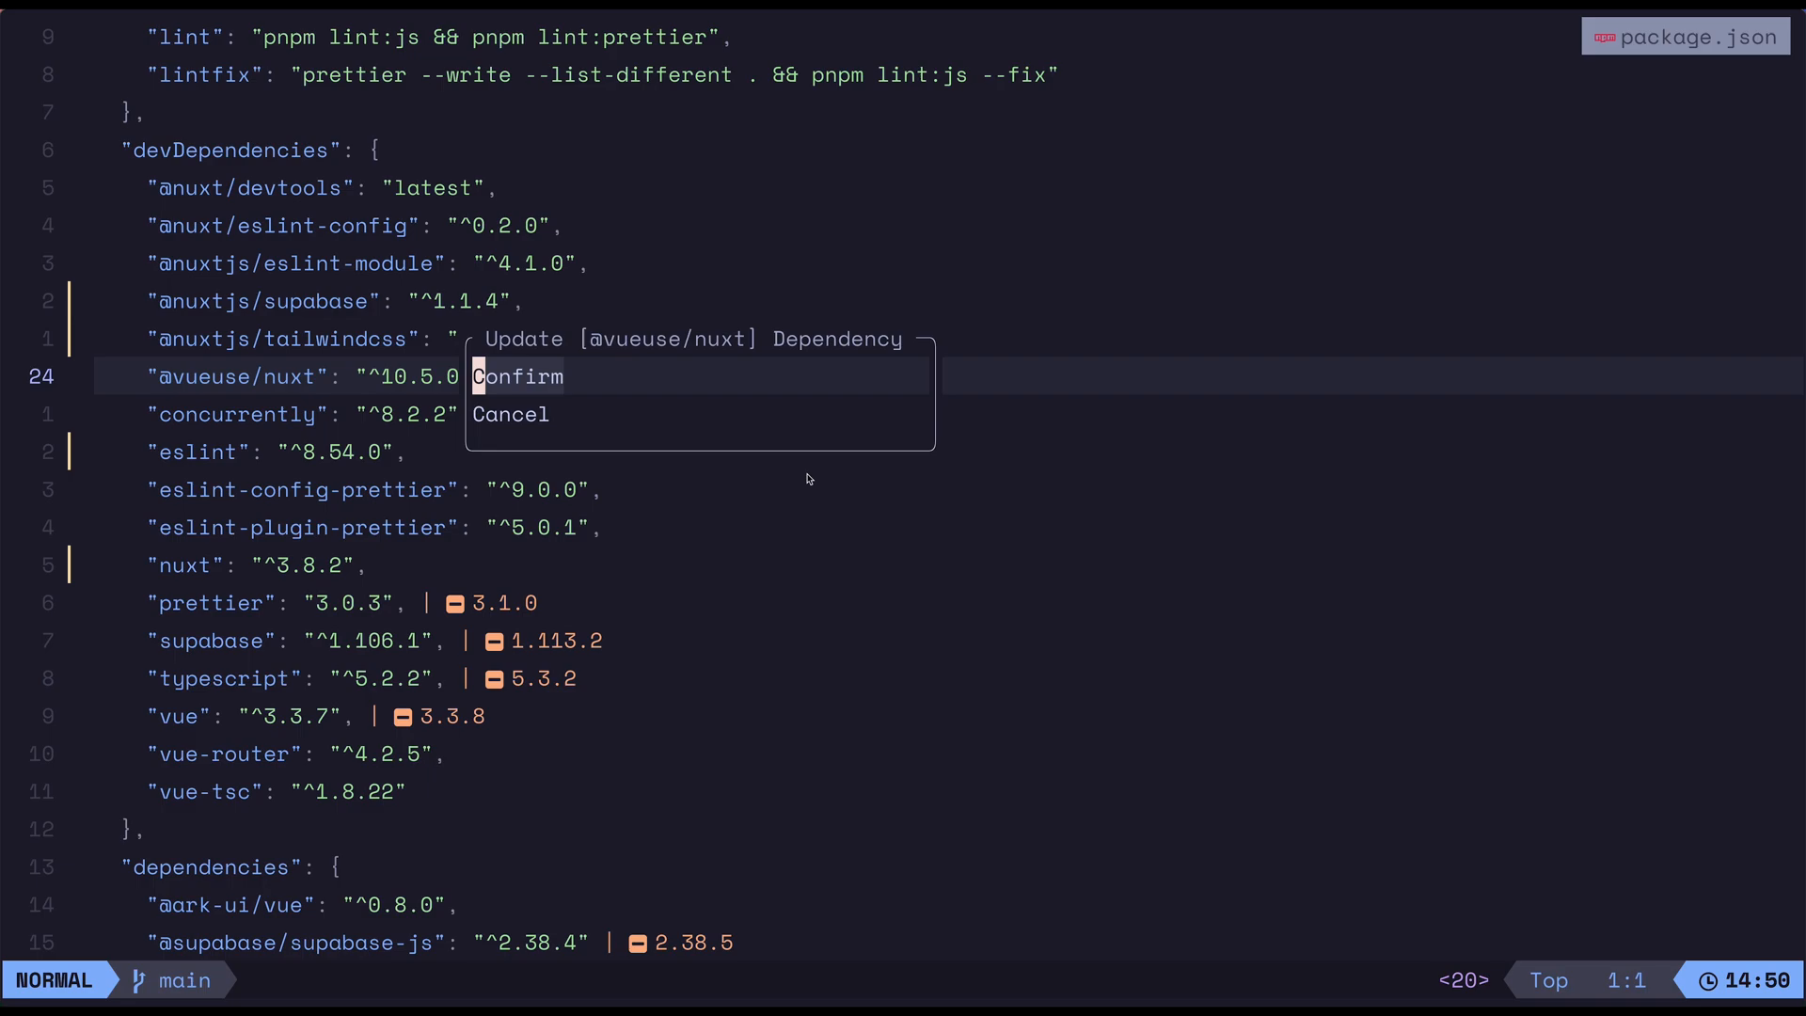
pyautogui.click(517, 376)
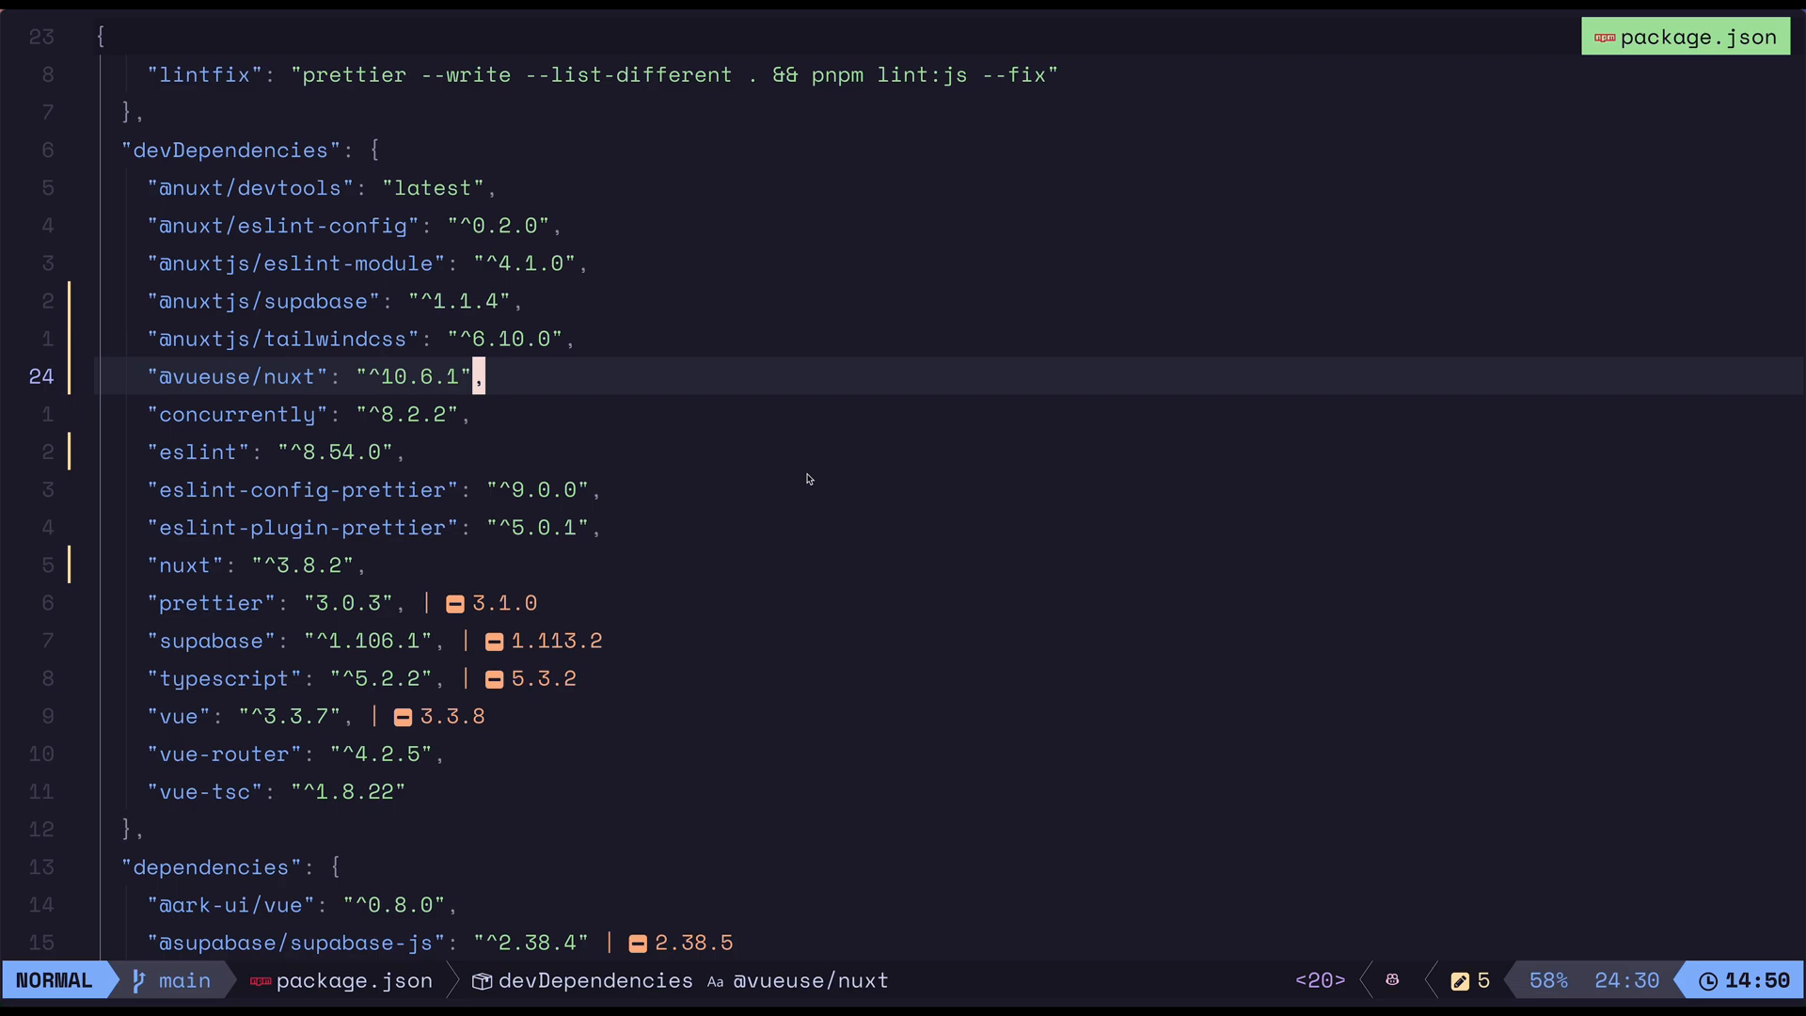
pyautogui.press('j')
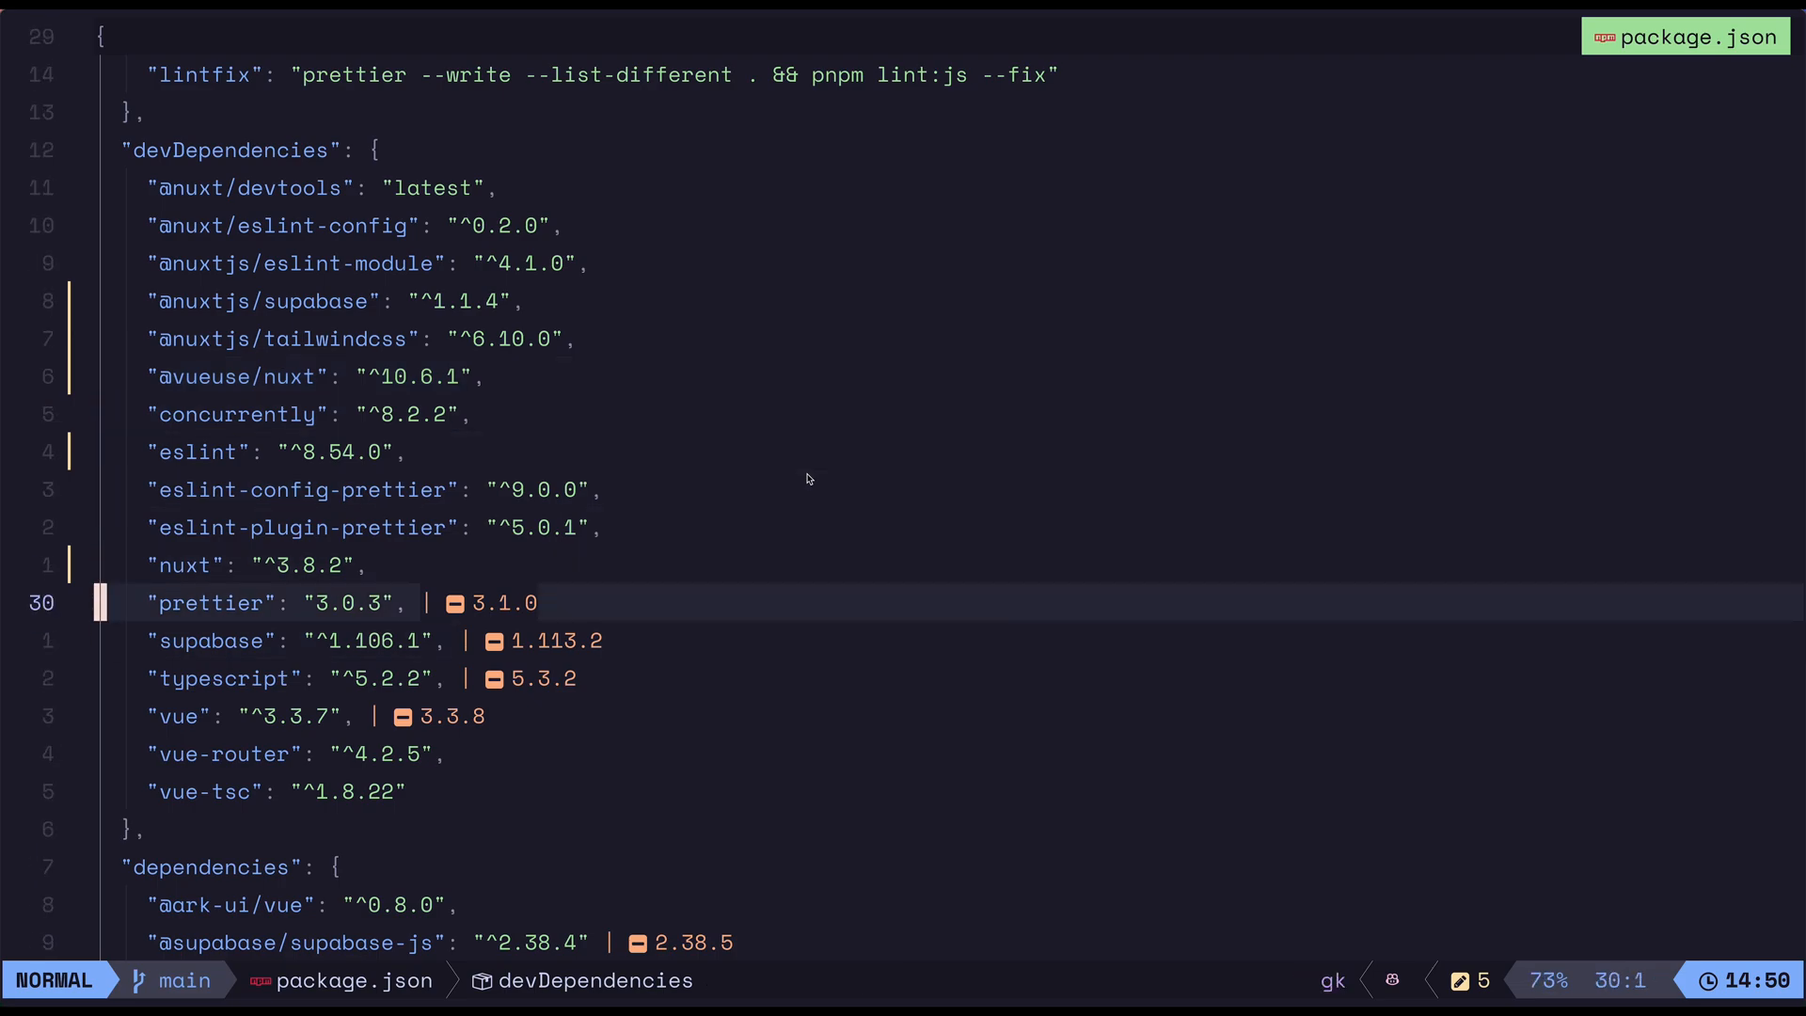
# Step: Run the package update on prettier and confirm, pinning it at 3.1.0
pyautogui.press('space')
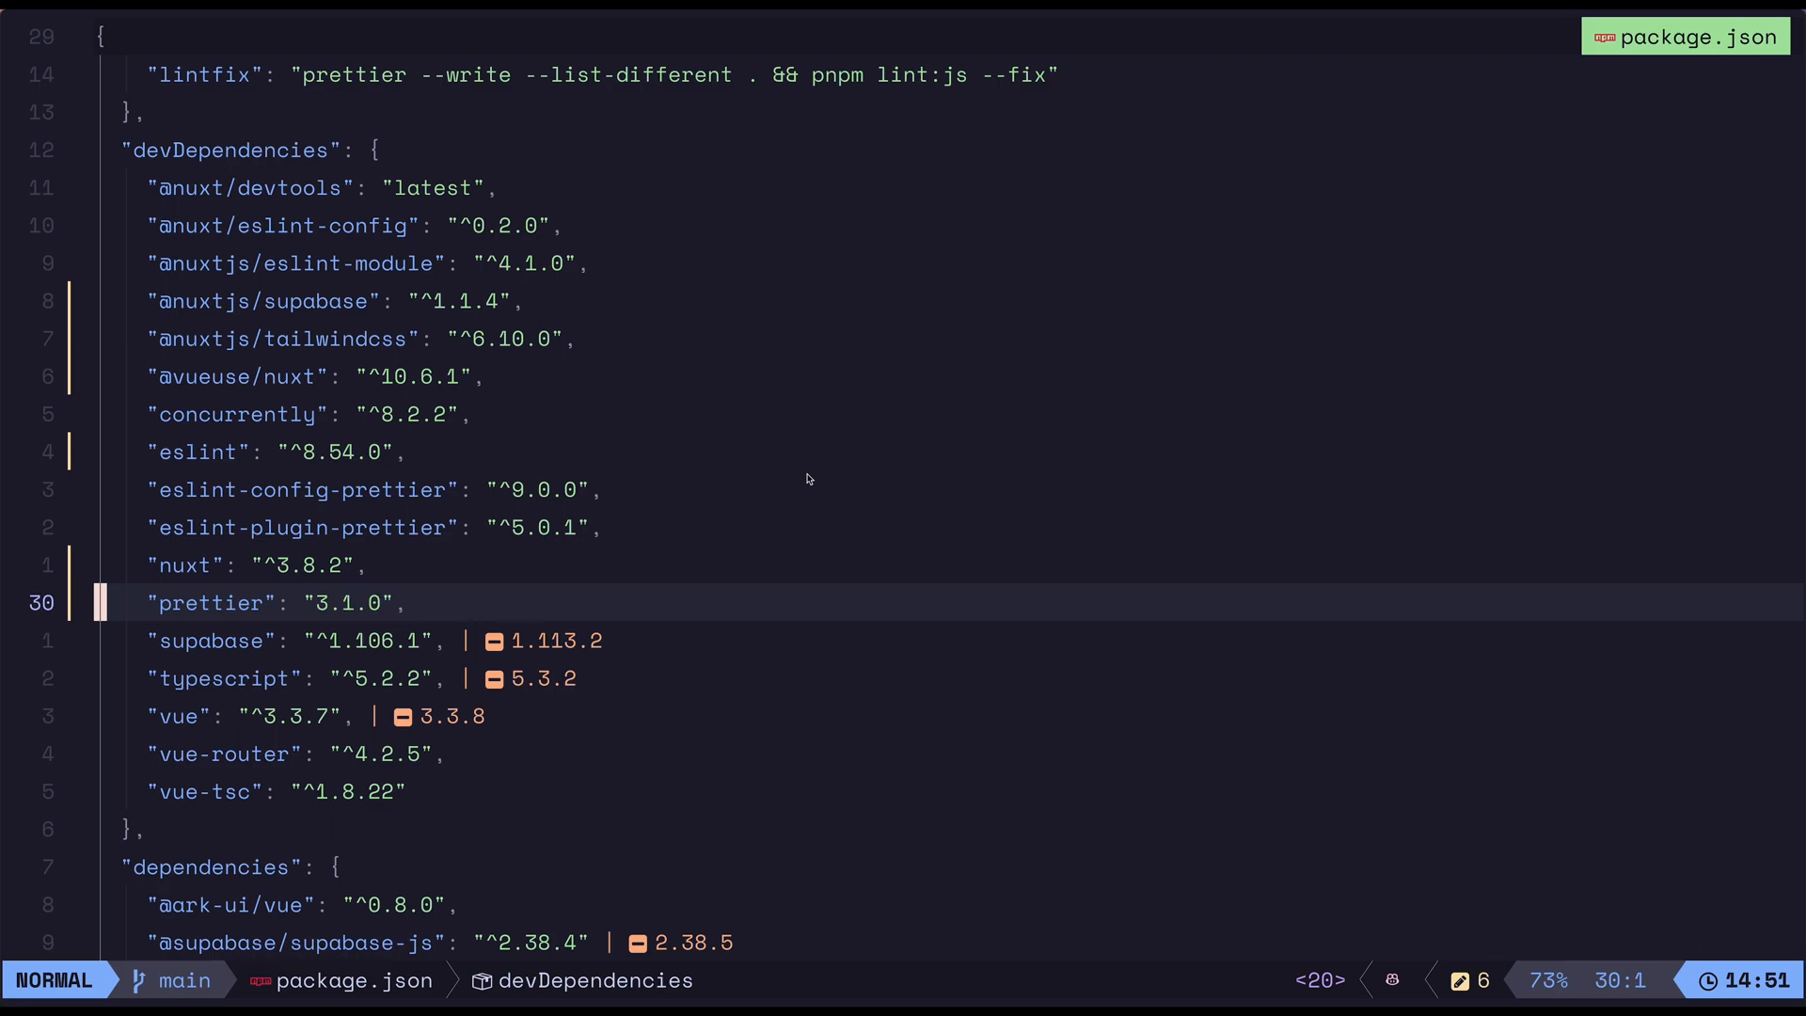
pyautogui.press('j')
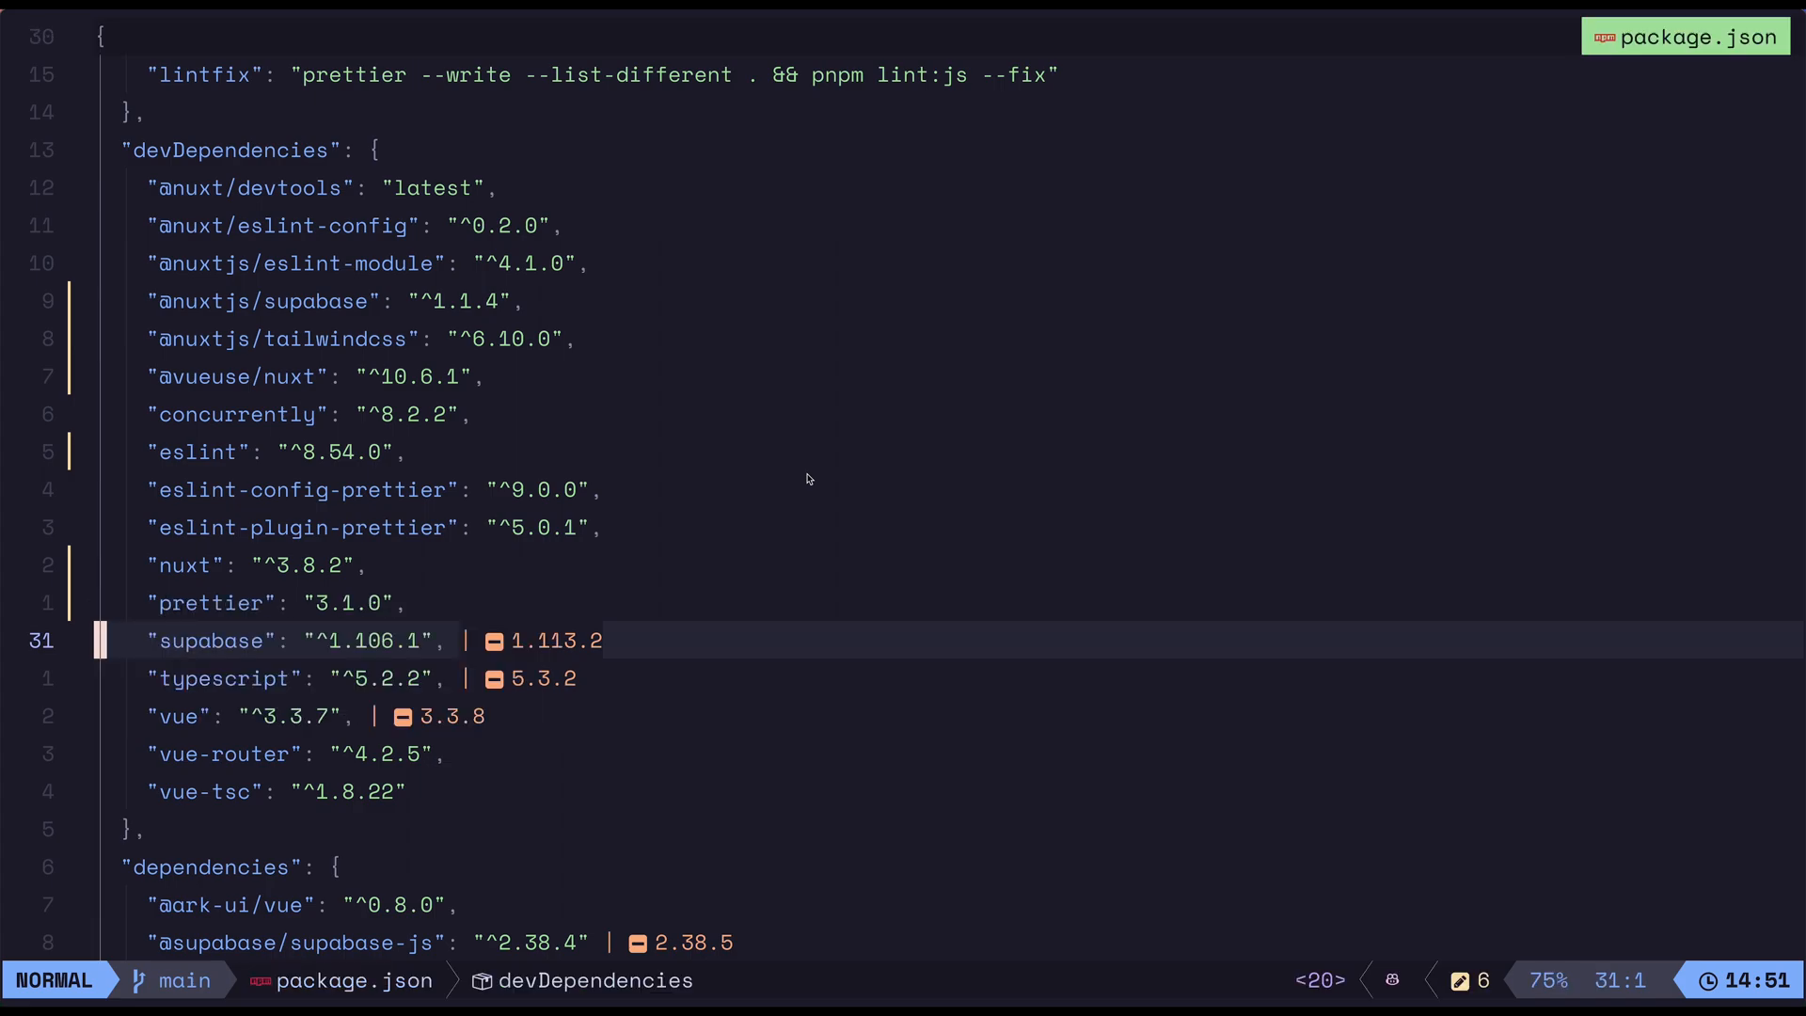
# Step: Delete the supabase line from devDependencies with the package delete mapping
pyautogui.press('dd')
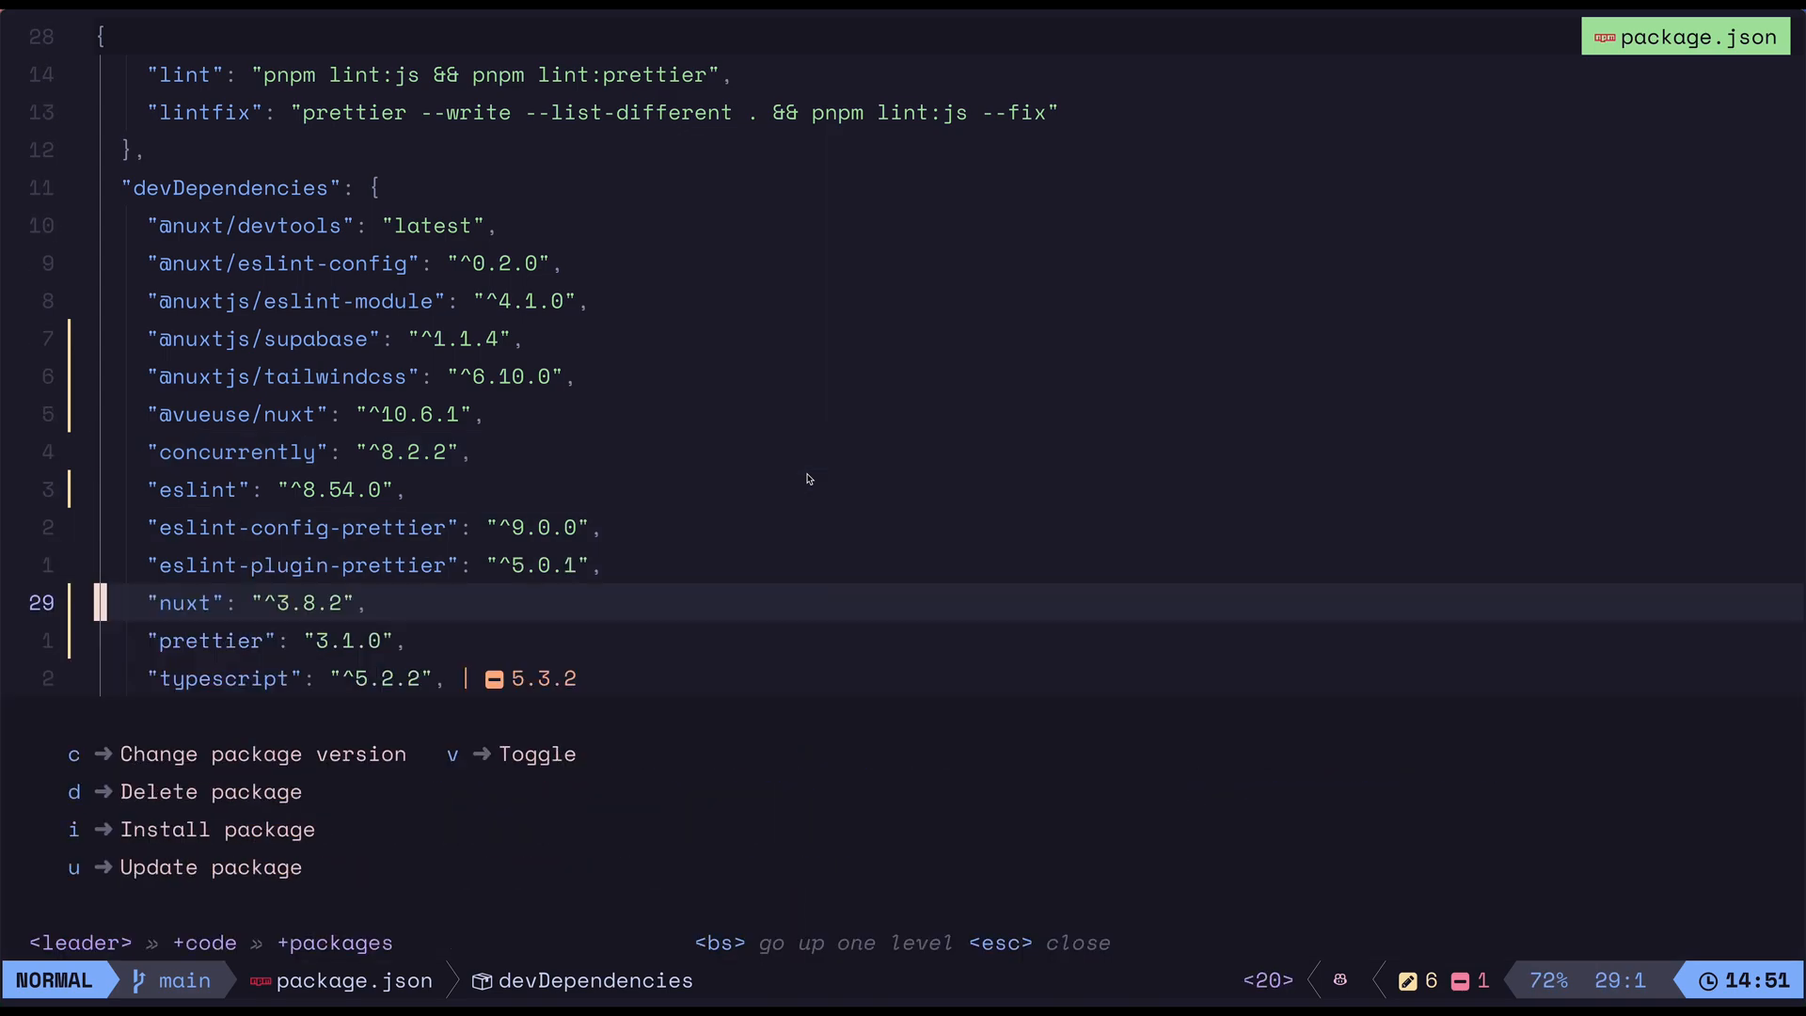
# Step: Install supabase as a Development dependency, restoring it at ^1.113.2
pyautogui.press('i')
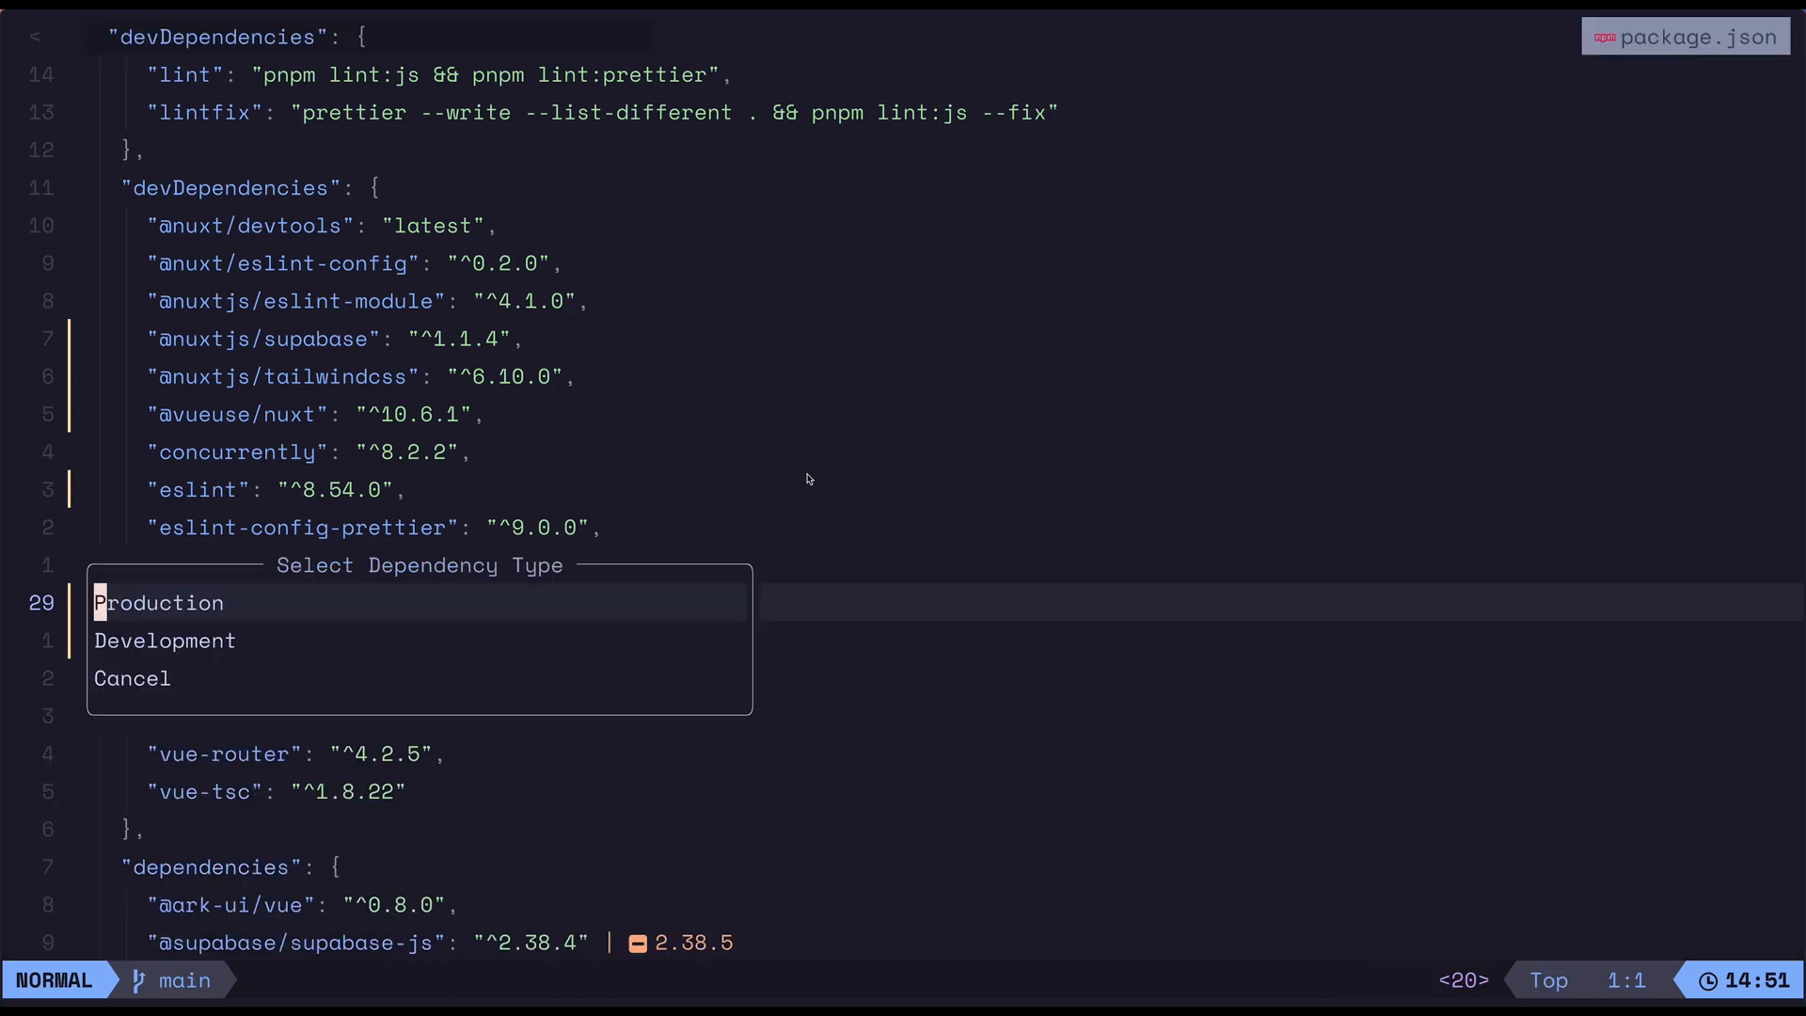
pyautogui.press('Down')
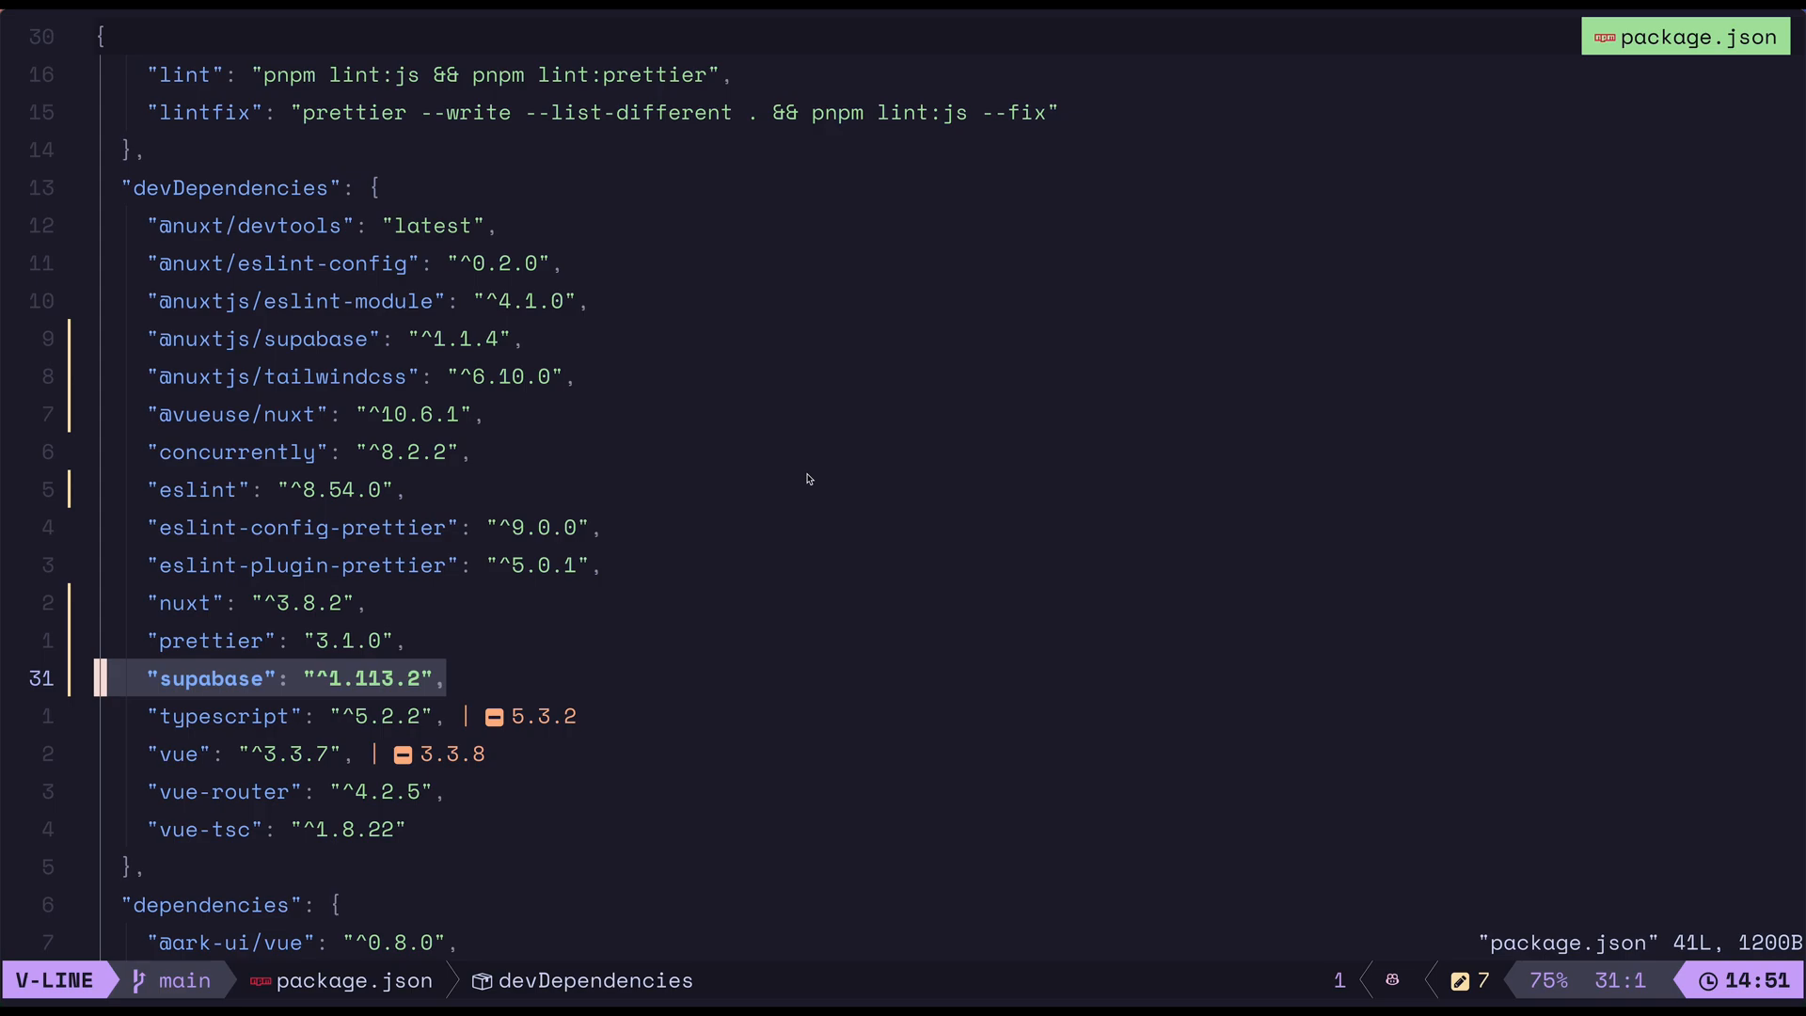
pyautogui.press('Escape')
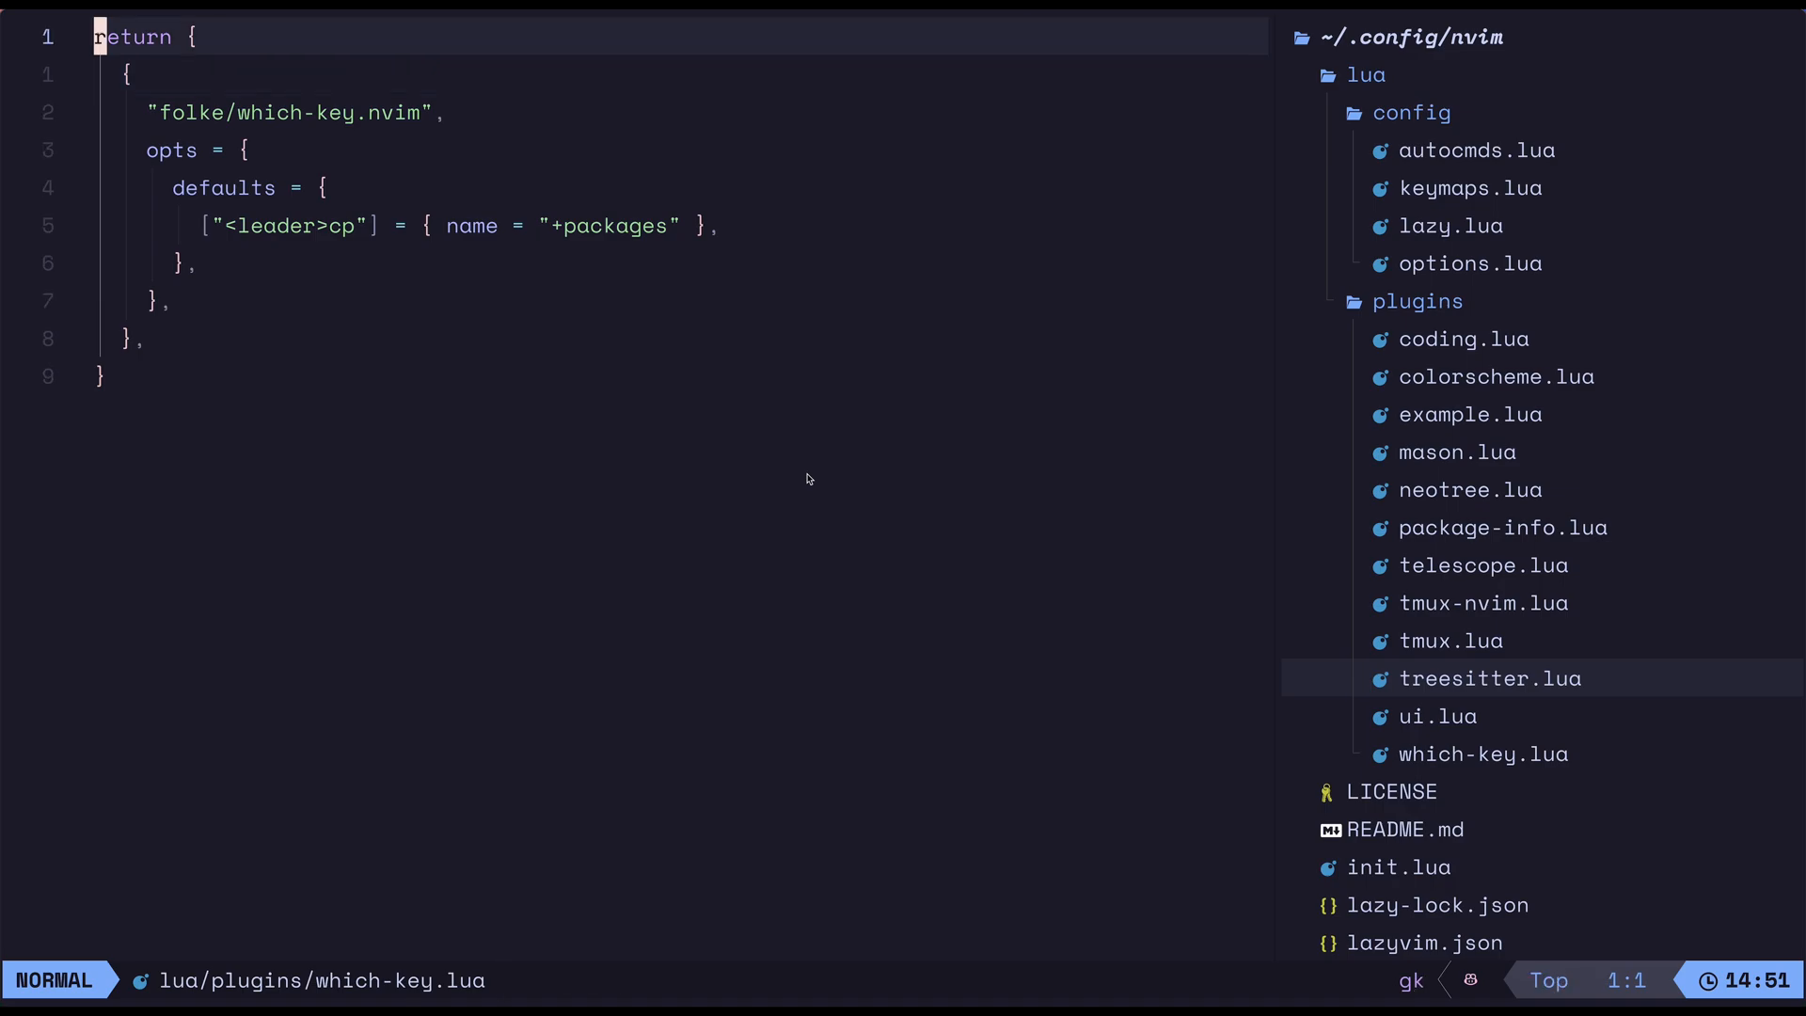
# Step: Move down to package-info.lua in the config file tree beside which-key.lua
pyautogui.press('j')
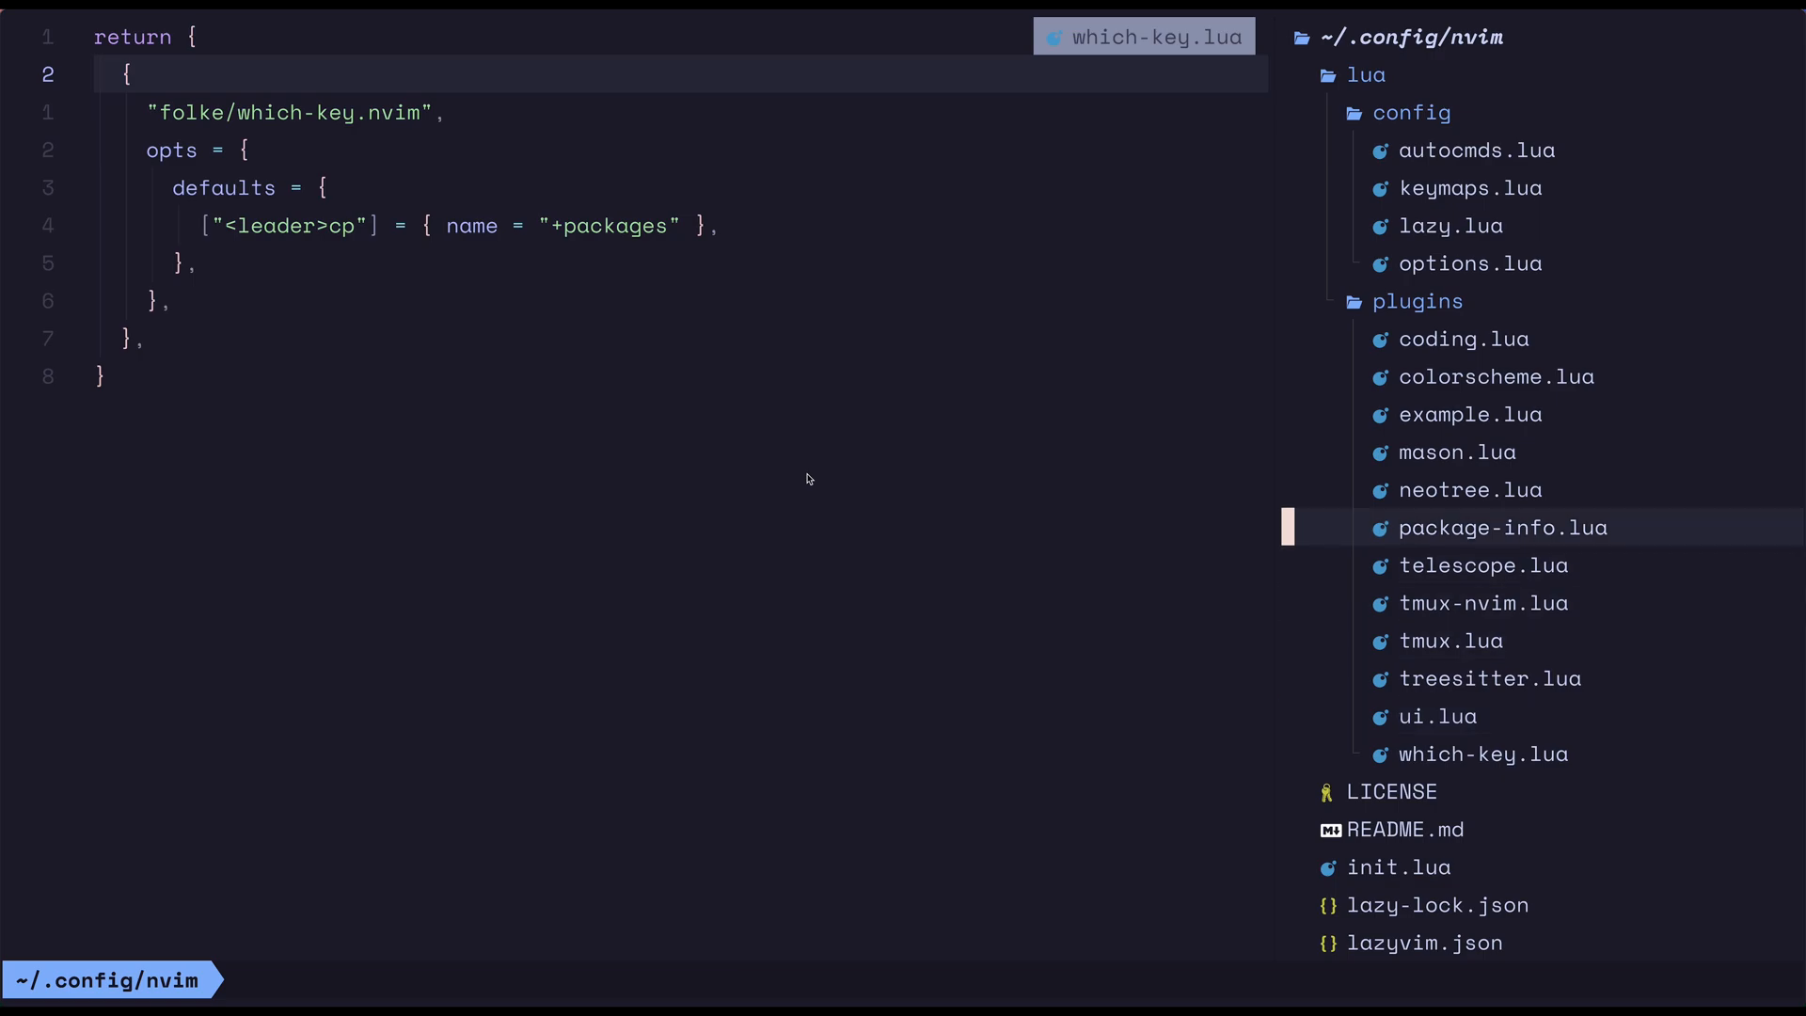
pyautogui.click(1500, 526)
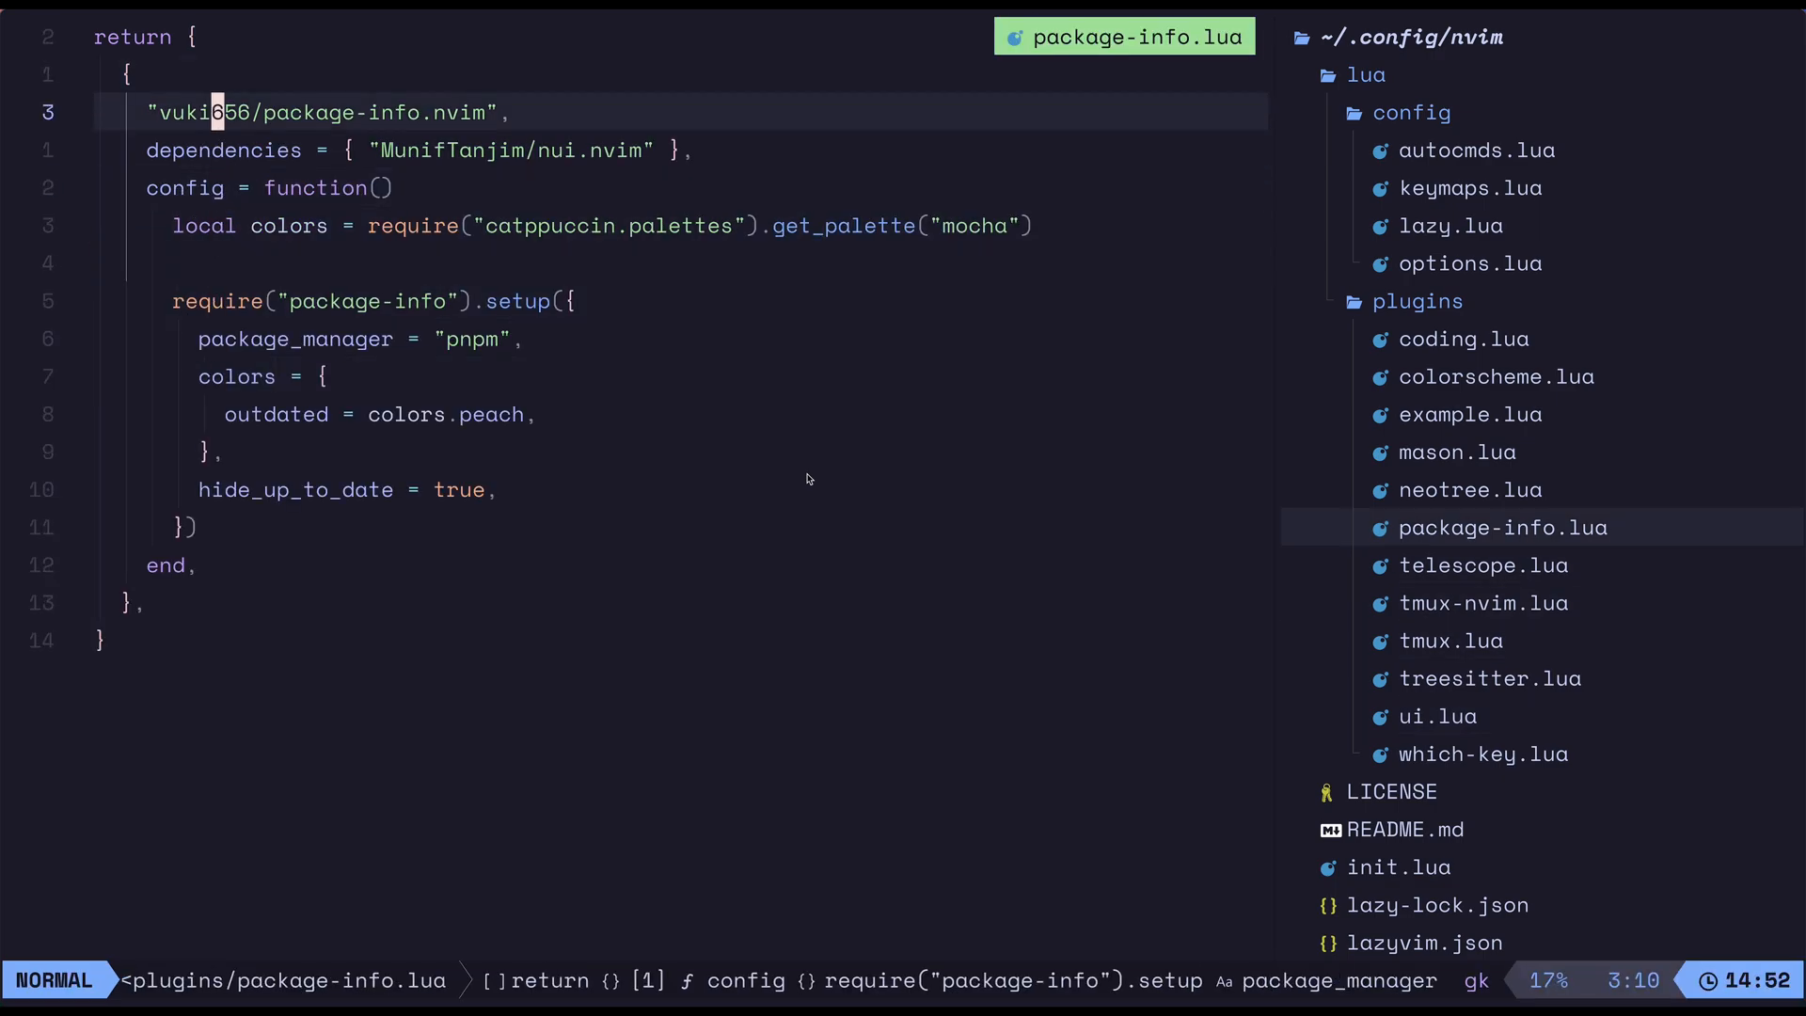
pyautogui.press('V')
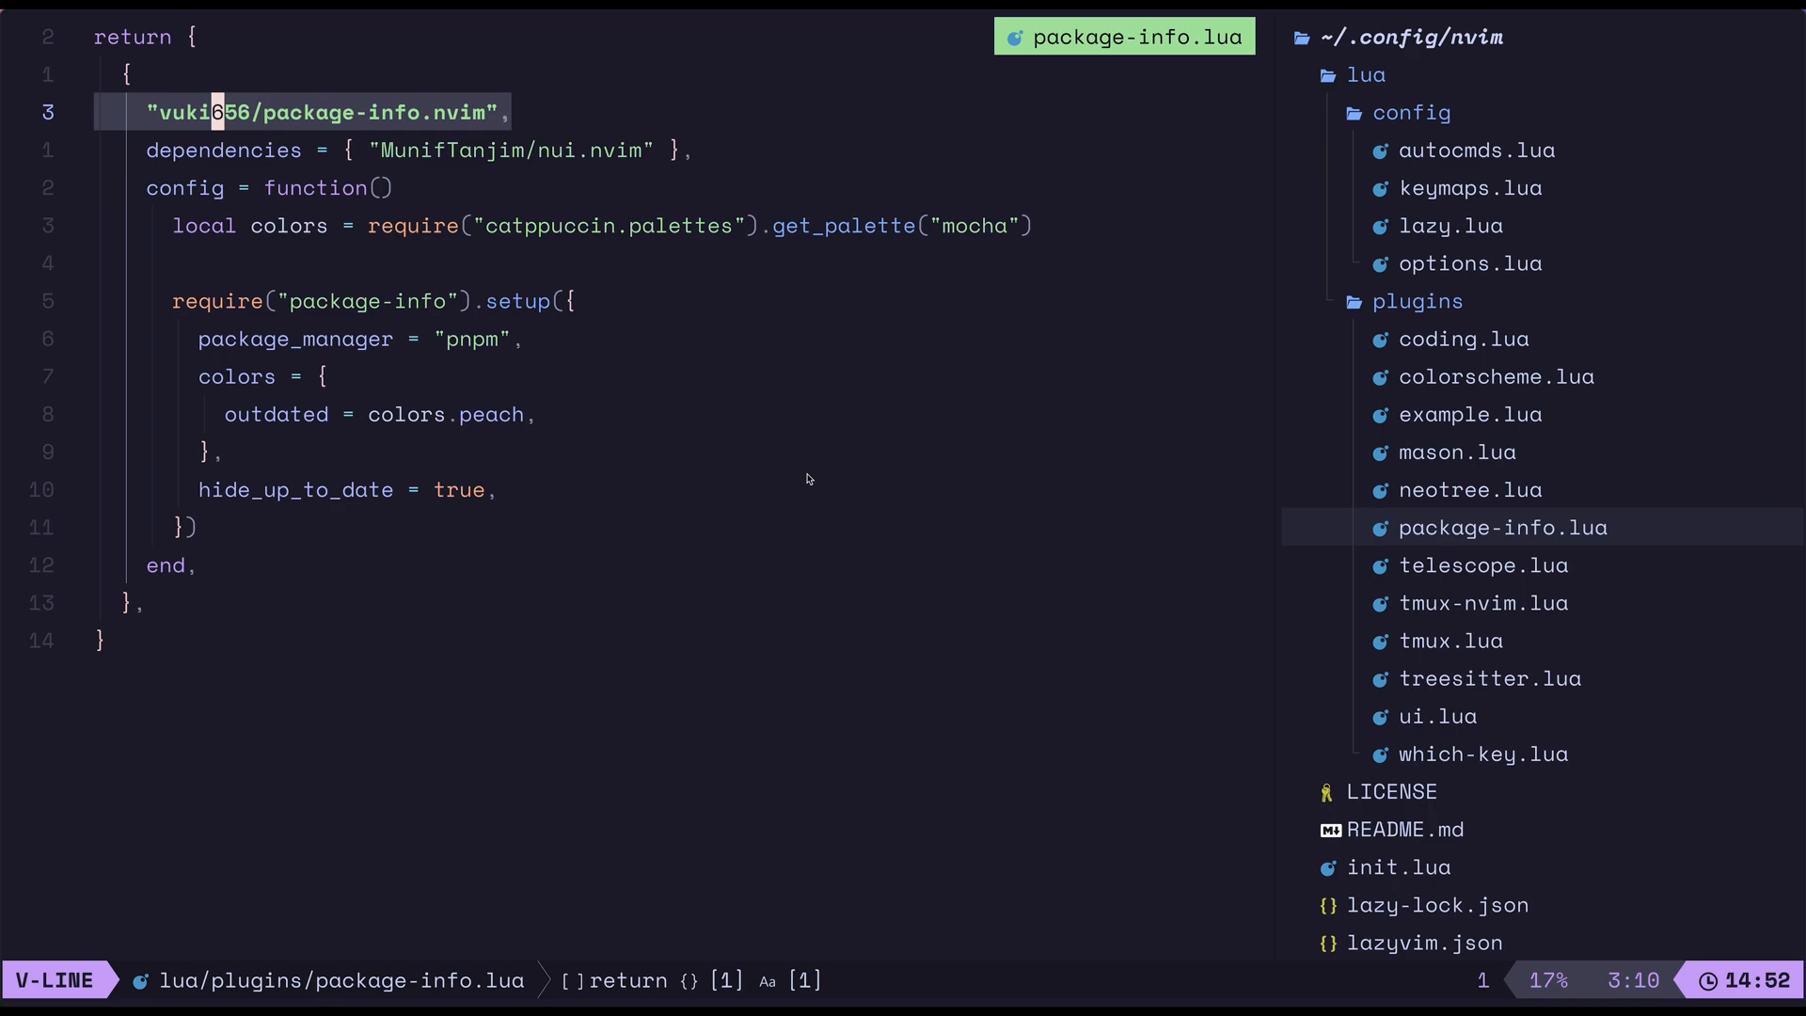
pyautogui.press('j')
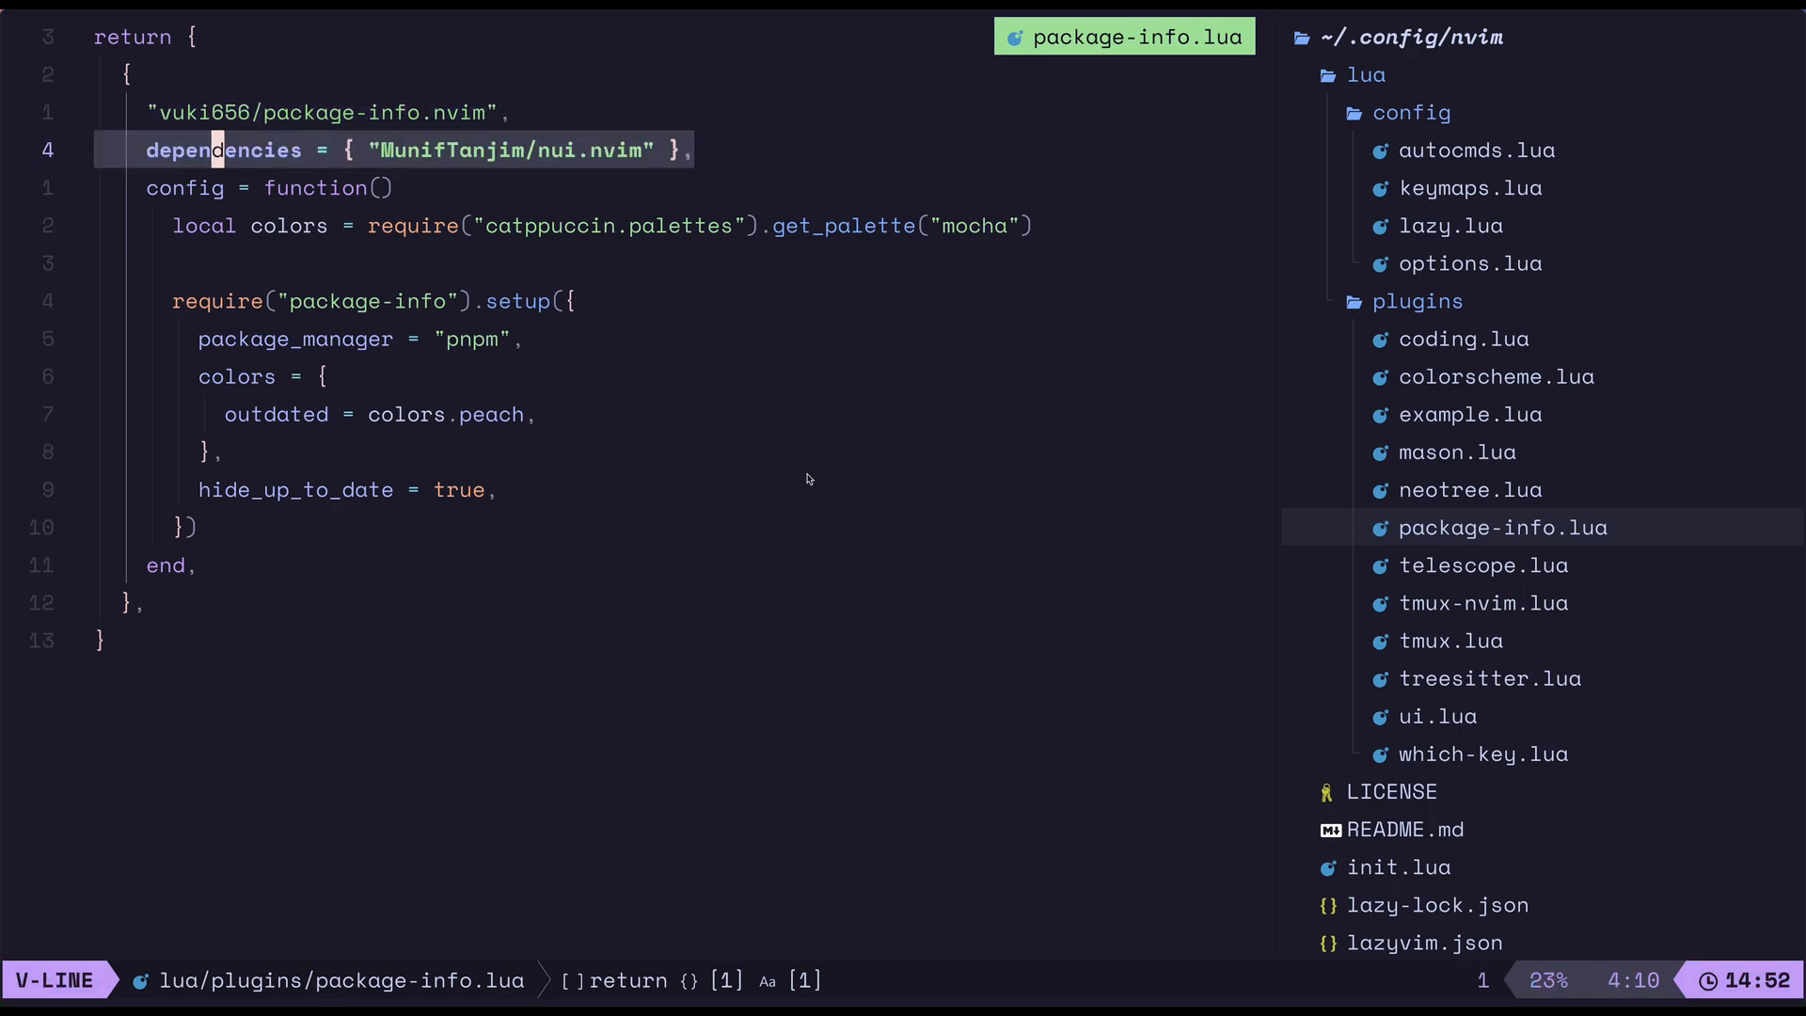
pyautogui.press('Escape')
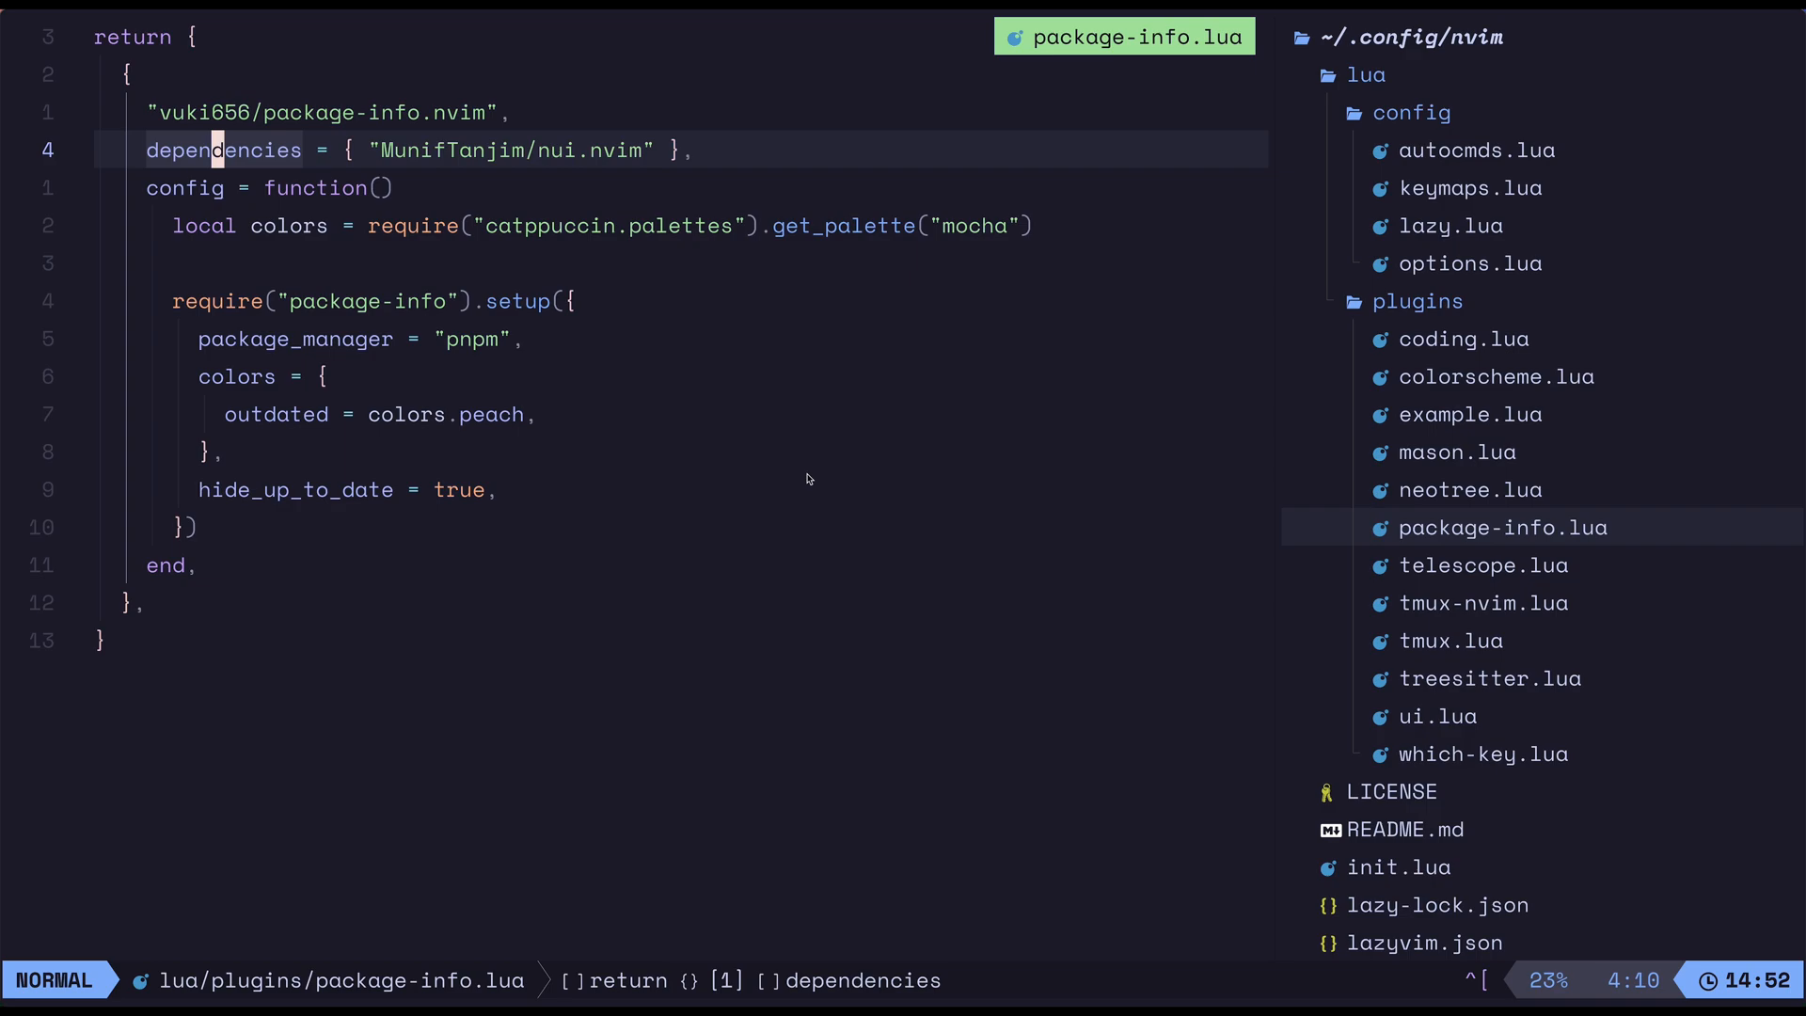
pyautogui.press('j')
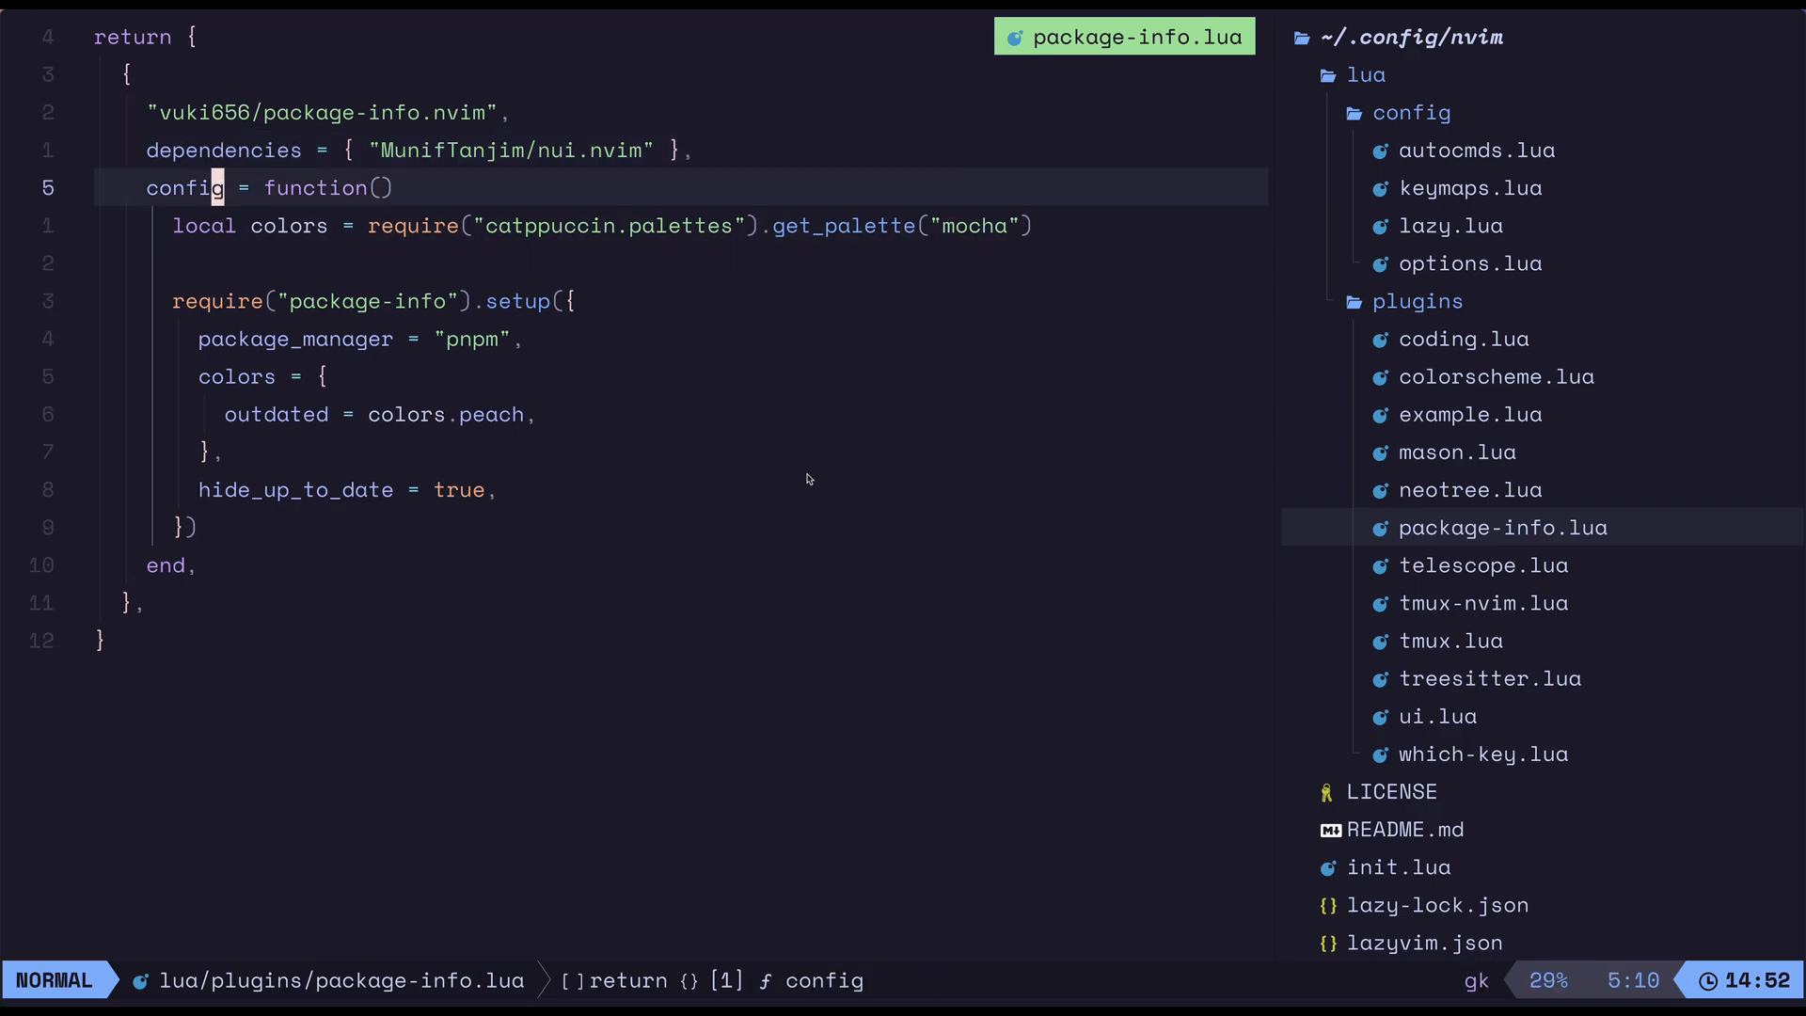
pyautogui.press('V')
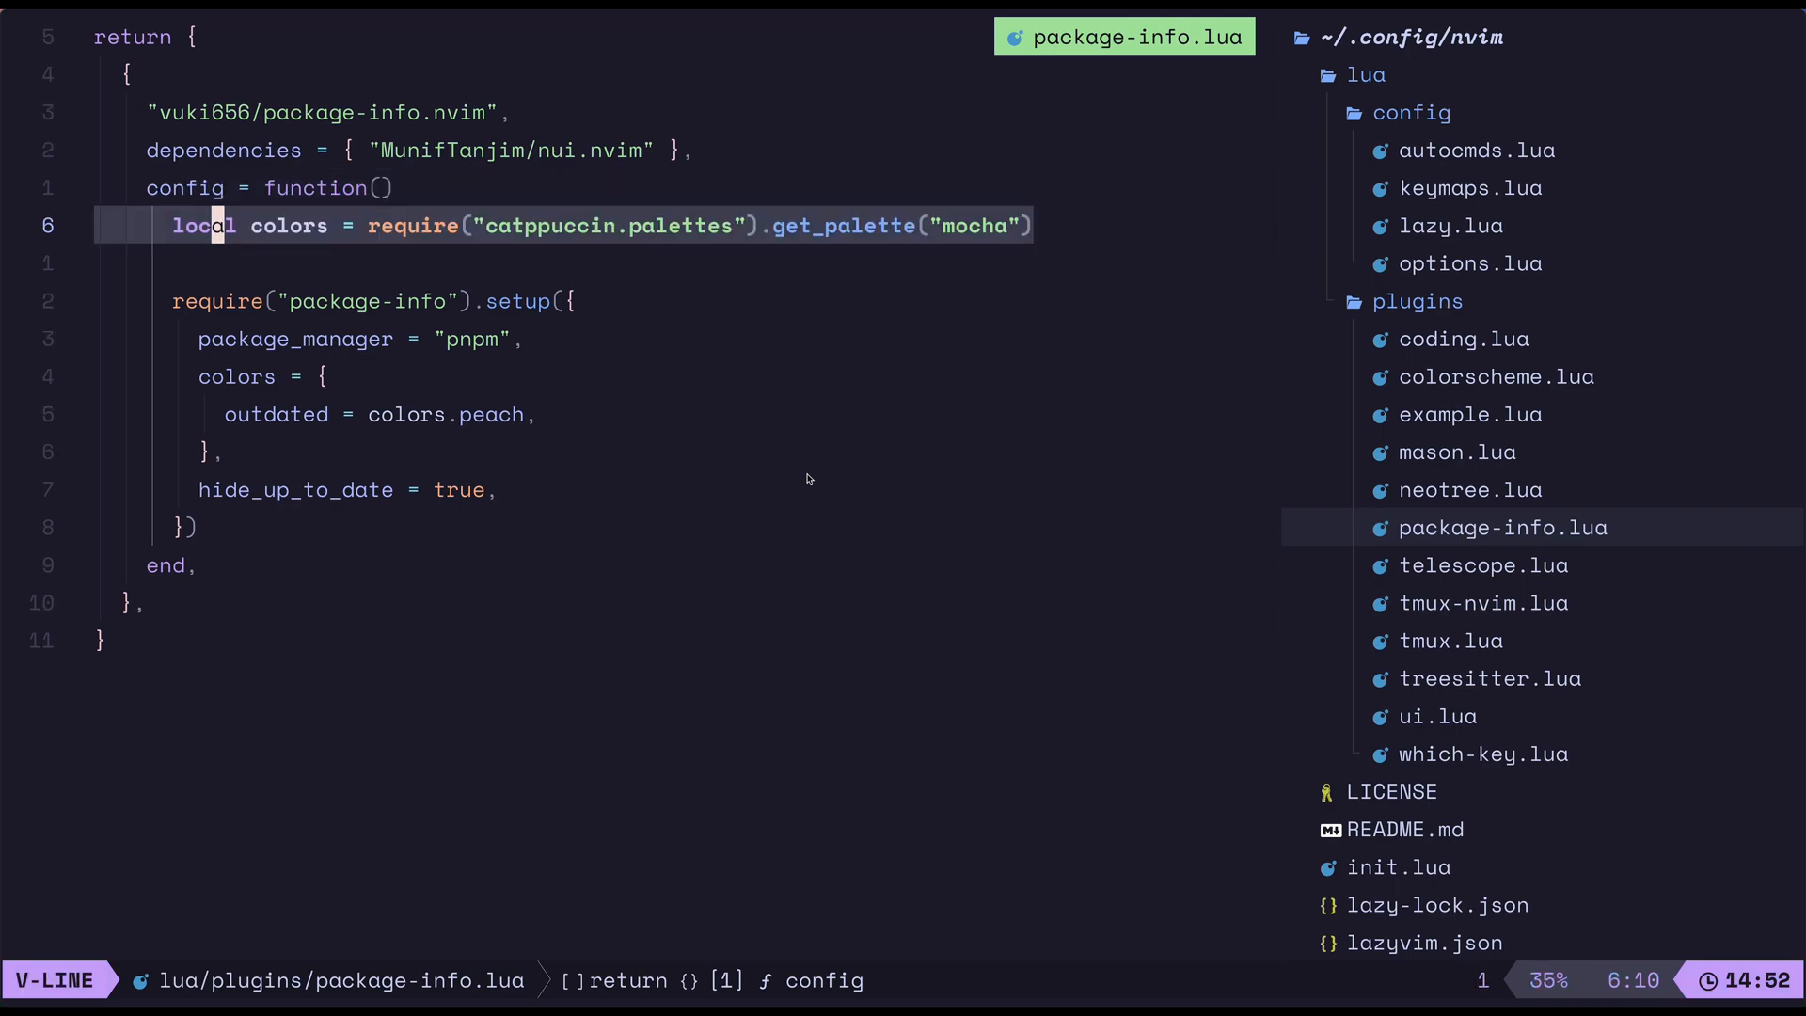
pyautogui.press('Escape')
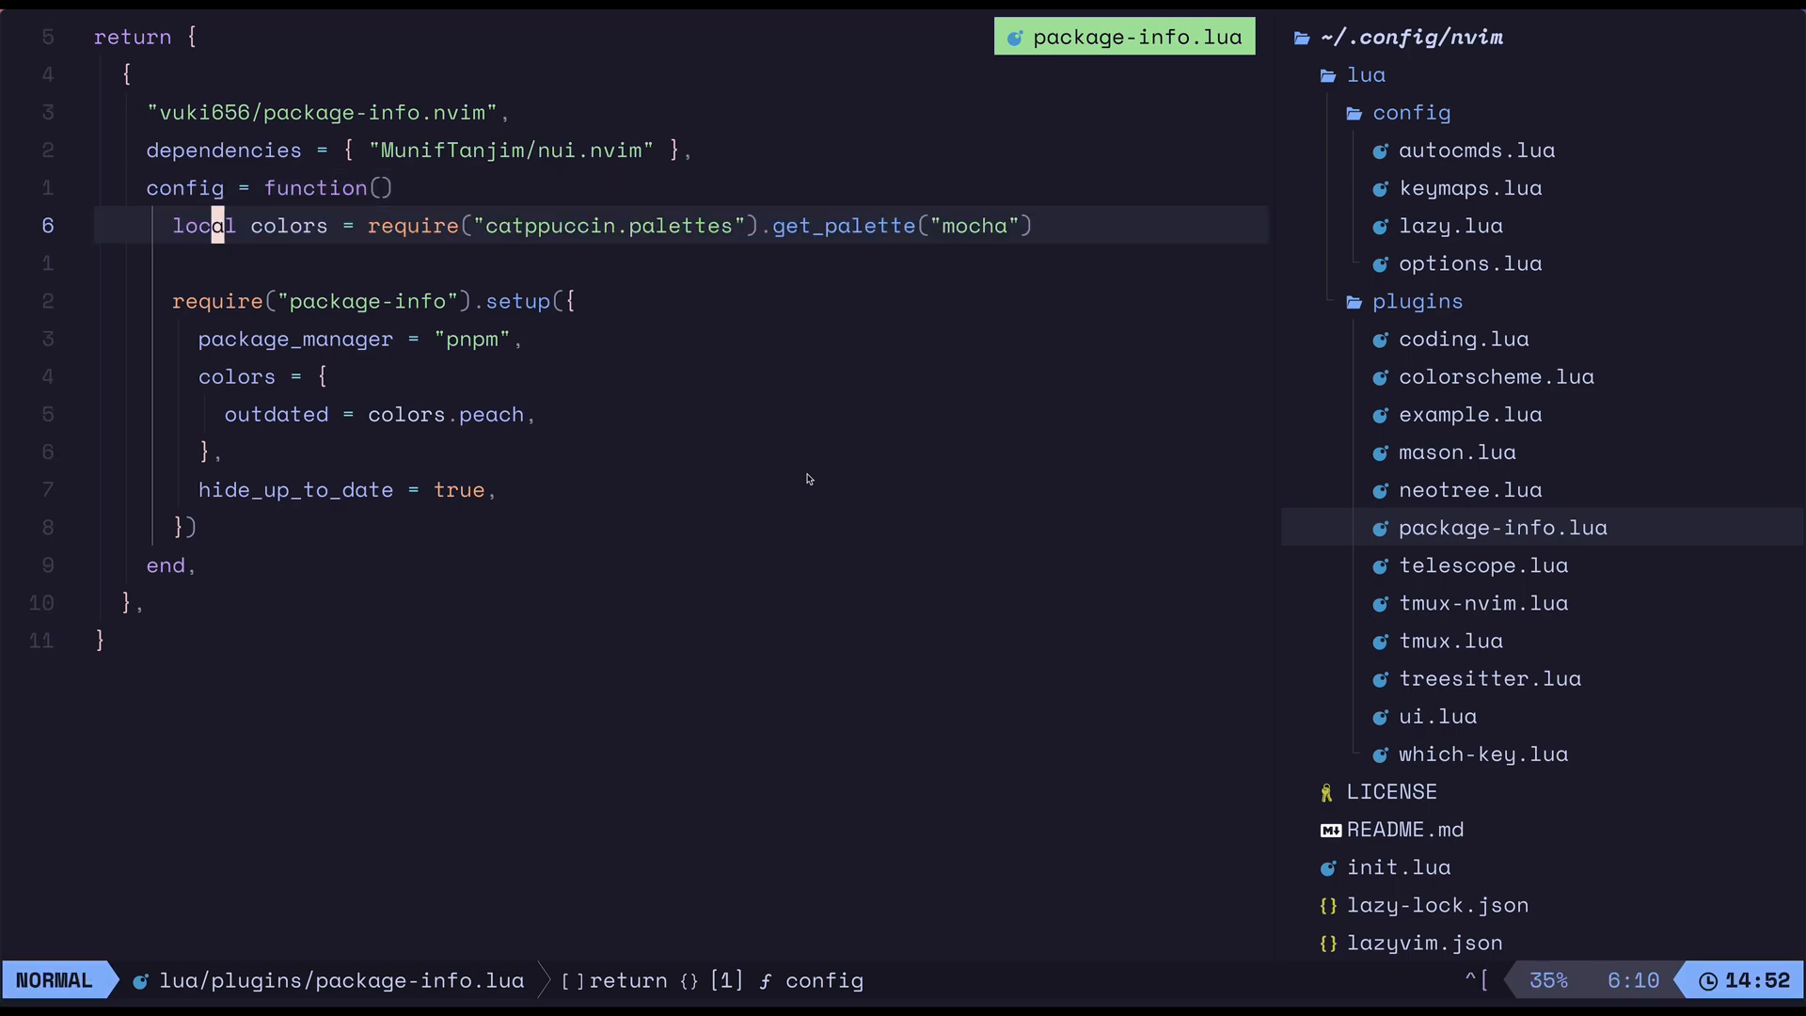
pyautogui.press('V')
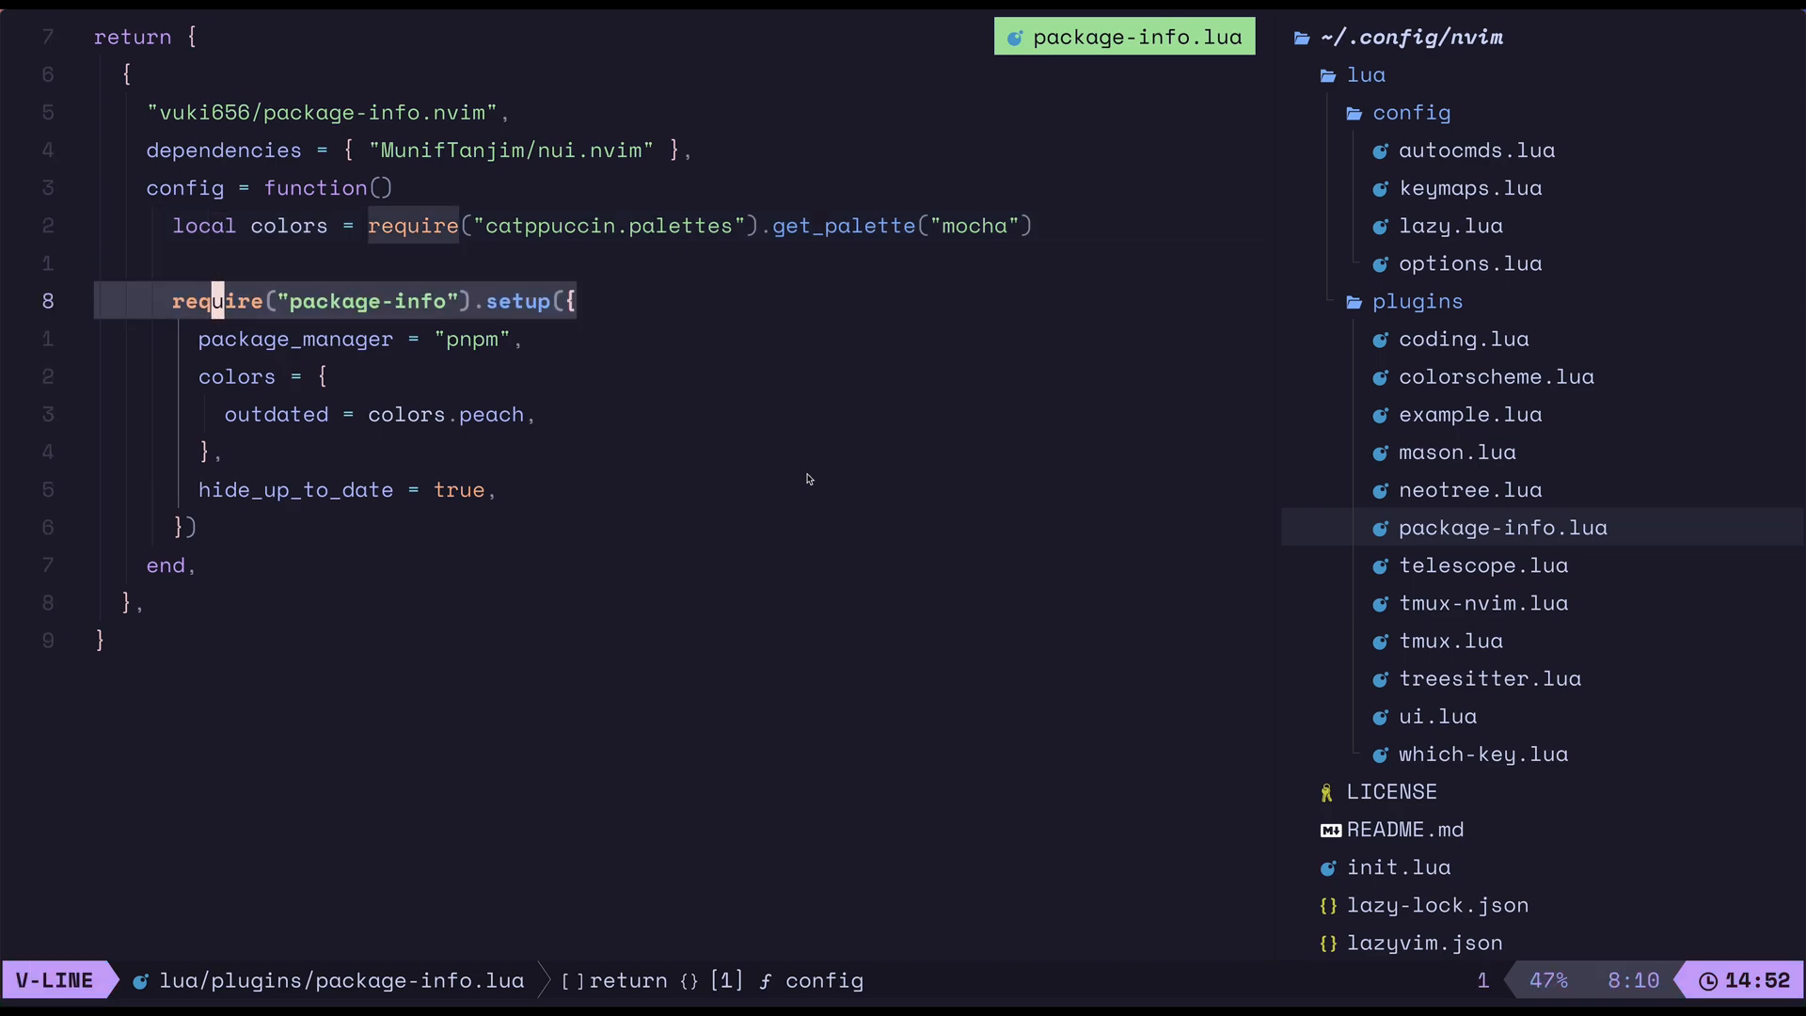
pyautogui.press('Escape')
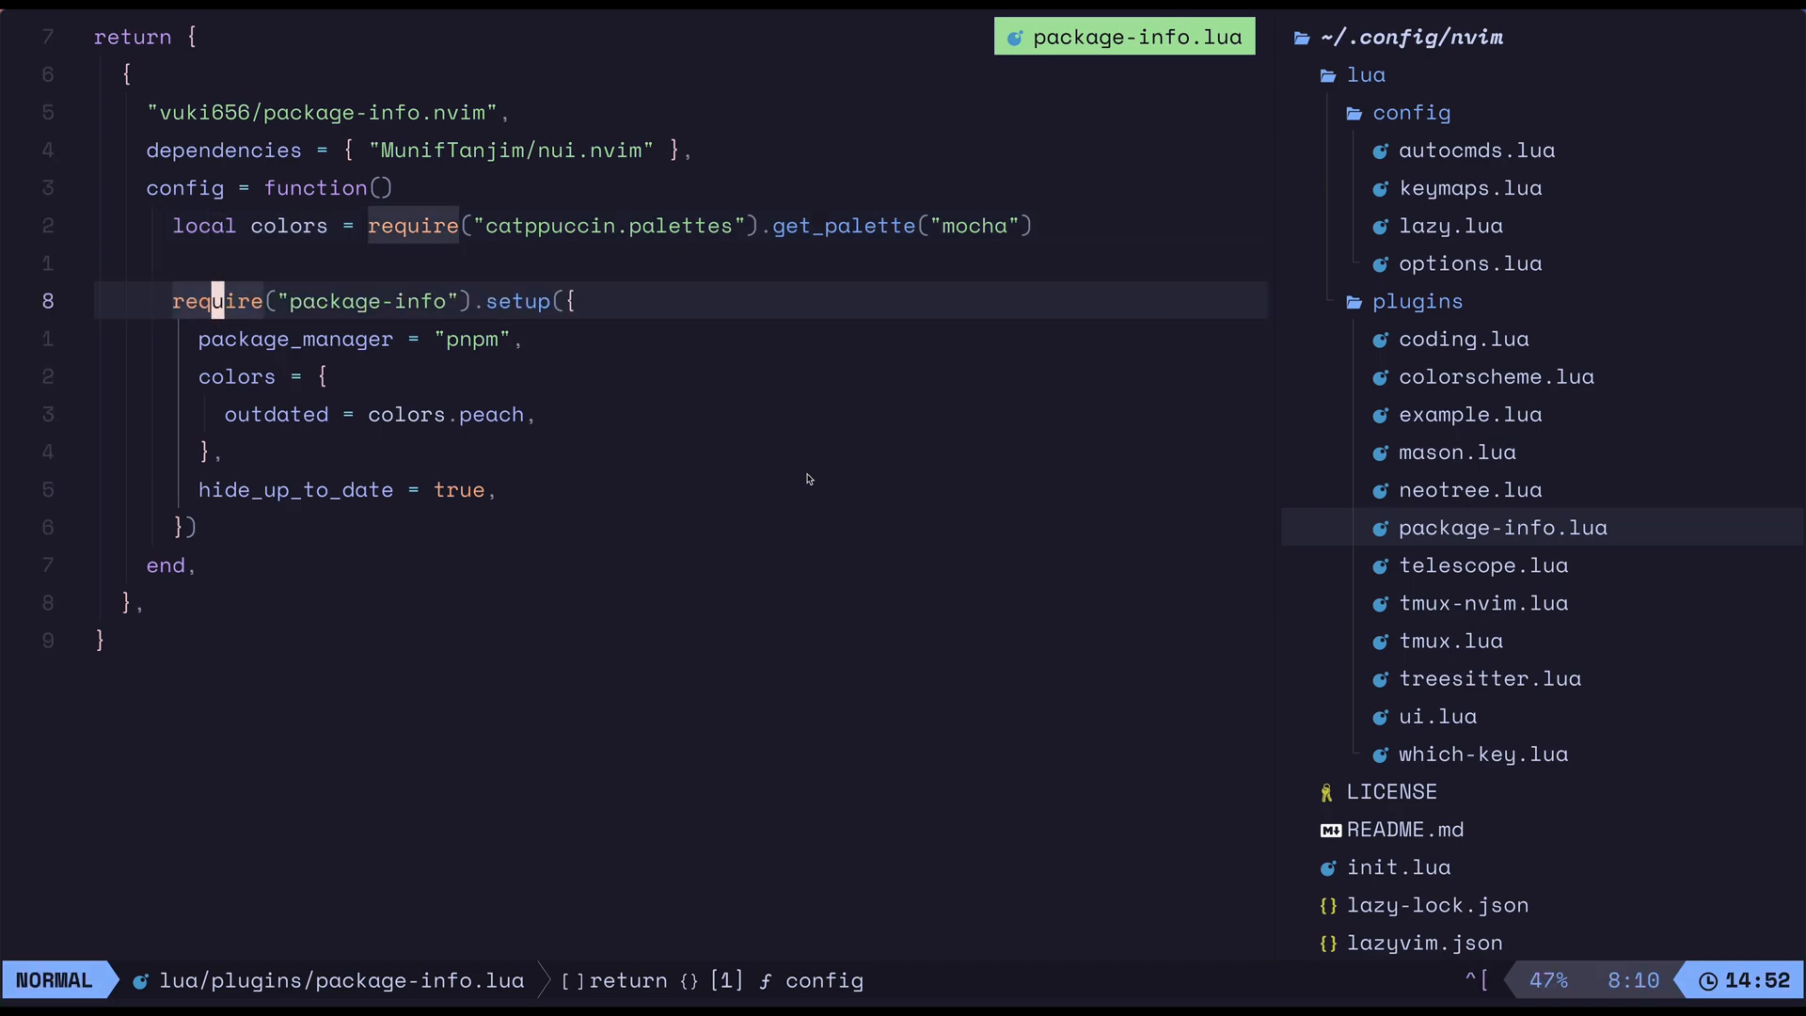
pyautogui.press('V')
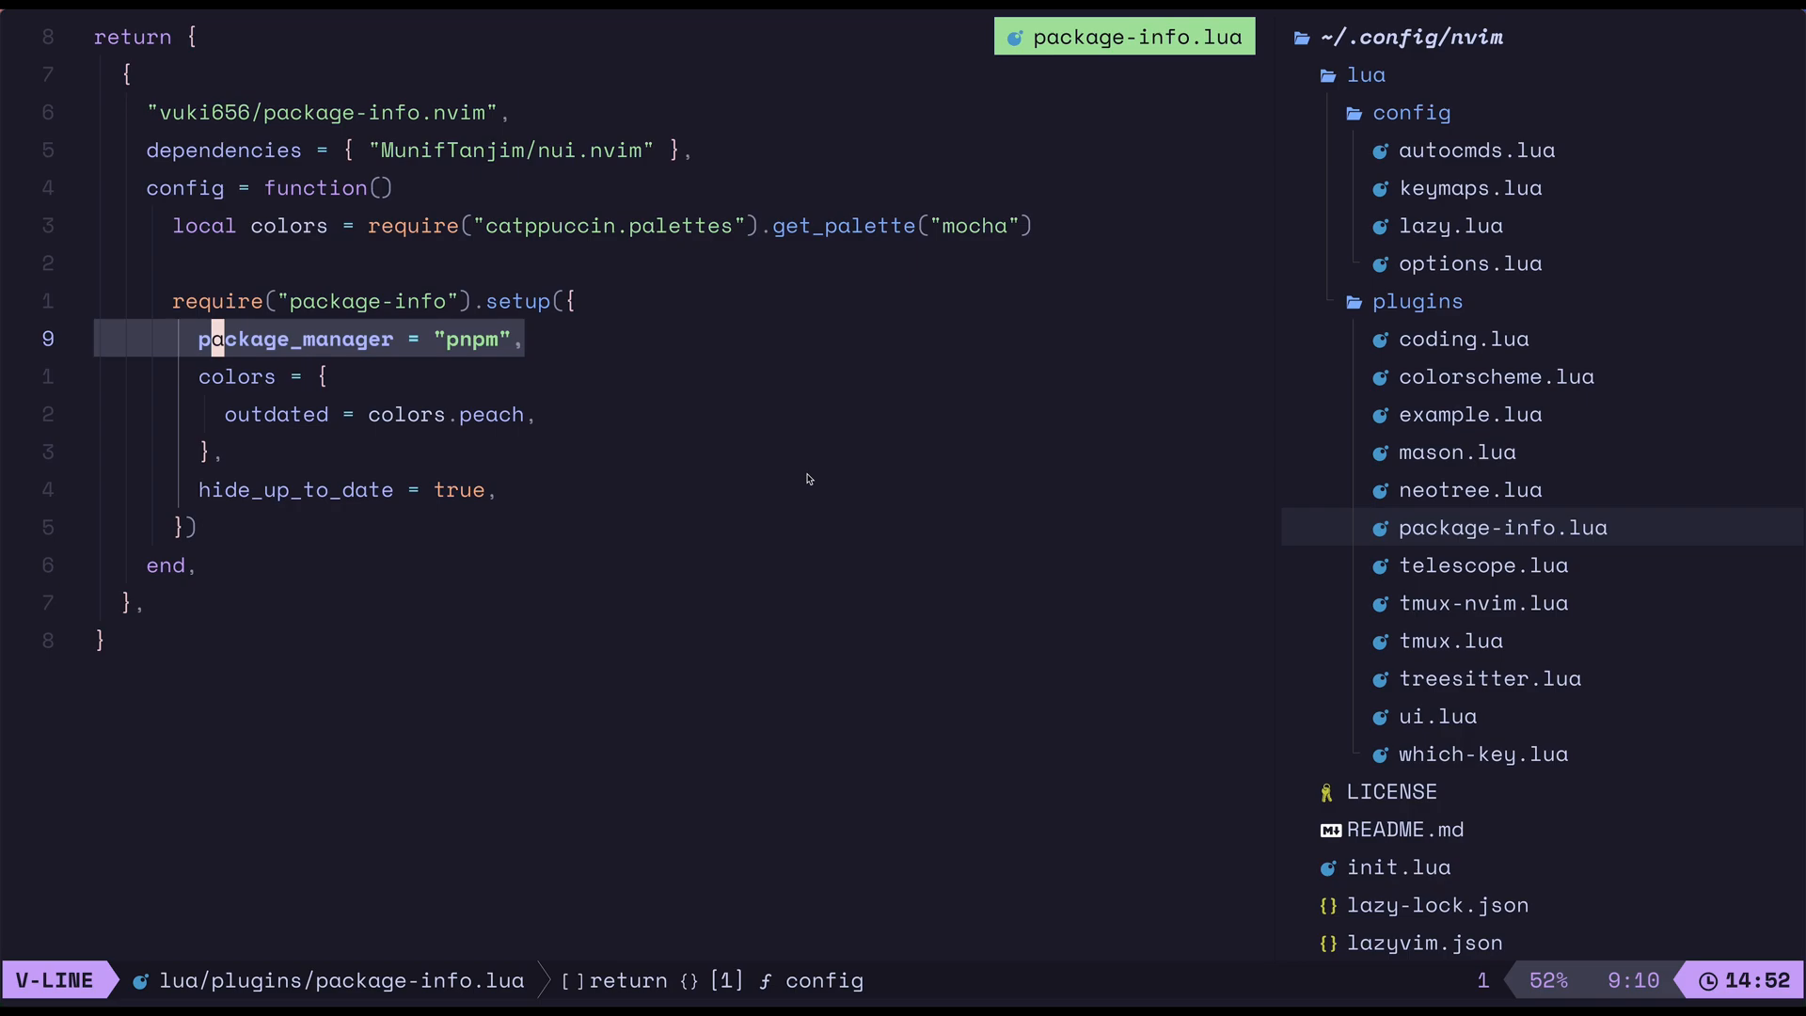
pyautogui.press('Escape')
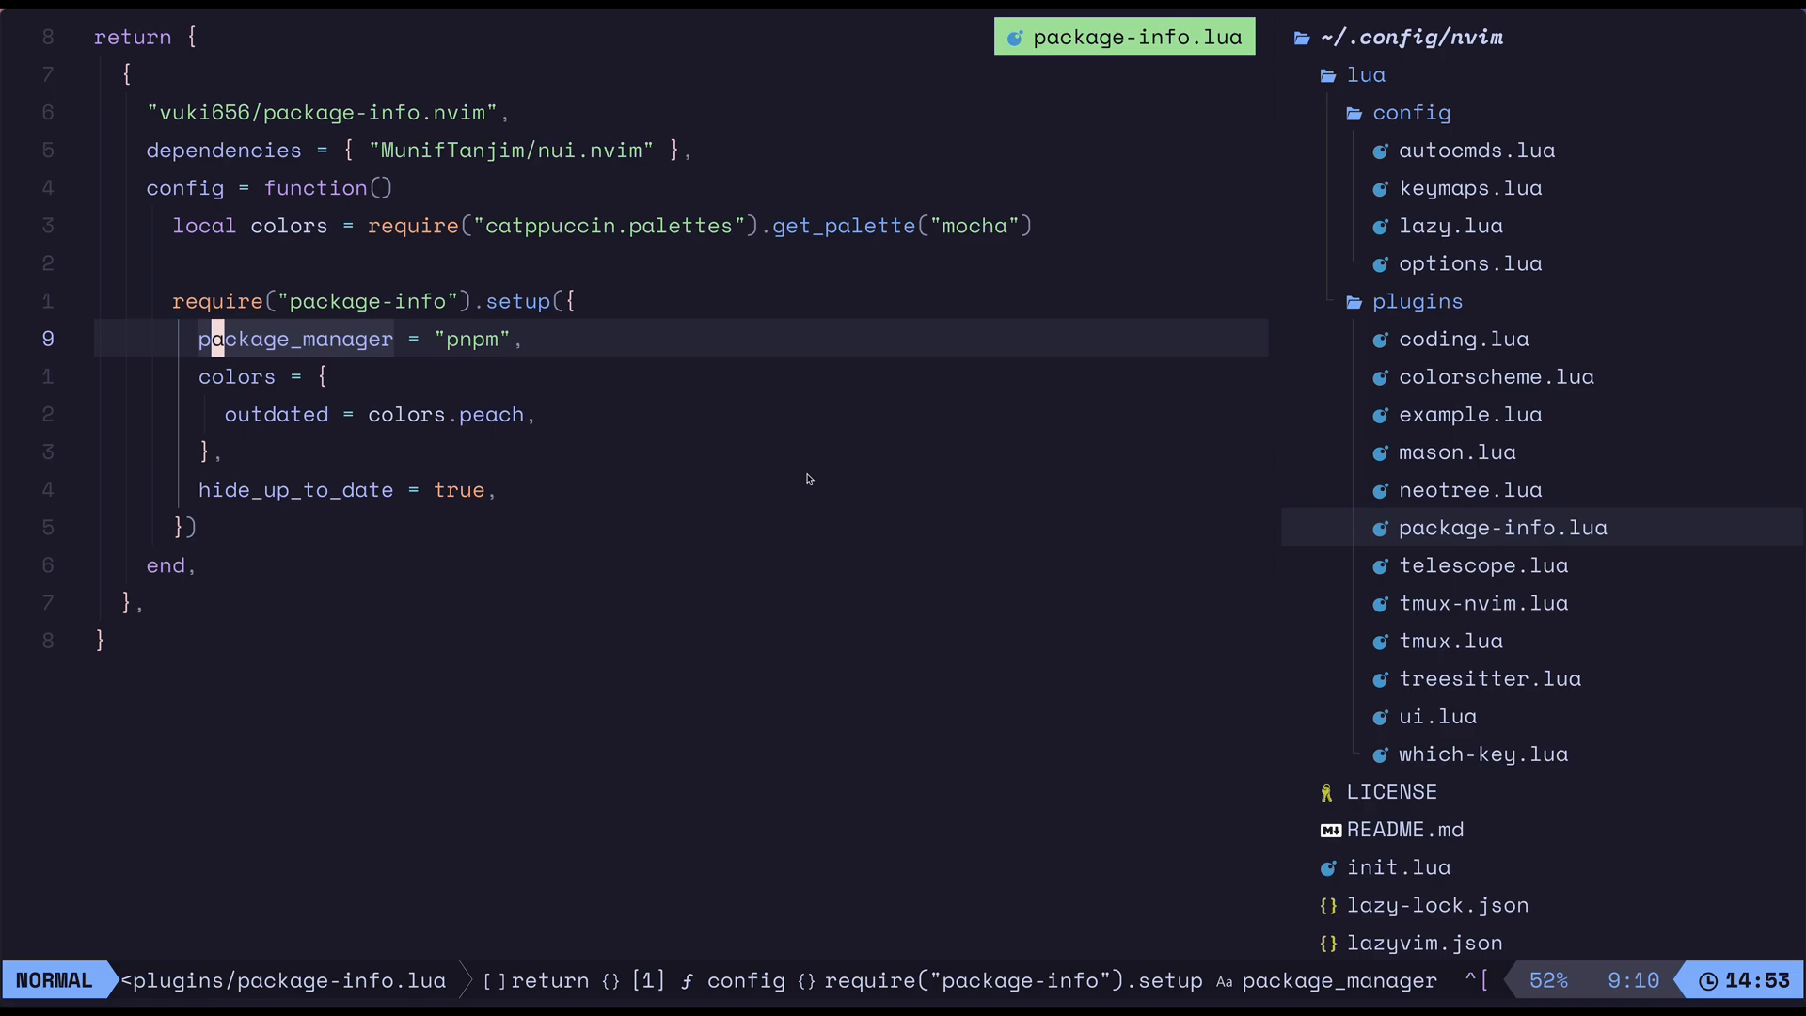
pyautogui.press('V')
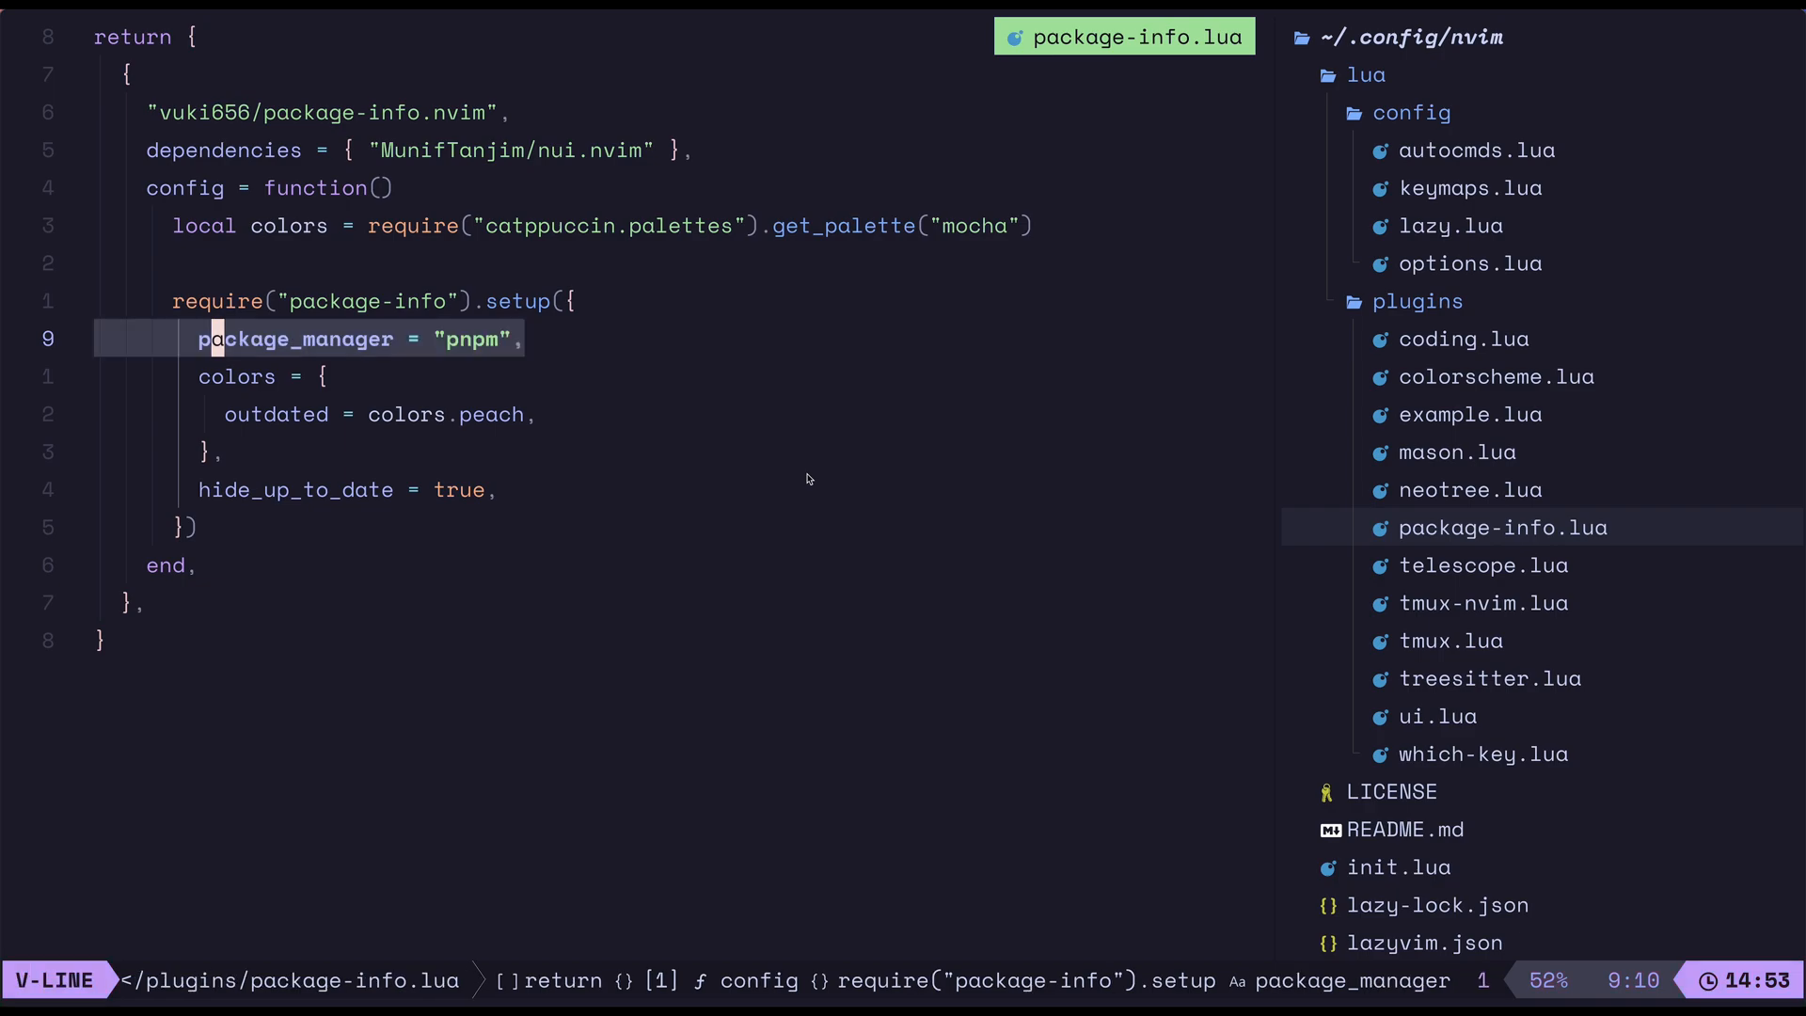
pyautogui.press('Escape')
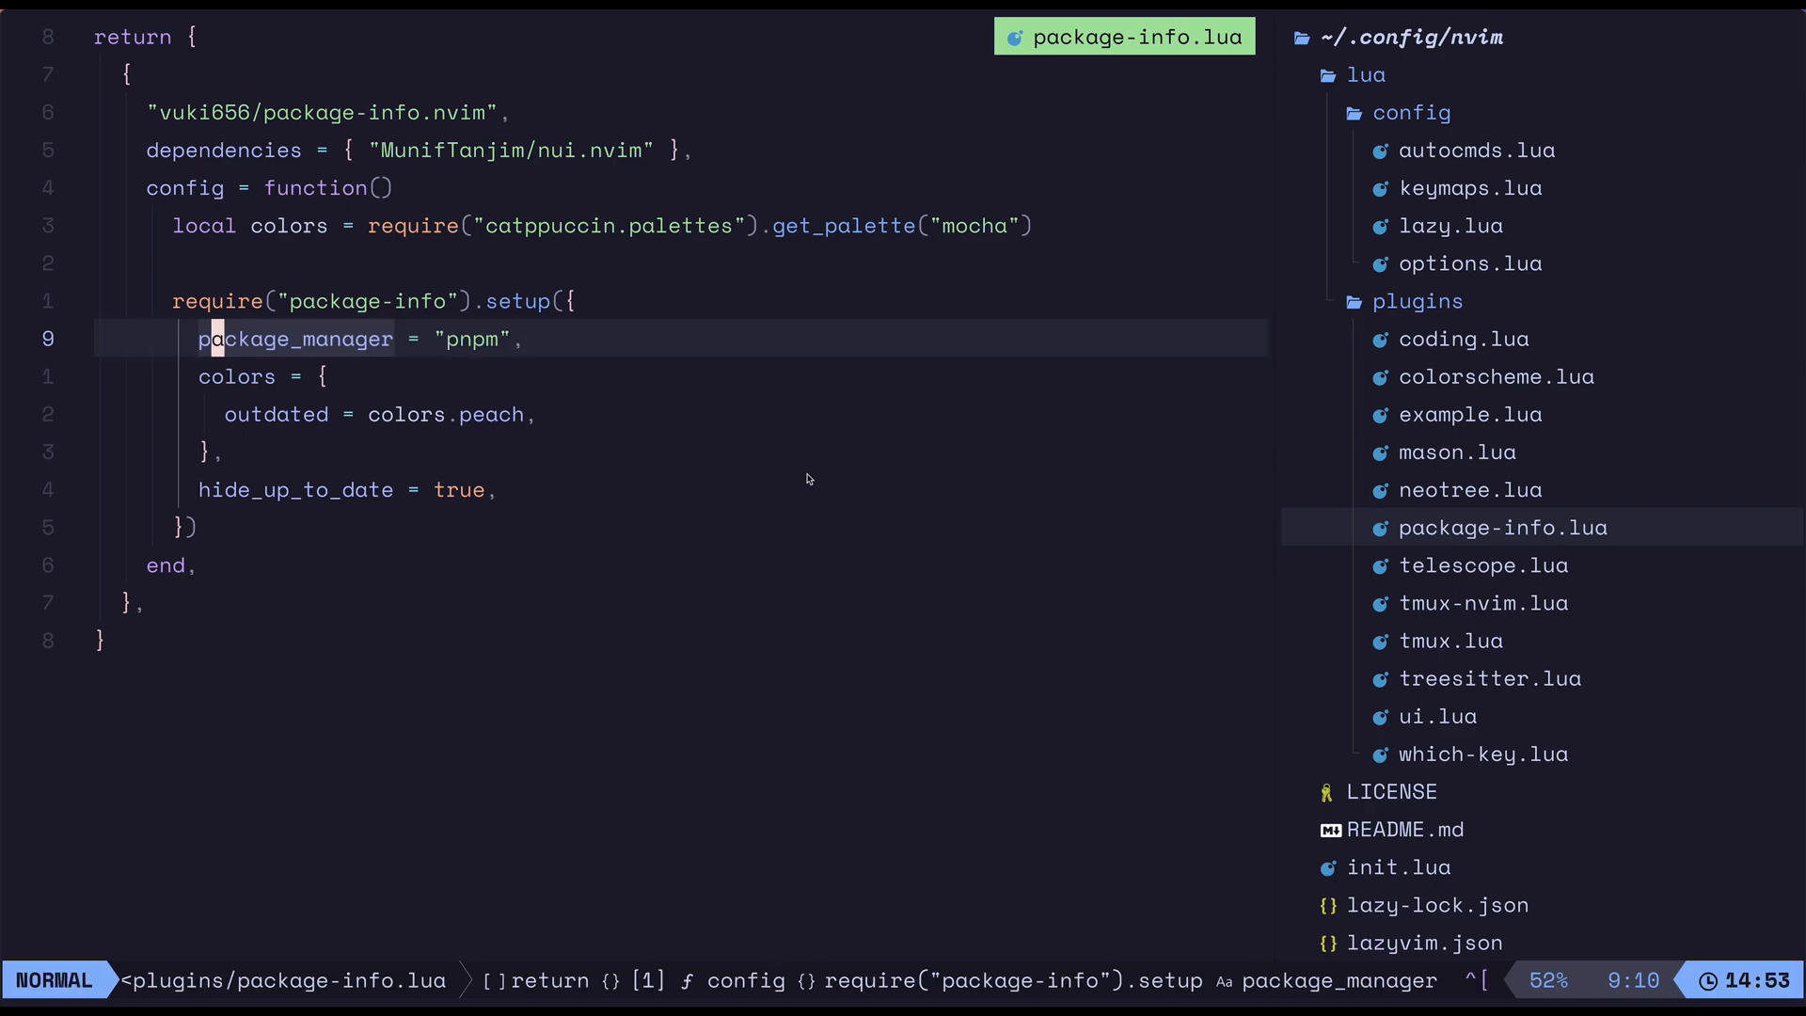
pyautogui.press('V')
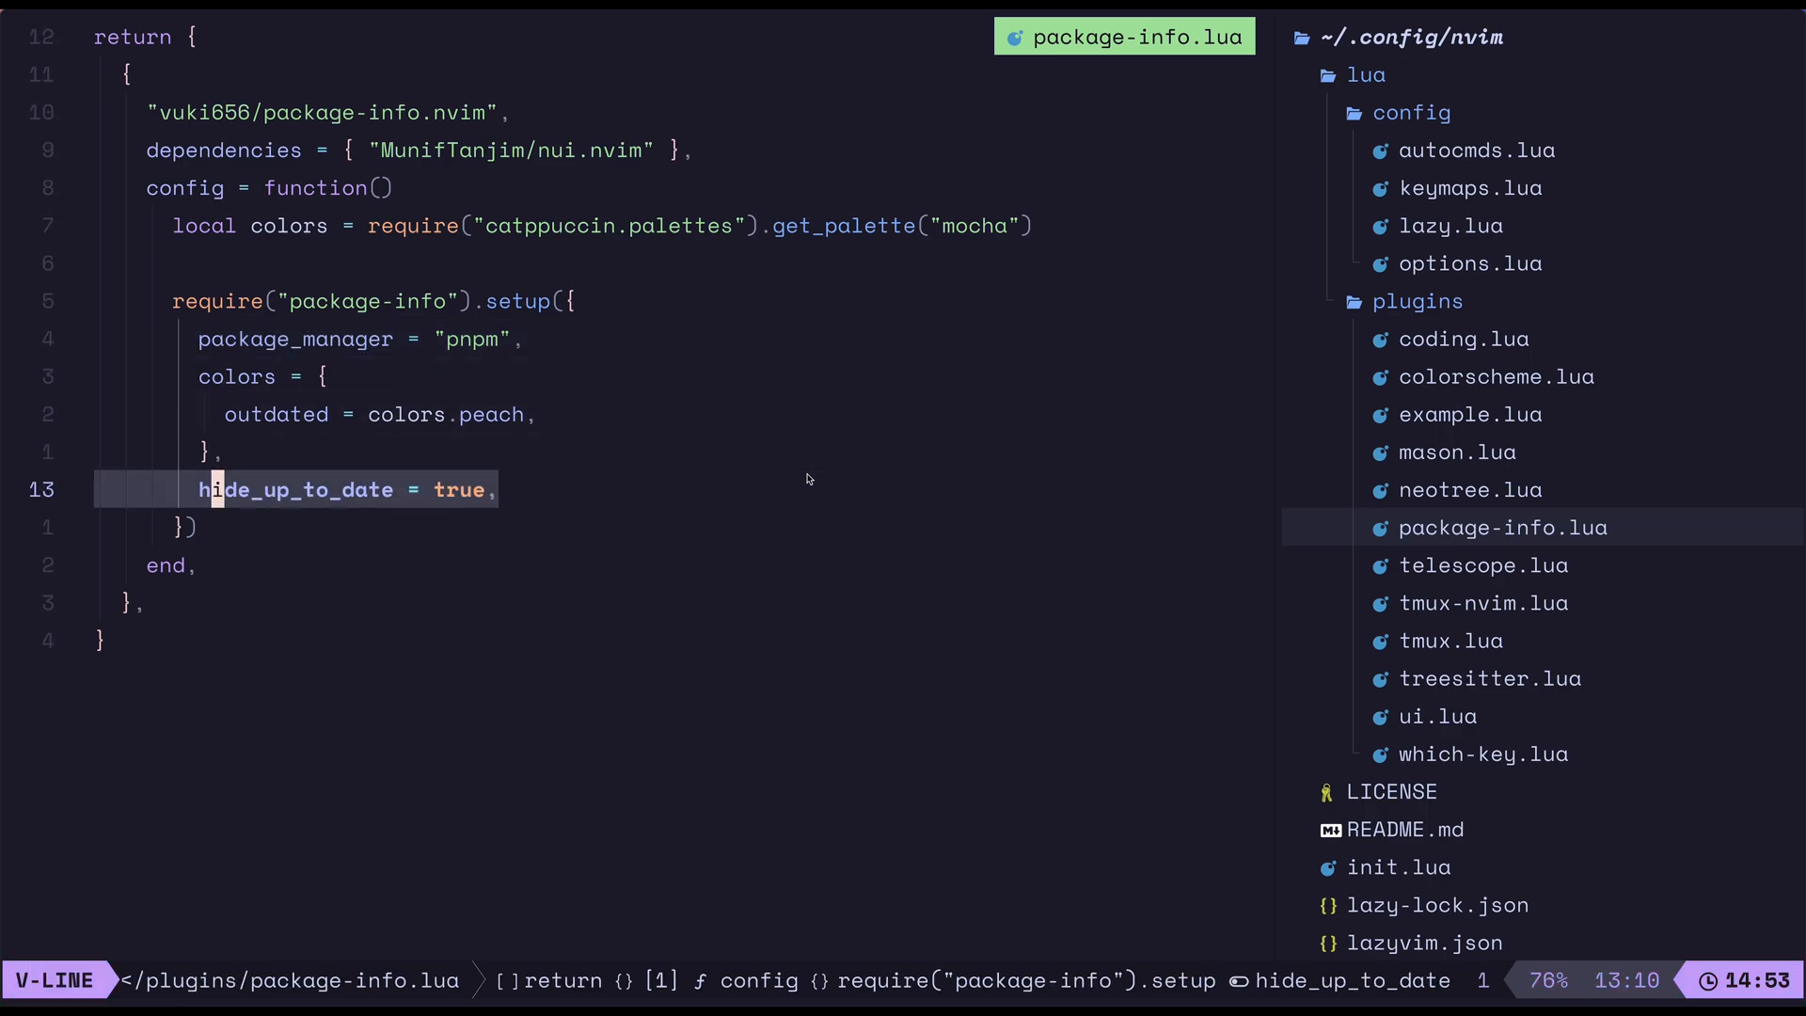
pyautogui.press('Escape')
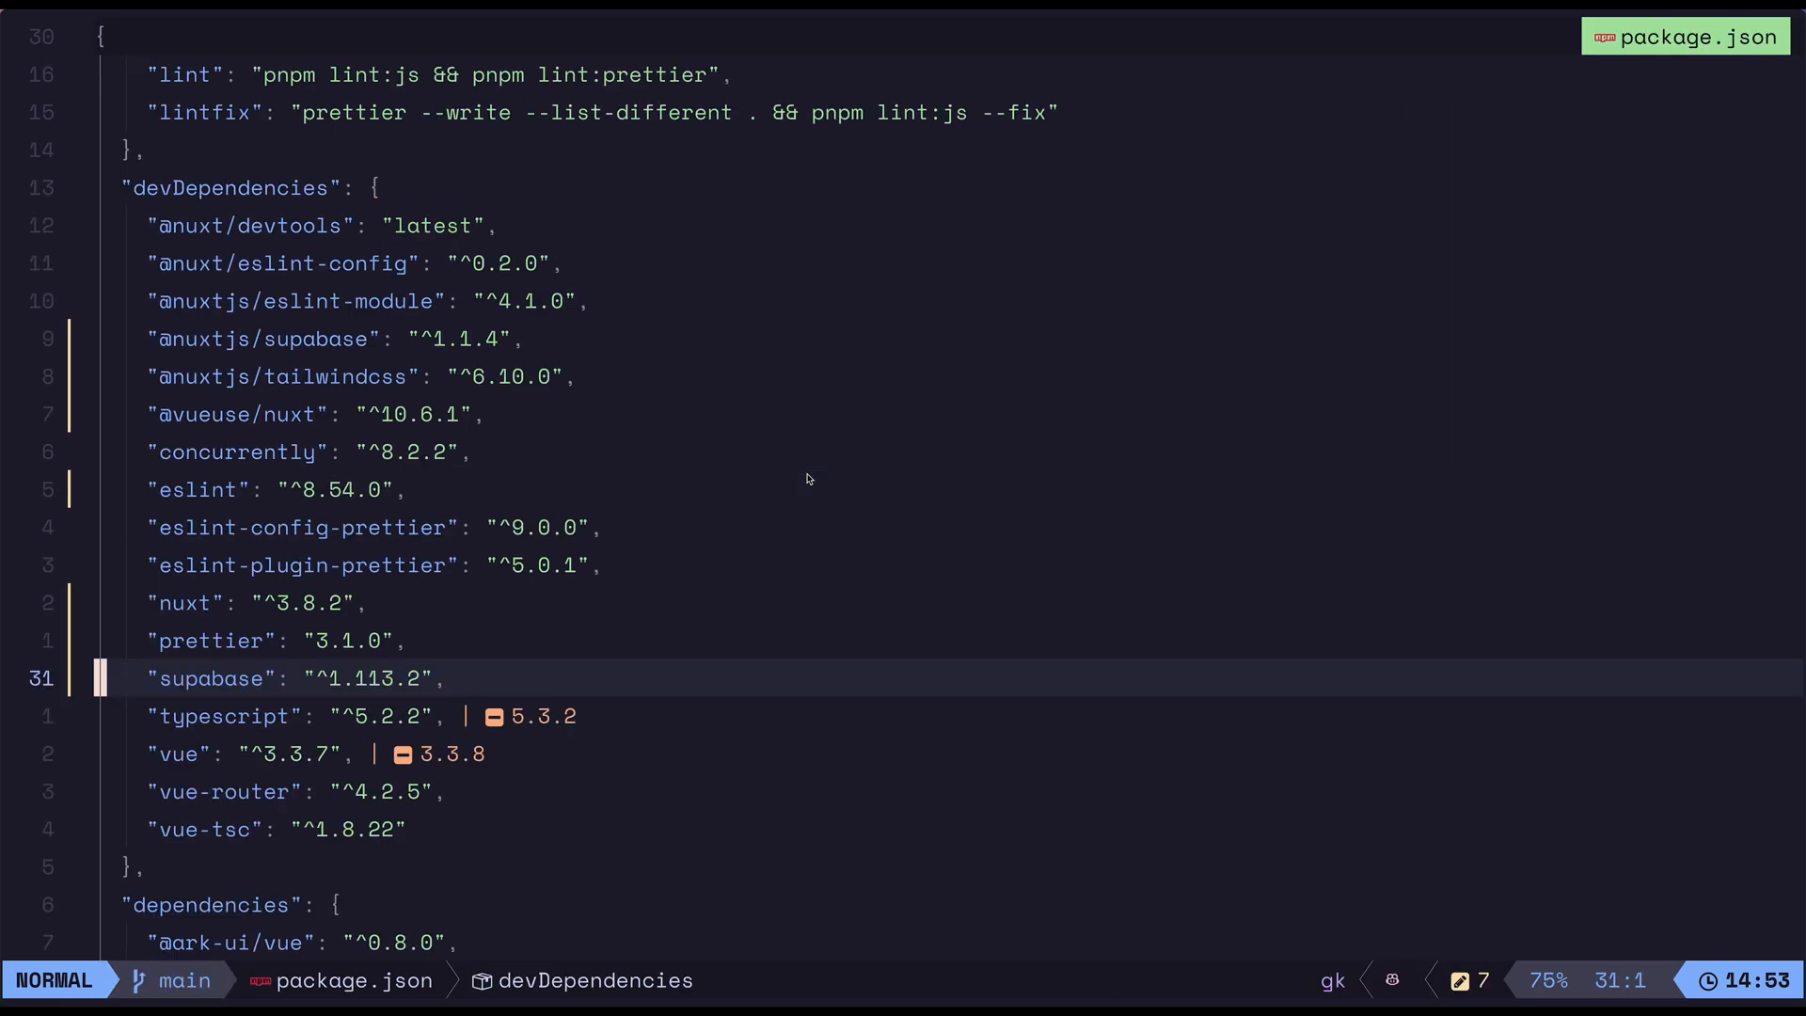
pyautogui.press('V')
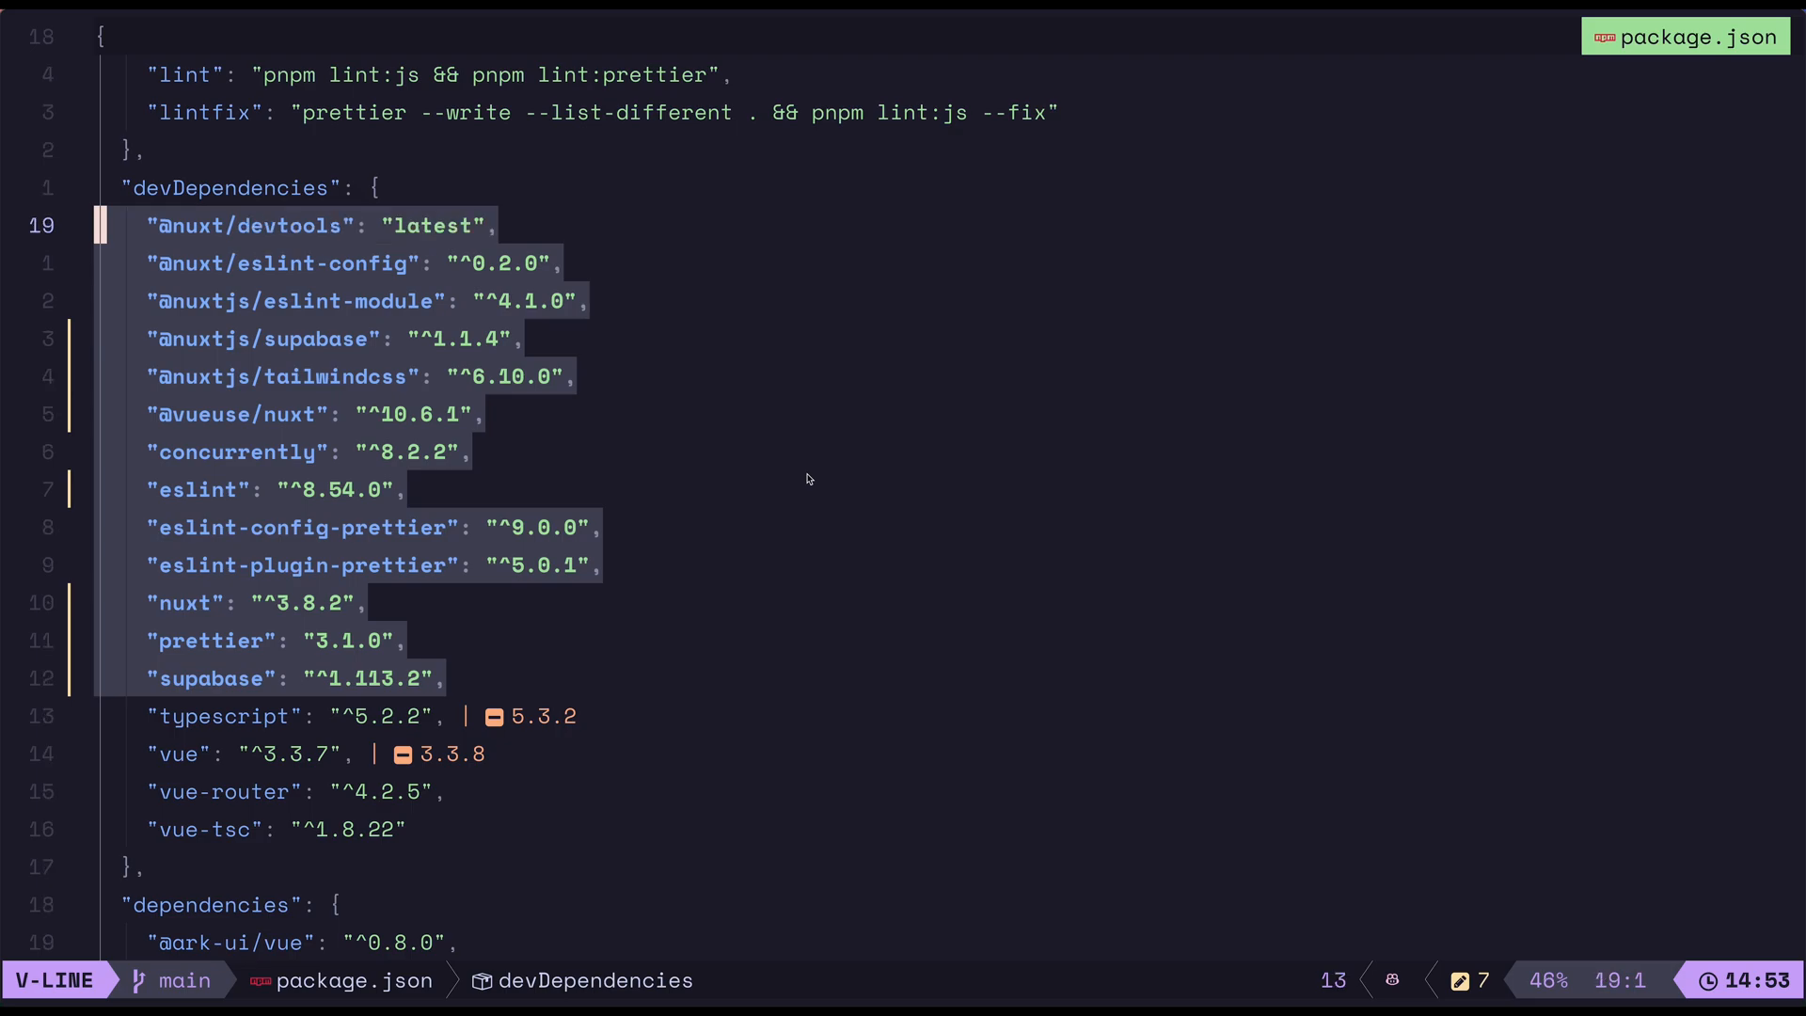
pyautogui.press('j')
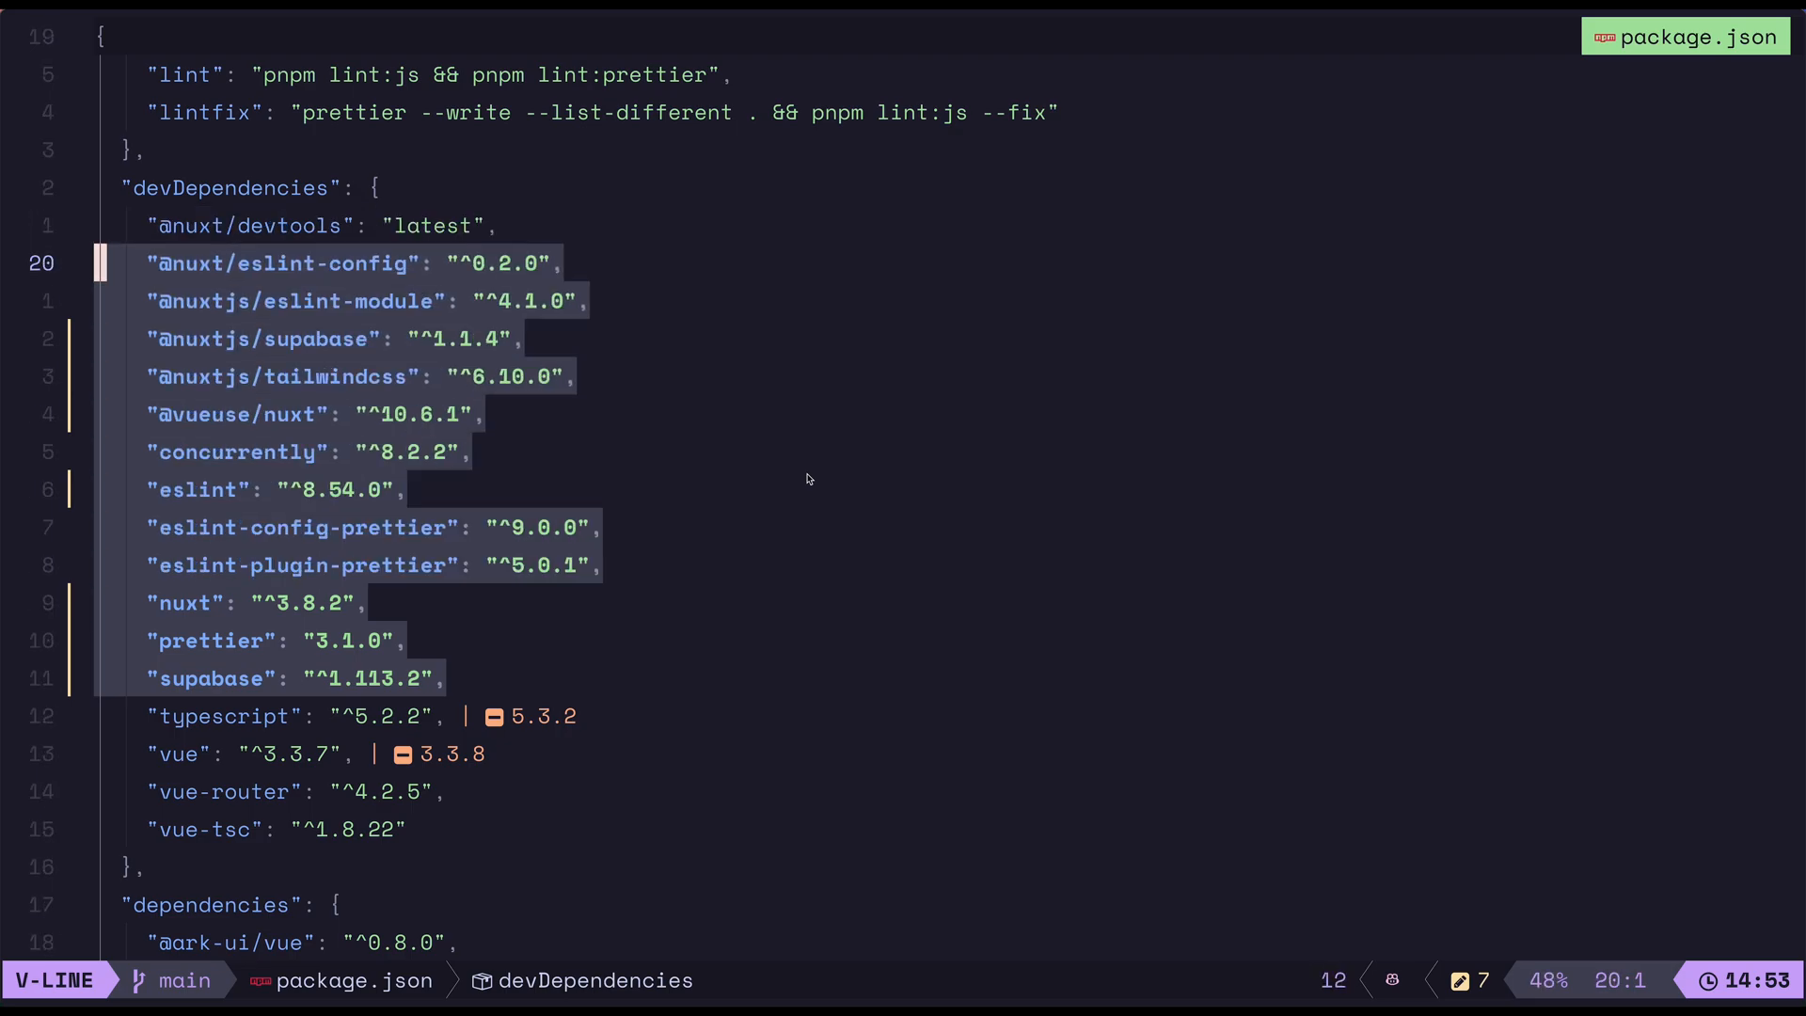
pyautogui.press('Escape')
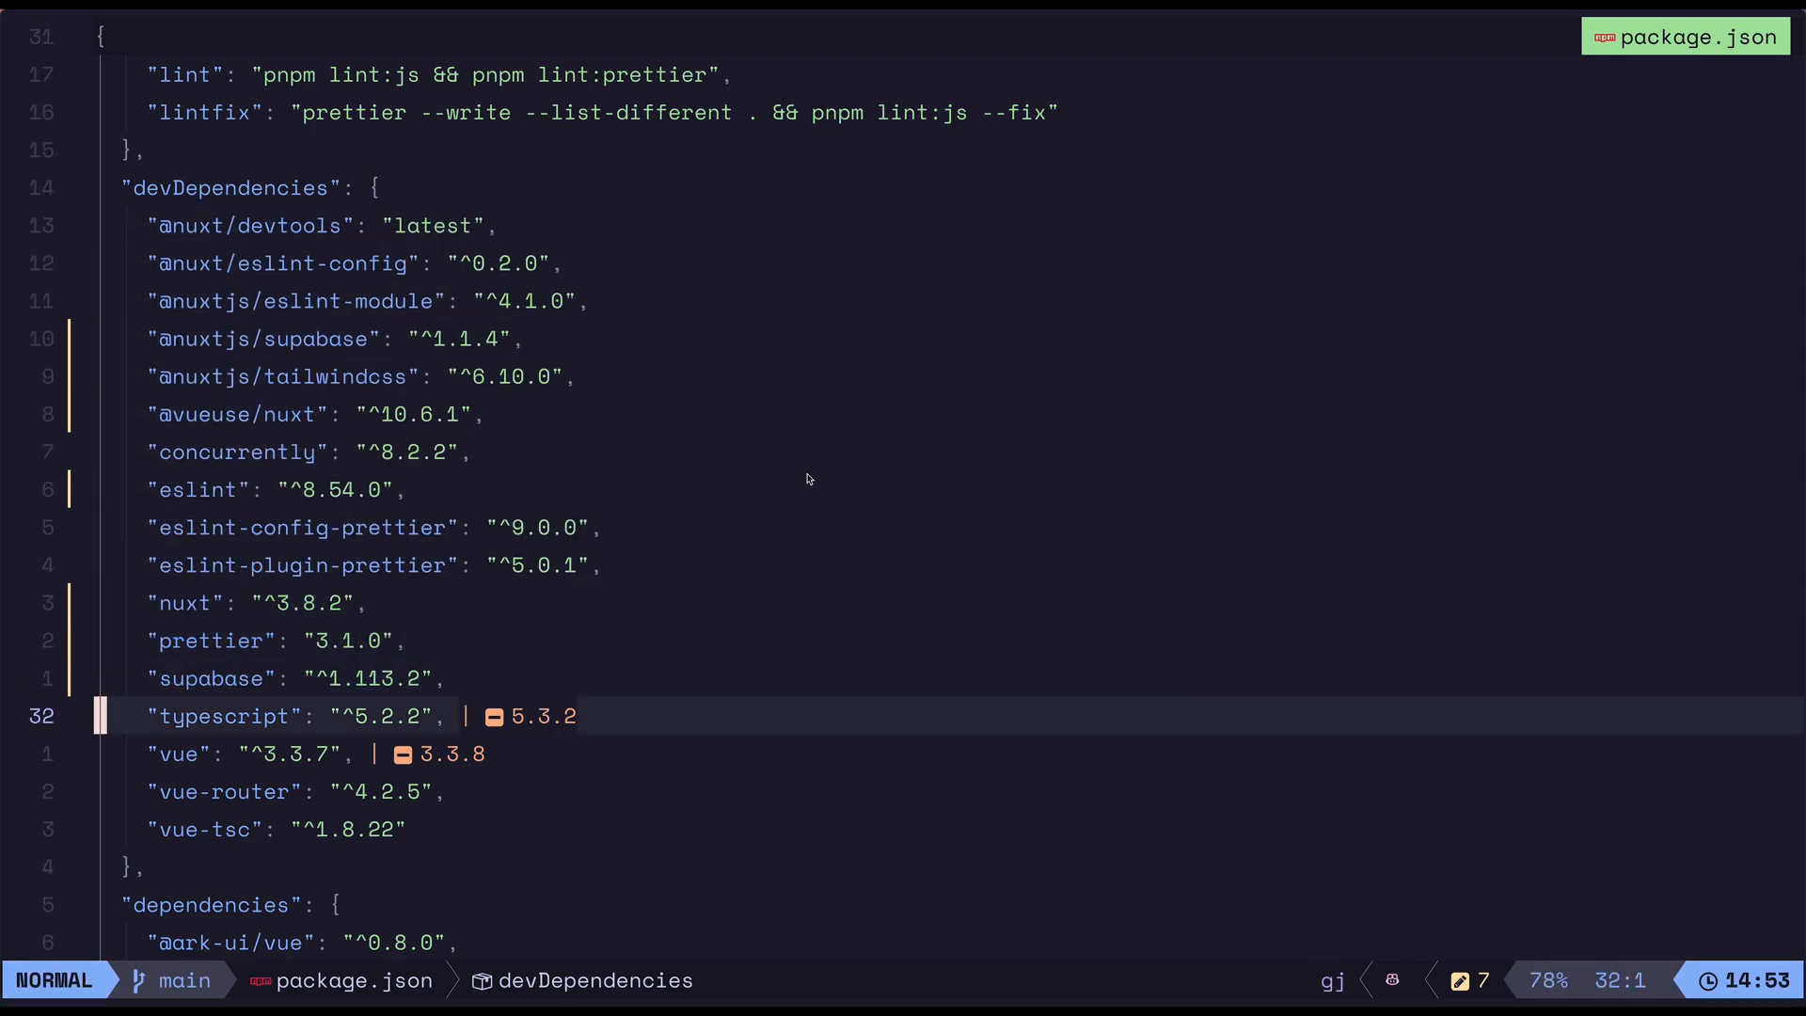
pyautogui.press('j')
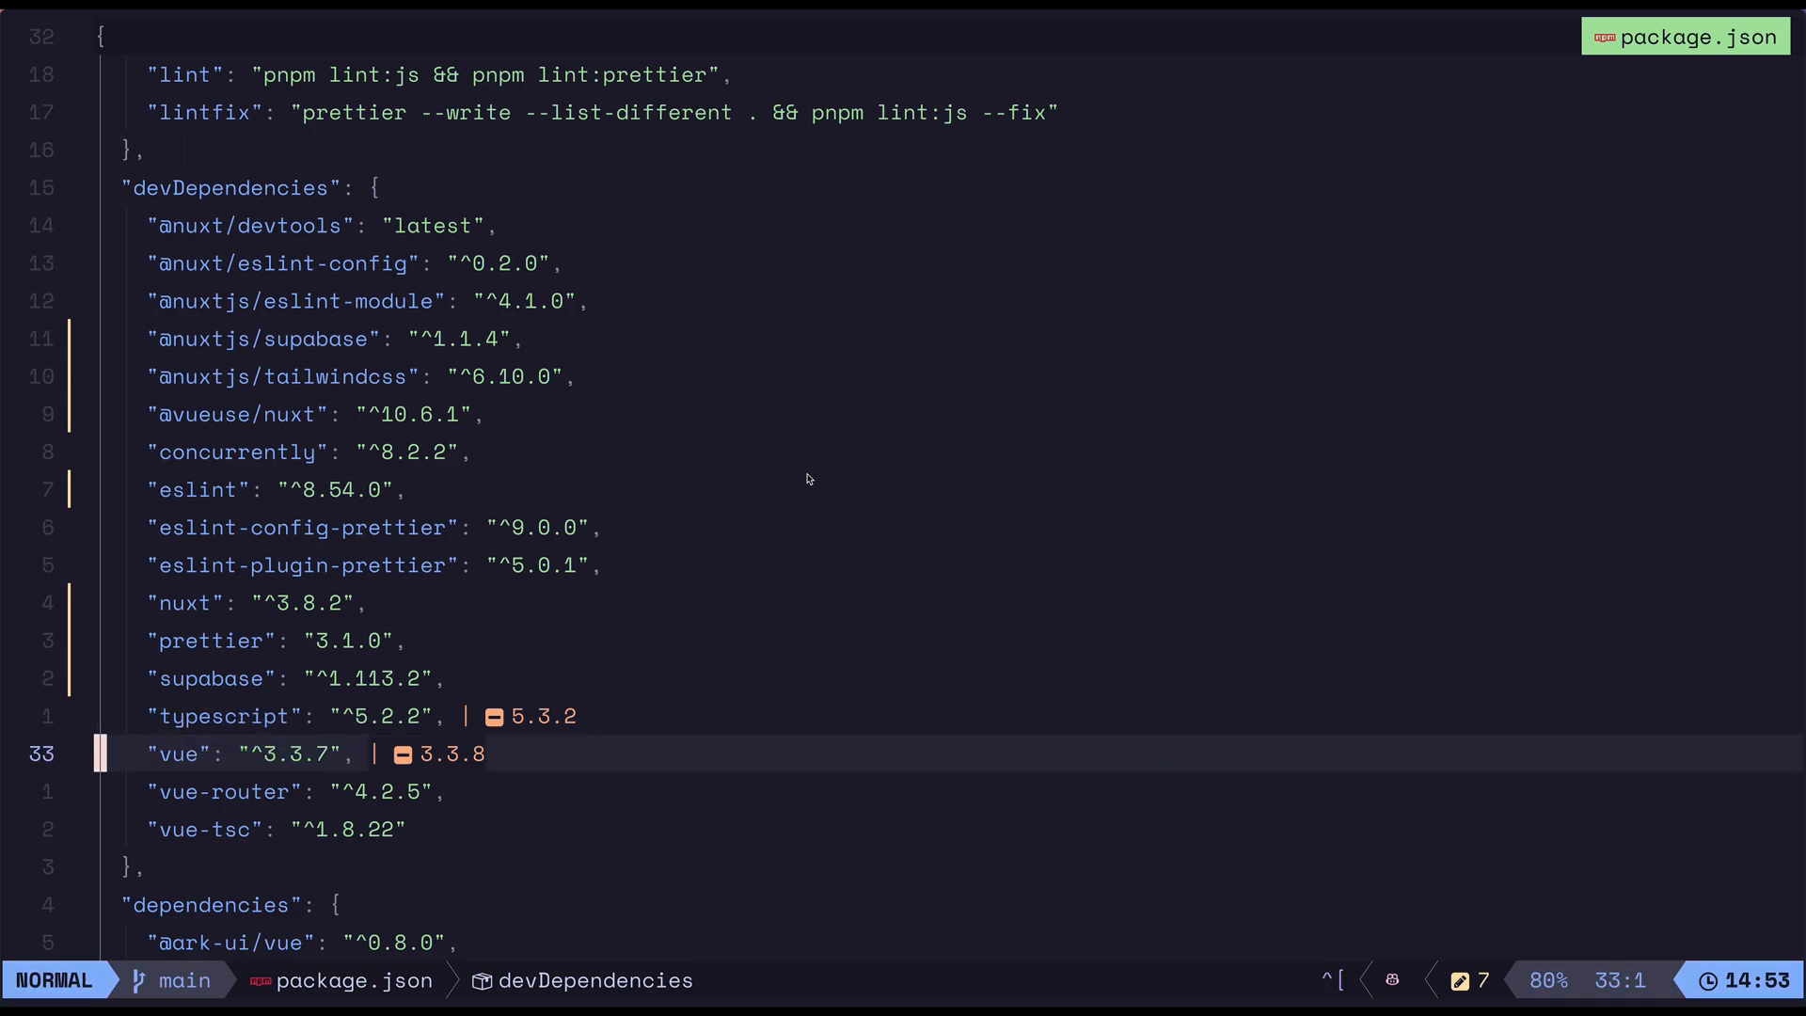
pyautogui.press('V')
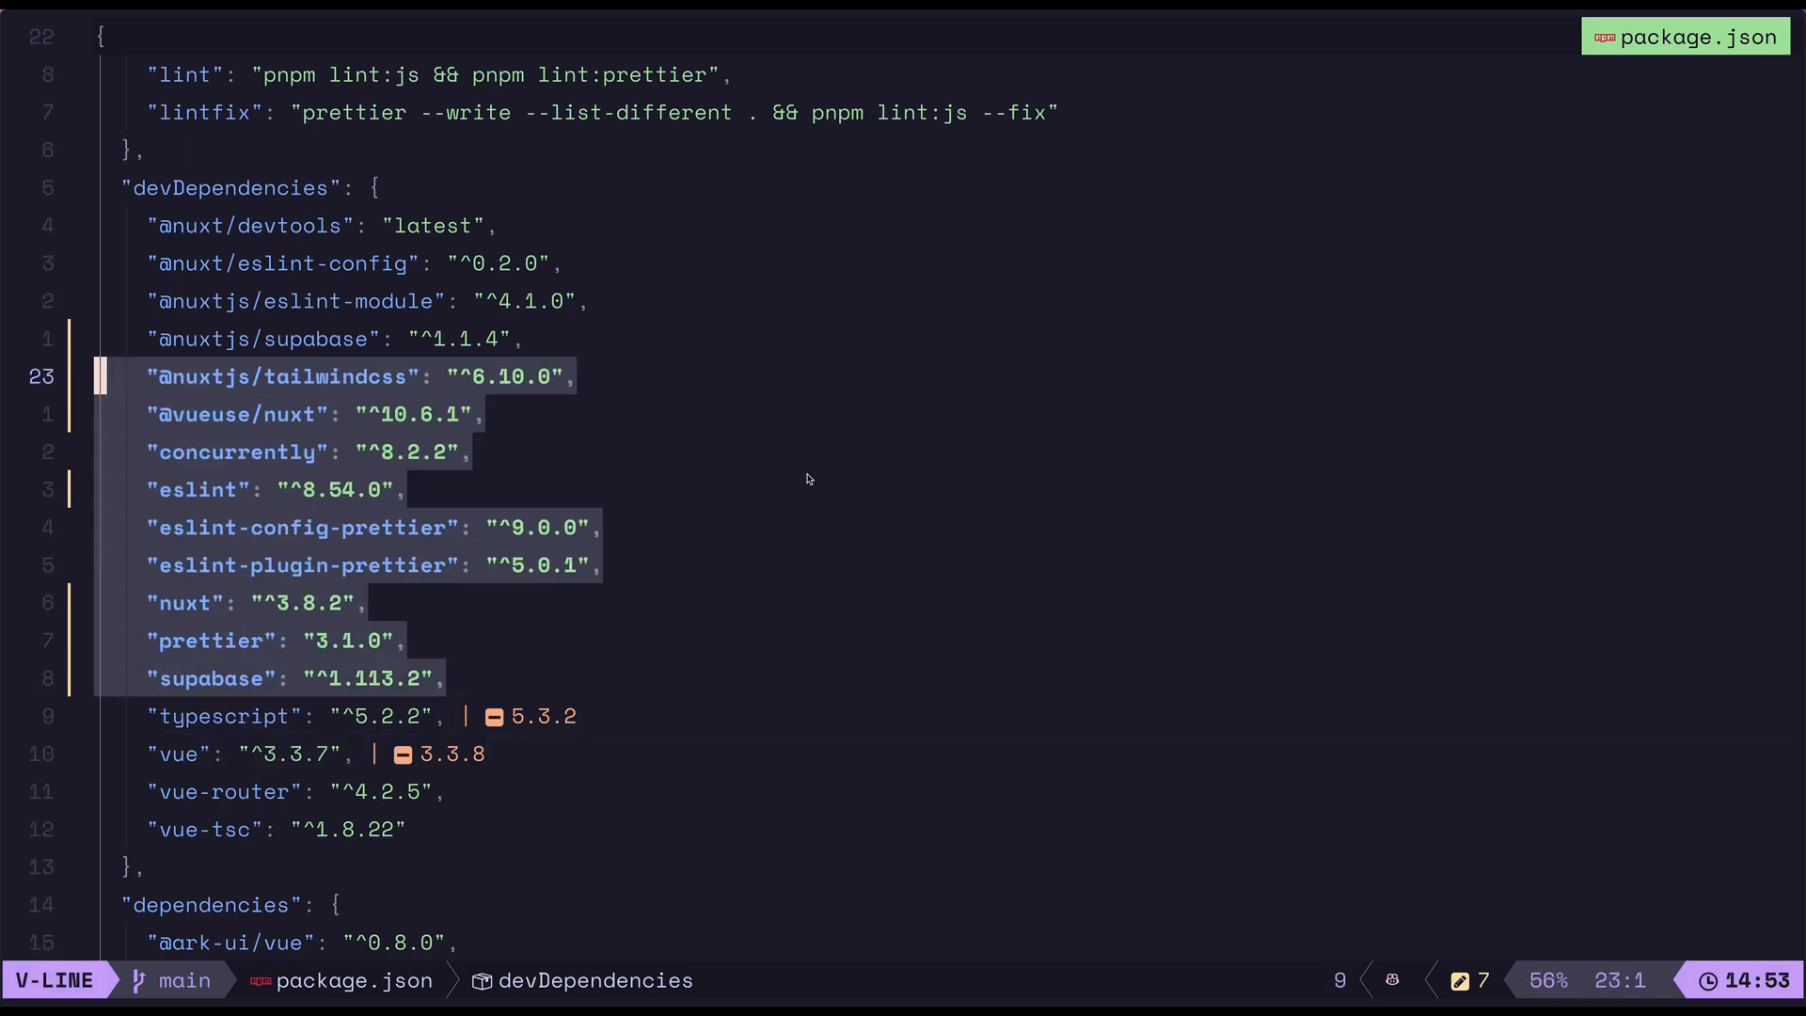
pyautogui.press('Escape')
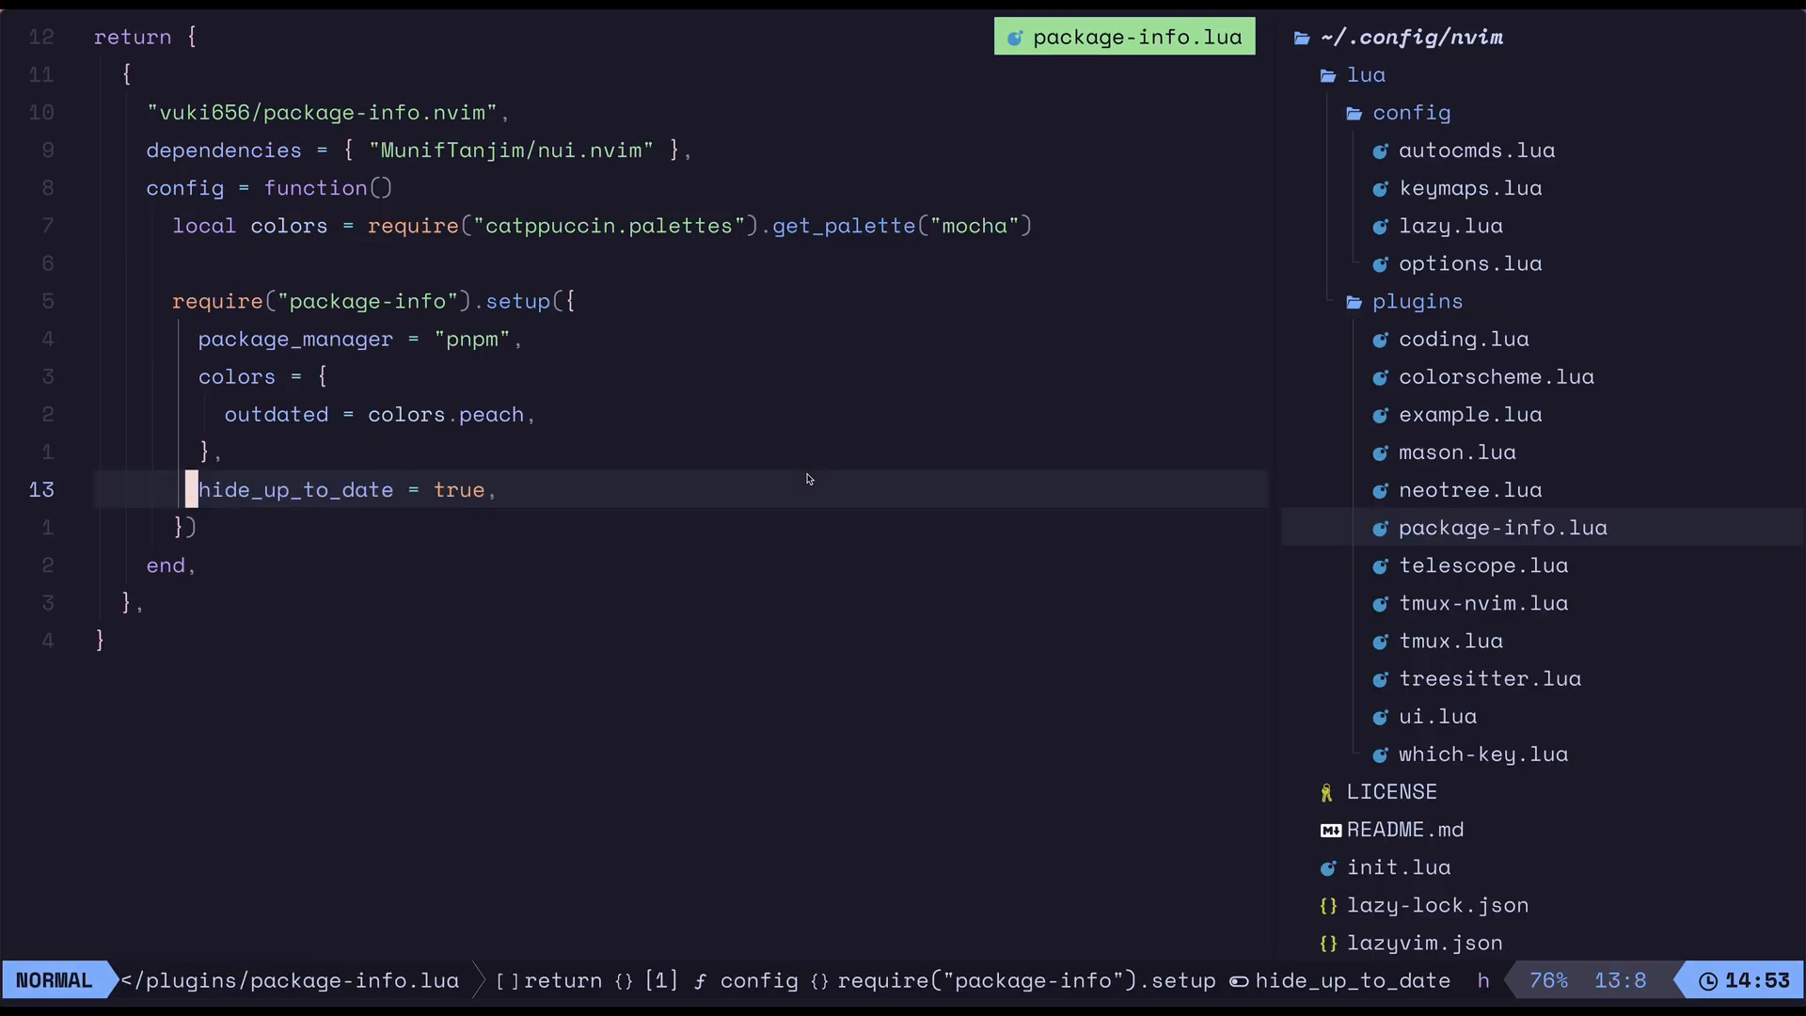
pyautogui.press('h')
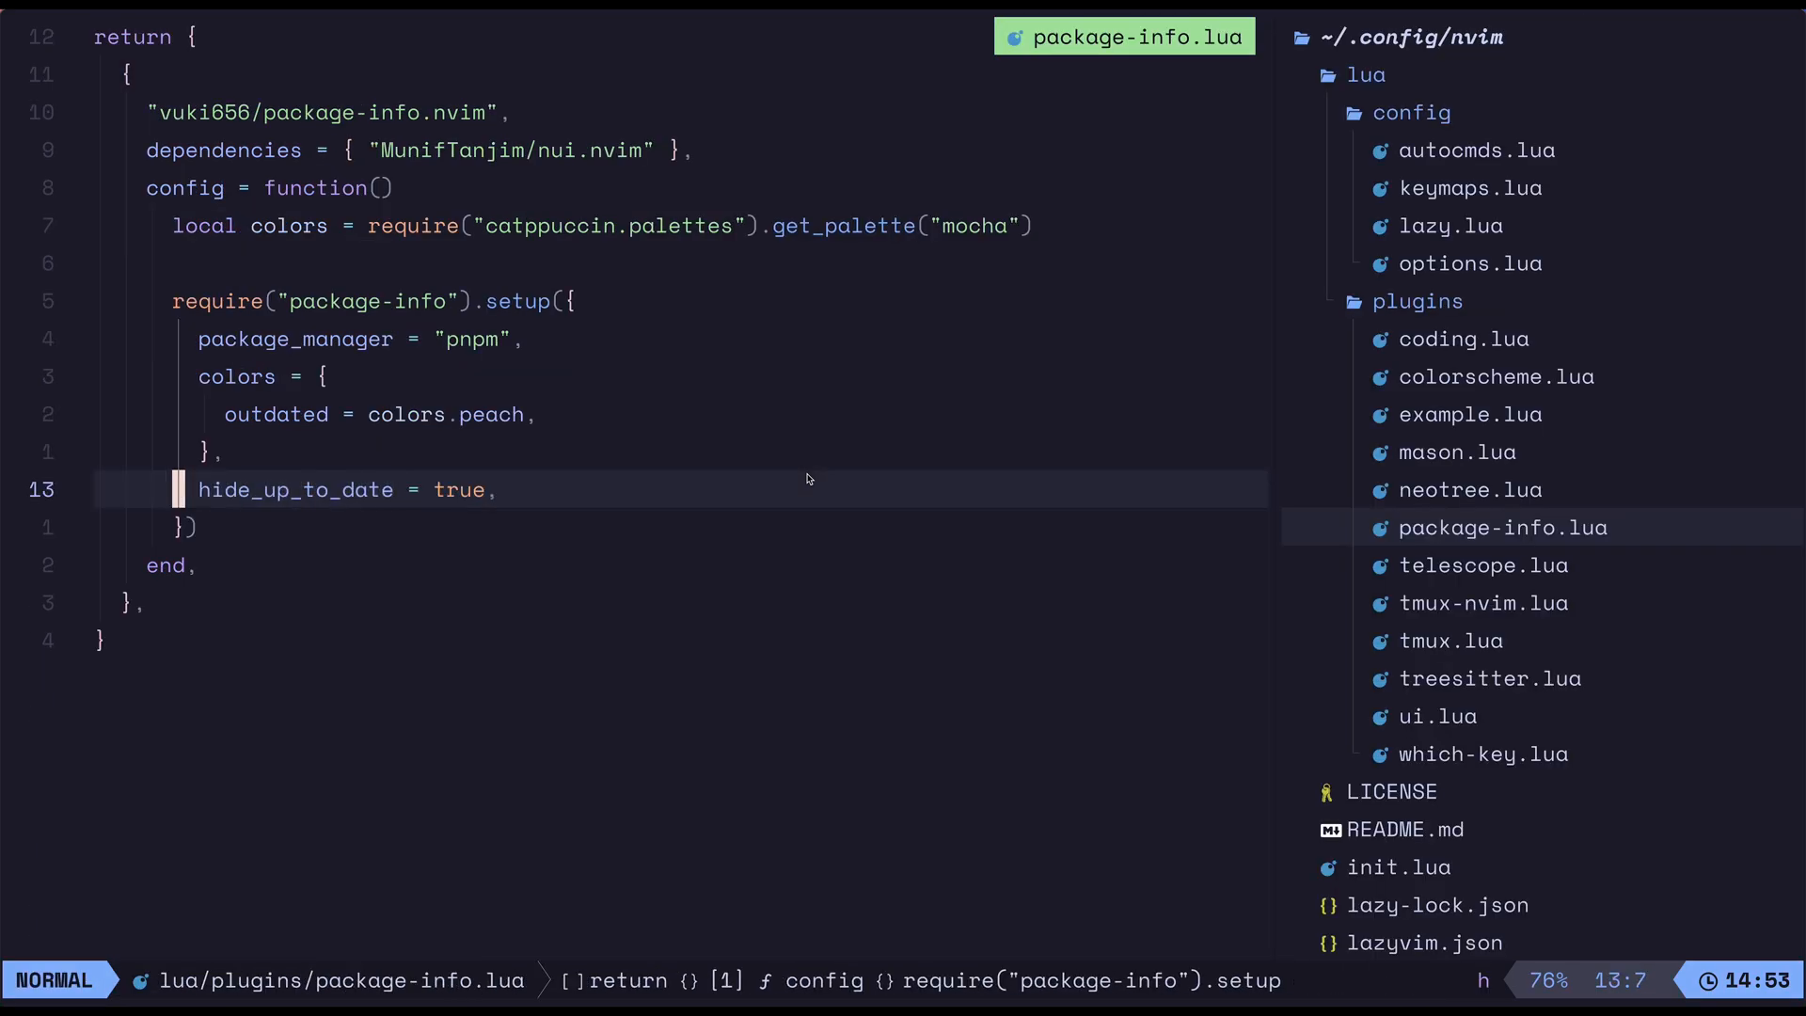
pyautogui.press('V')
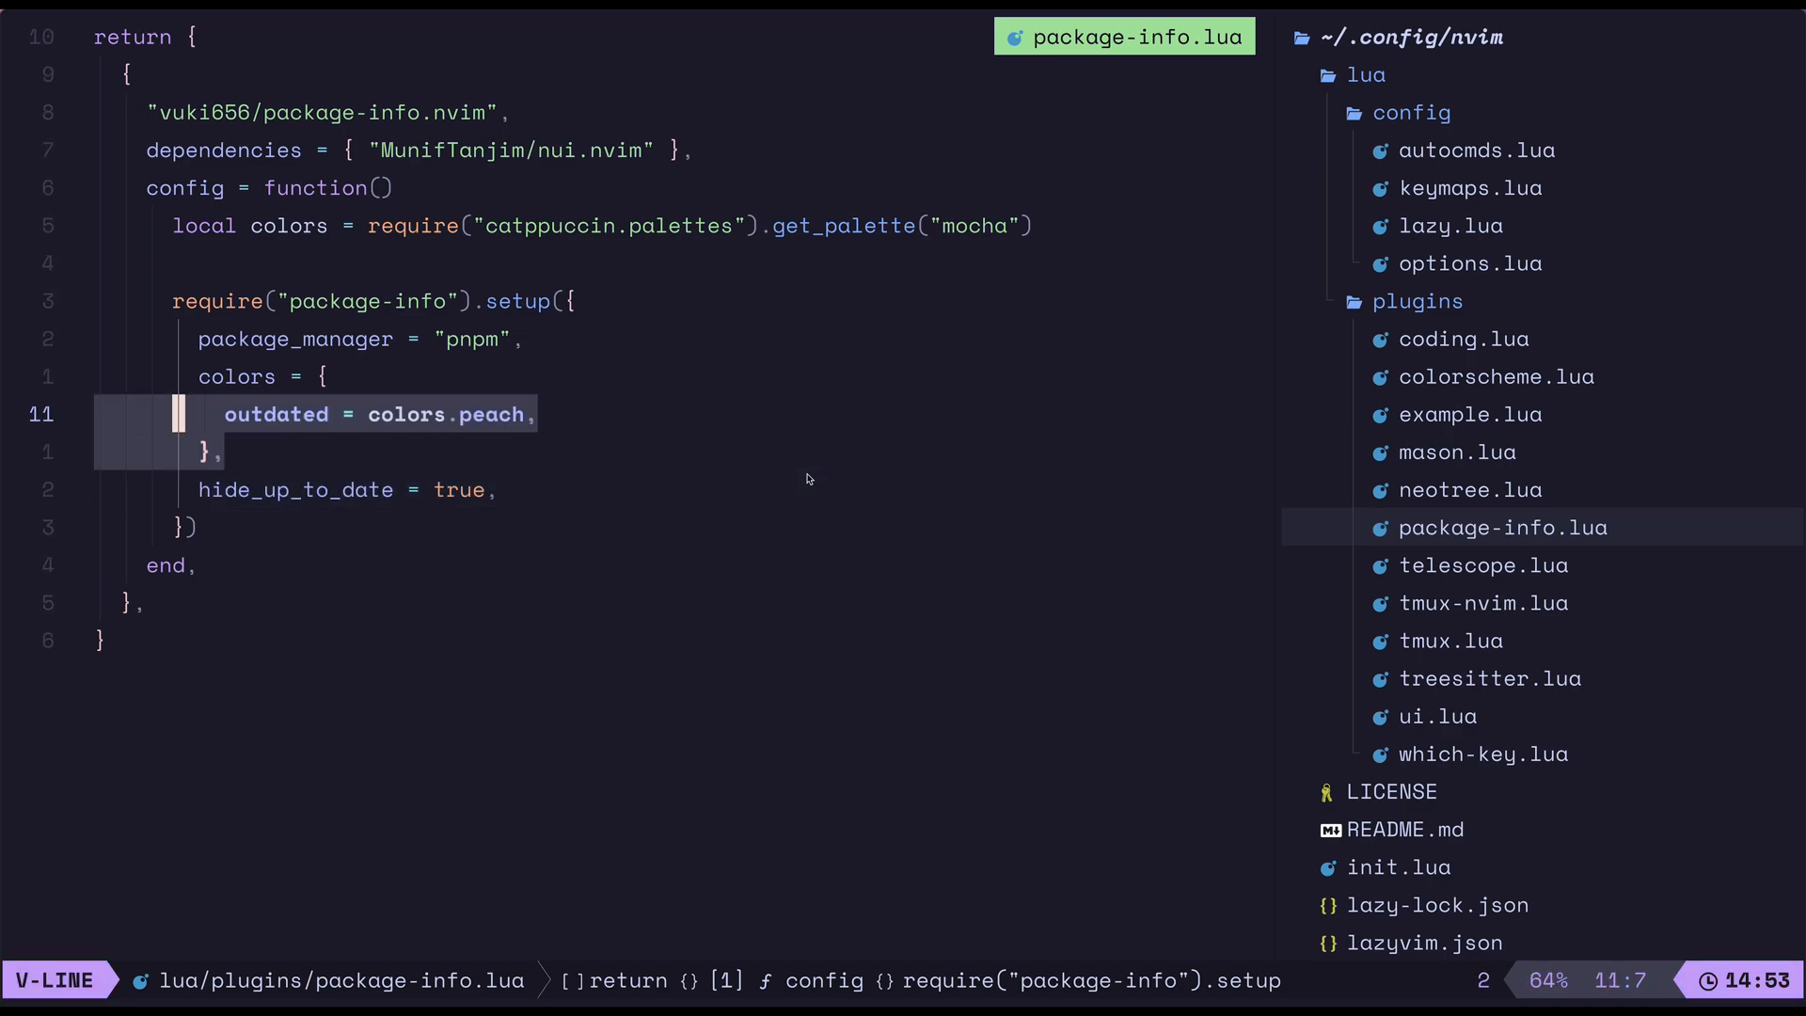
pyautogui.press('k')
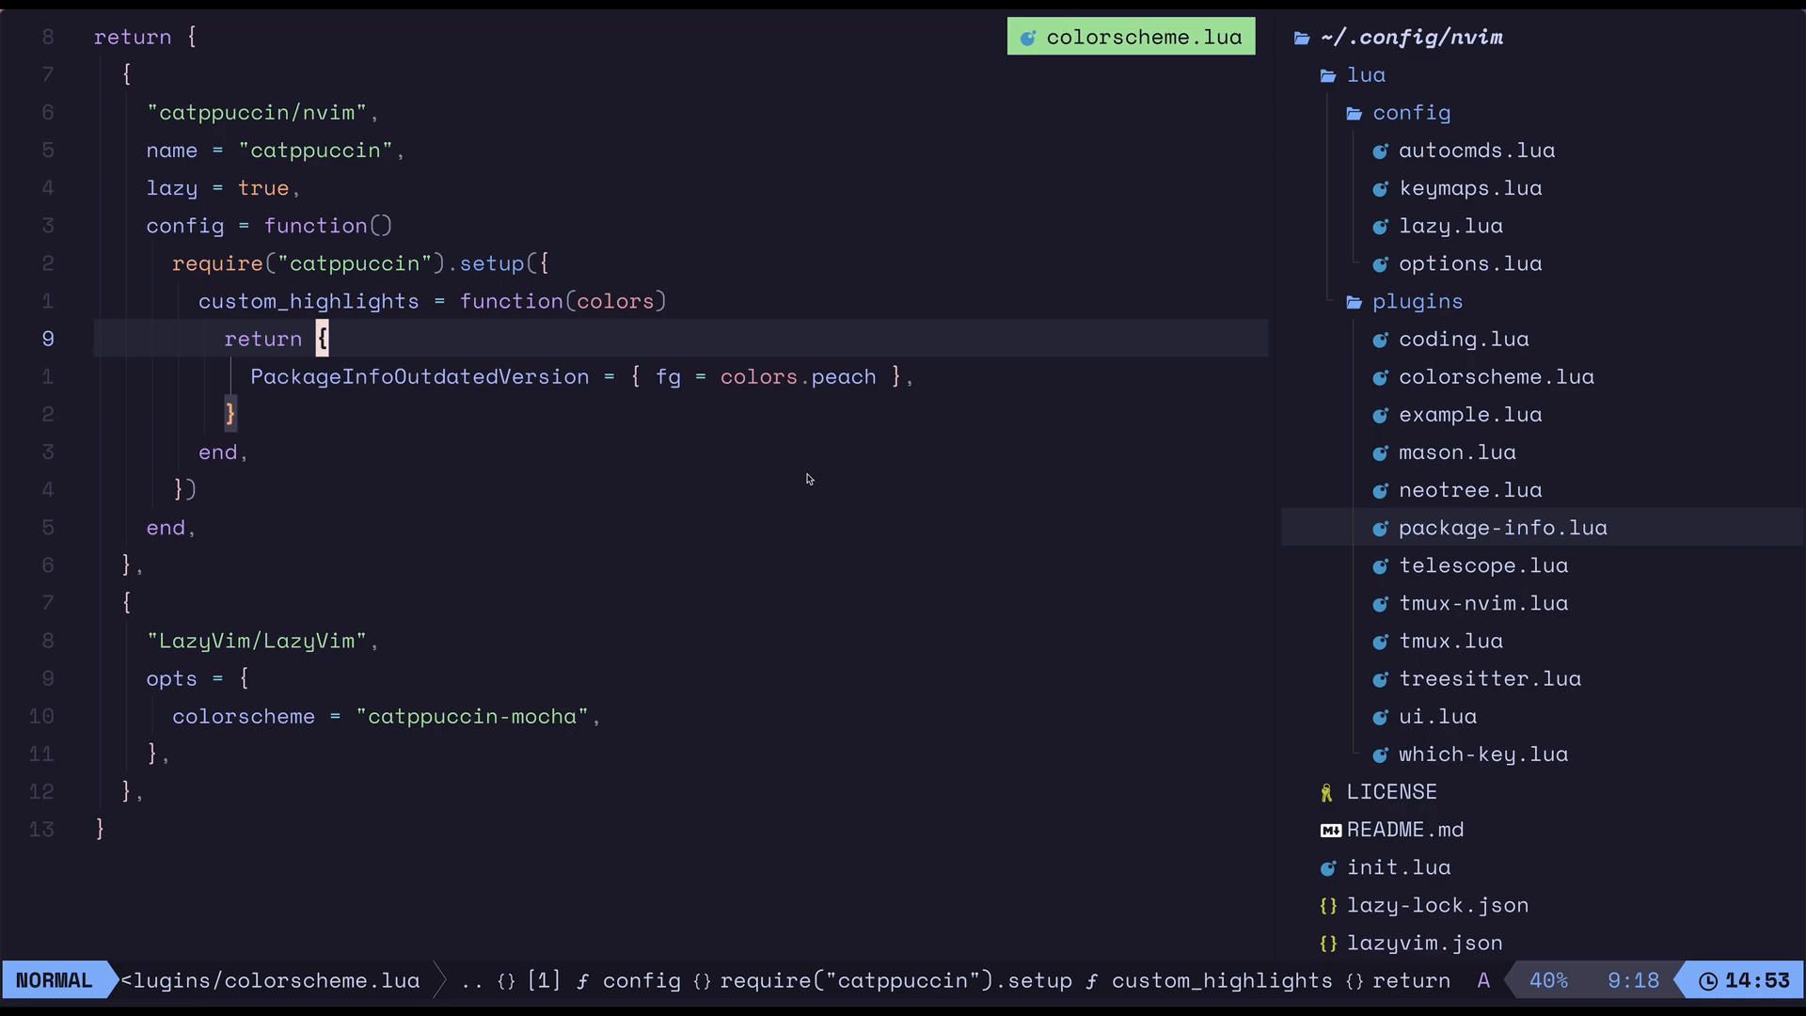
# Step: Review the catppuccin PackageInfoOutdatedVersion highlight, then list open buffers previewing keymaps.lua
pyautogui.press('V')
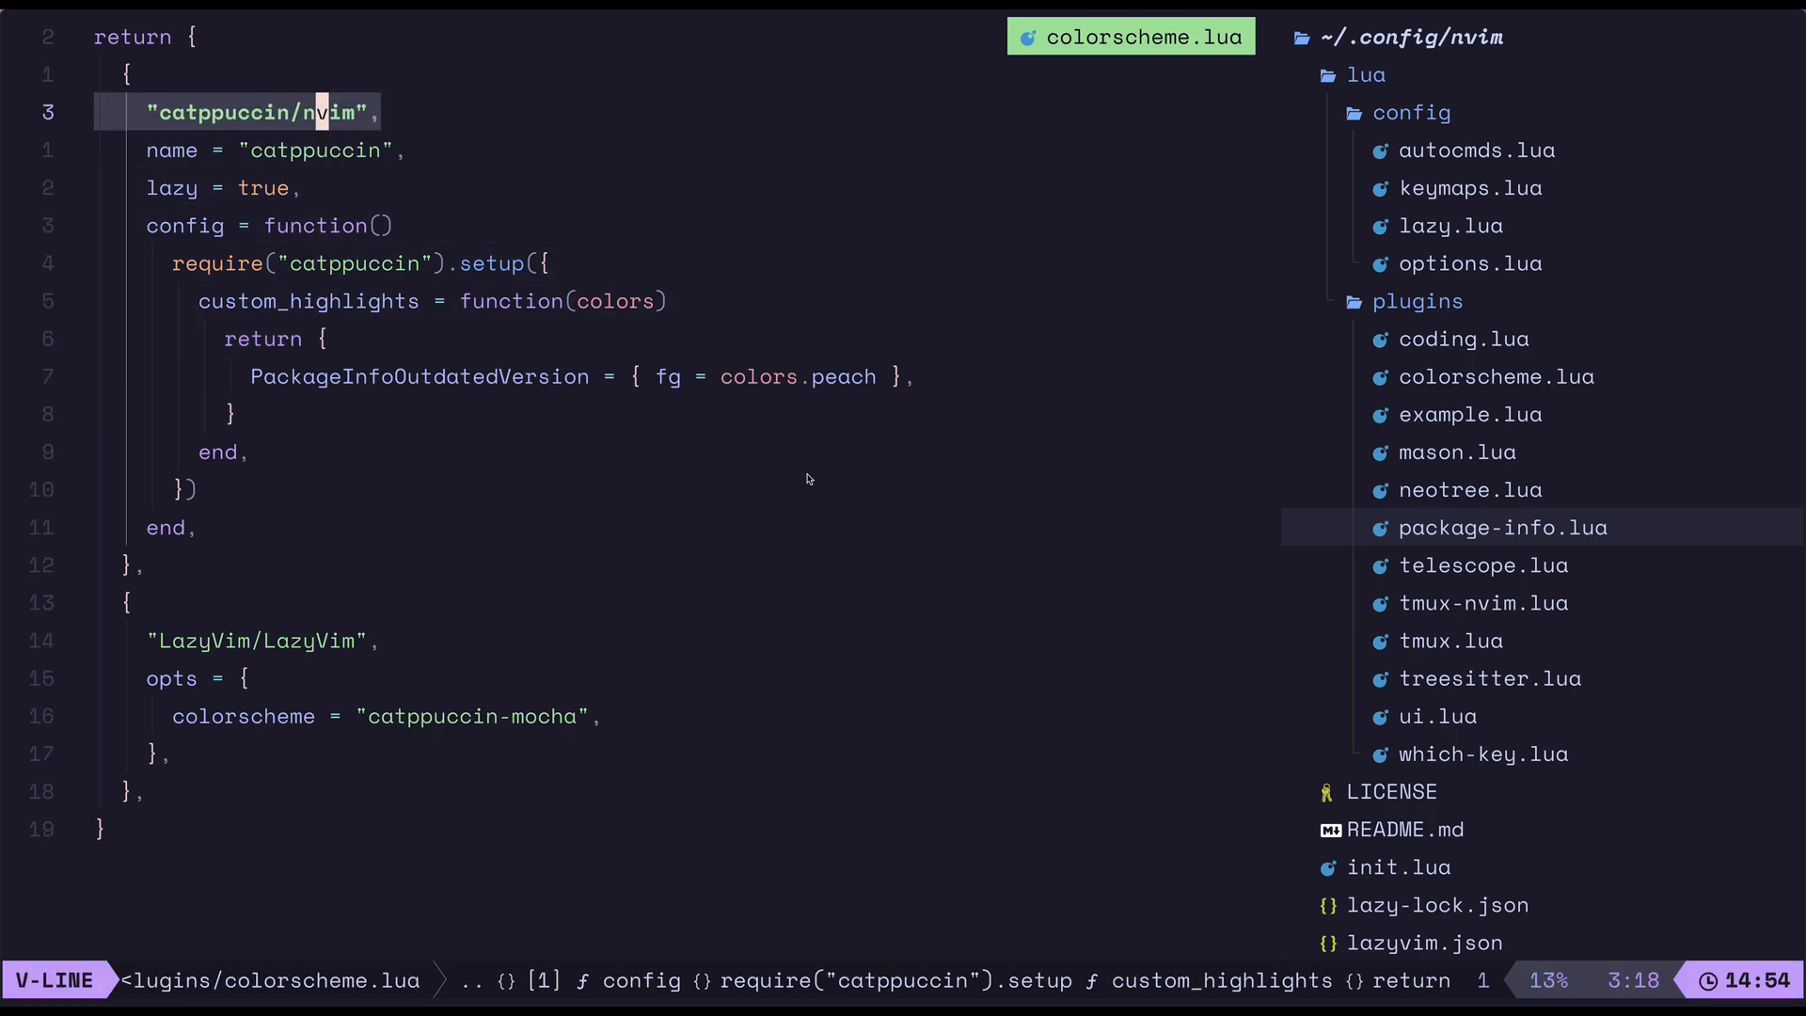
pyautogui.press('Escape')
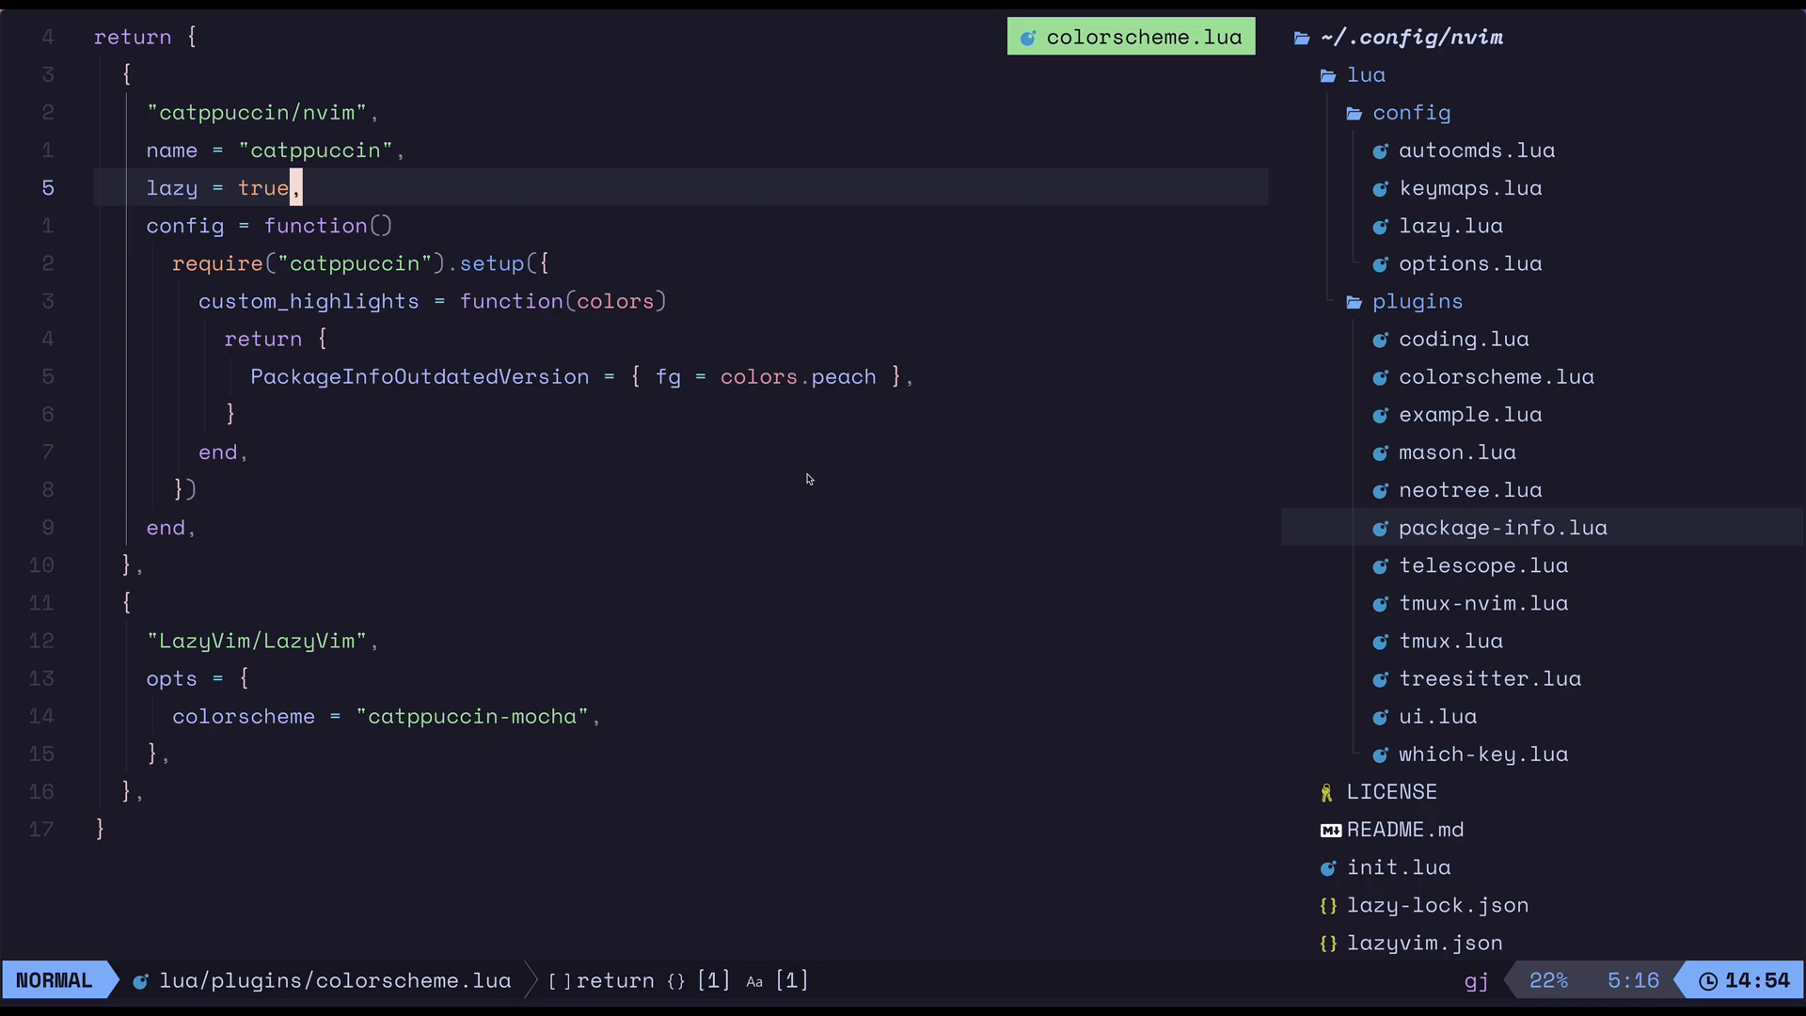
pyautogui.press('V')
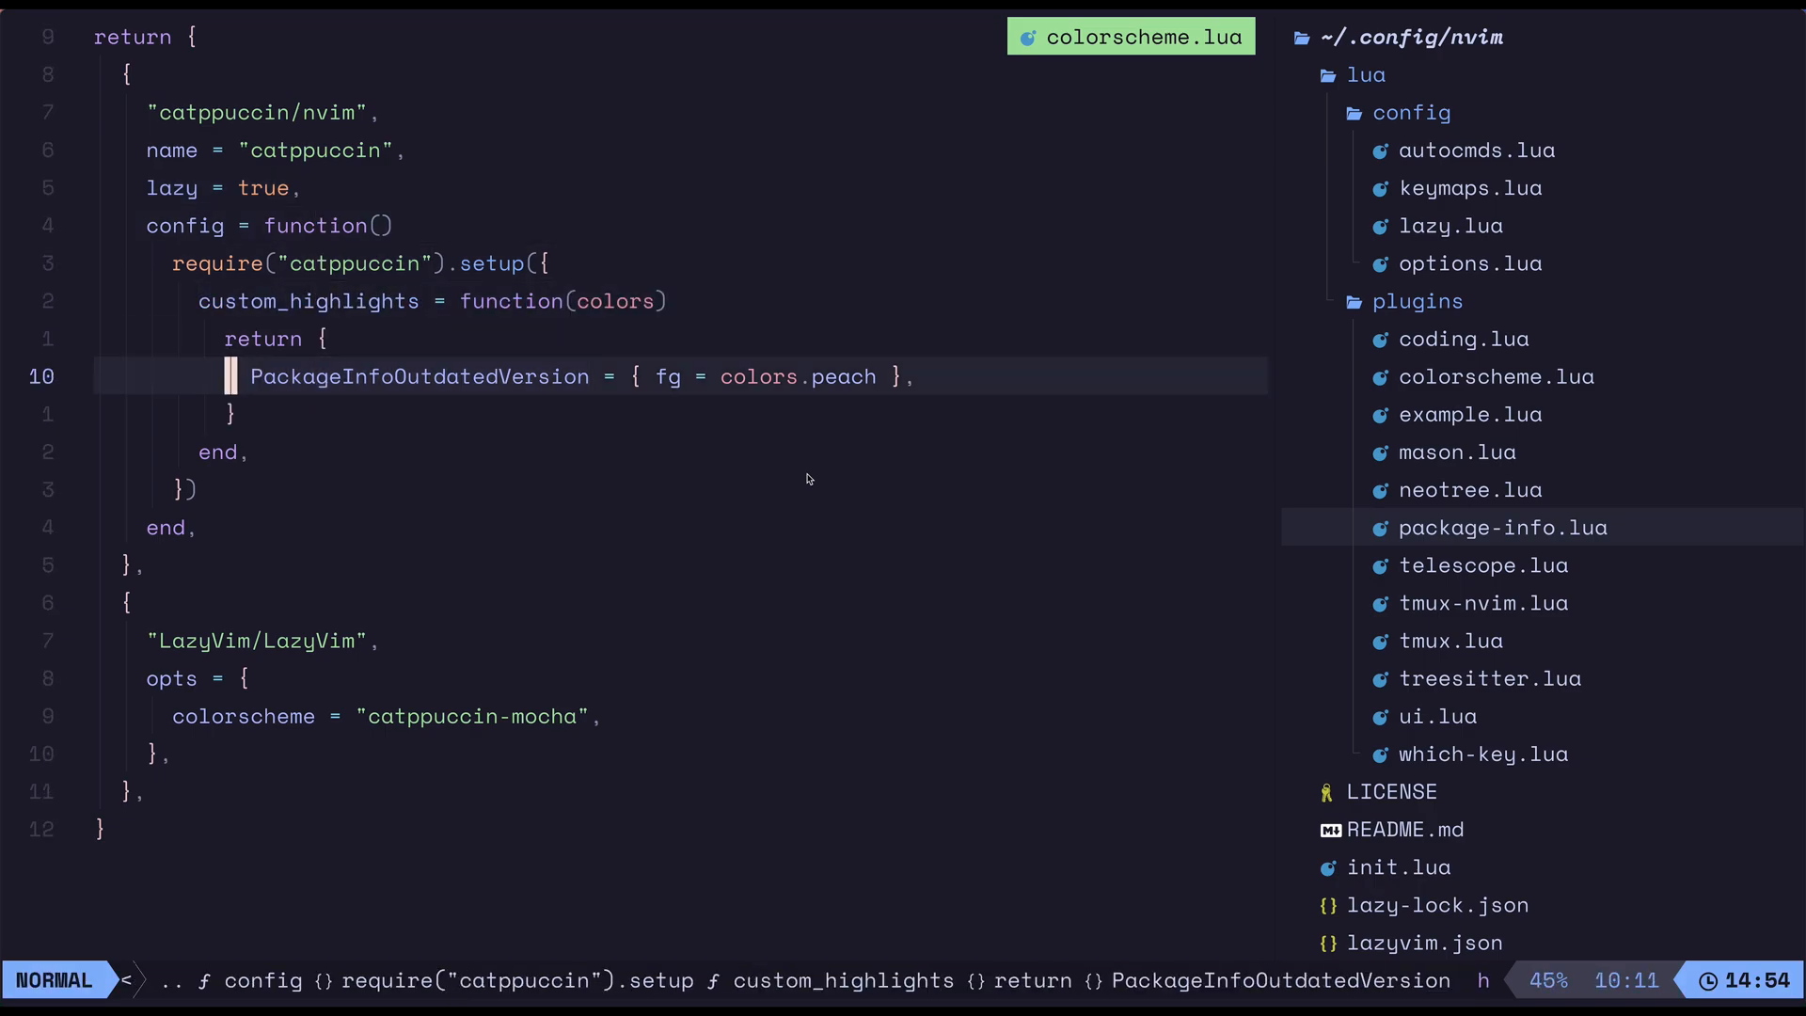
pyautogui.press('V')
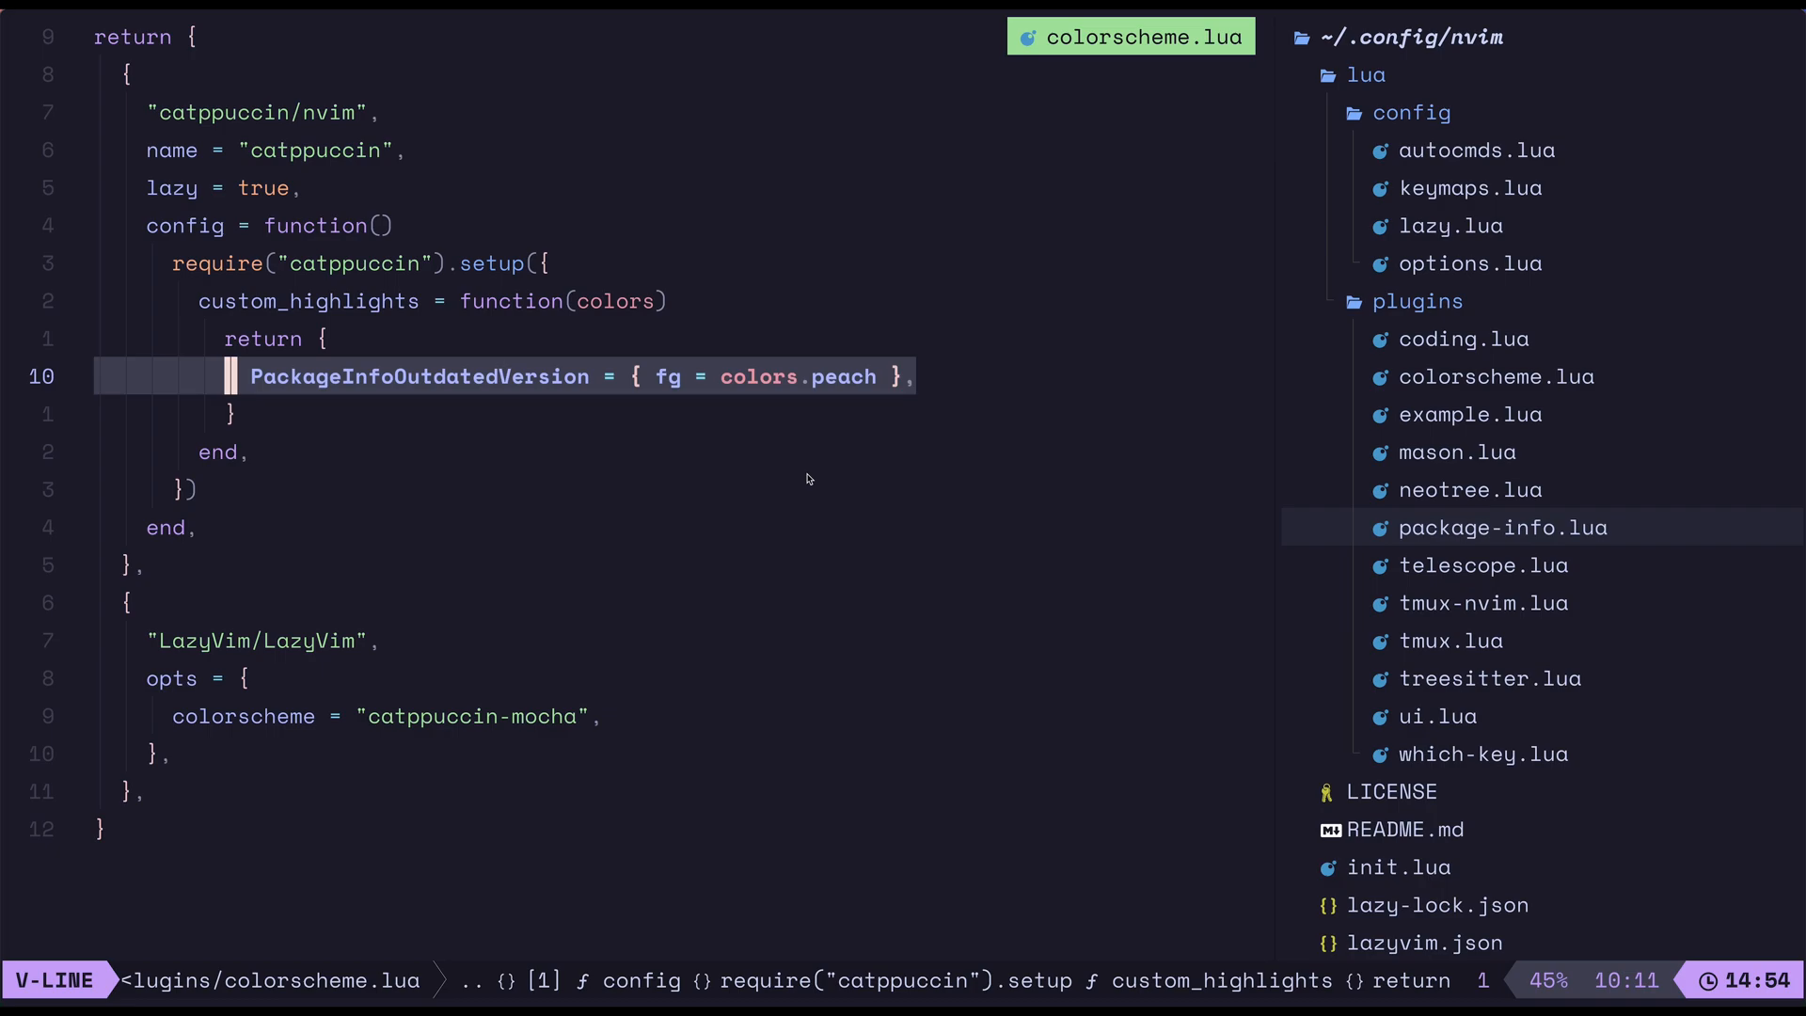
pyautogui.press('Escape')
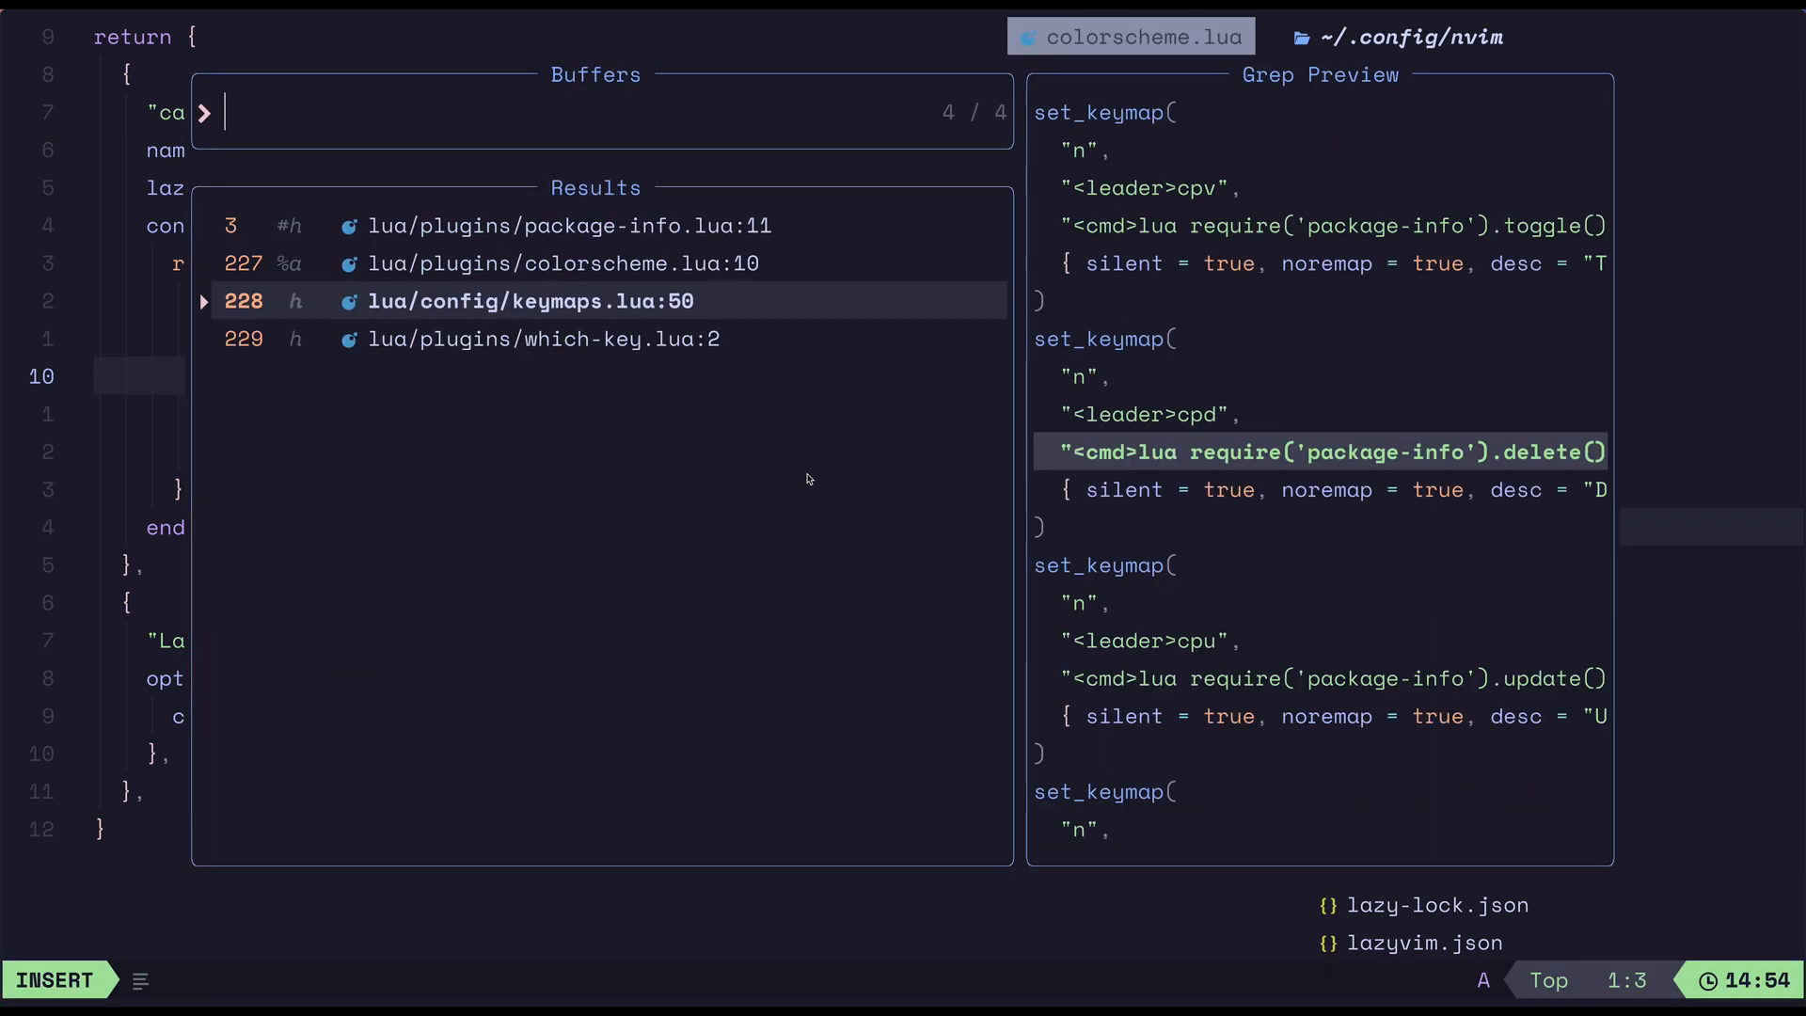
# Step: In keymaps.lua rename the toggle mapping from <leader>cpv to <leader>cpt and save
pyautogui.press('Return')
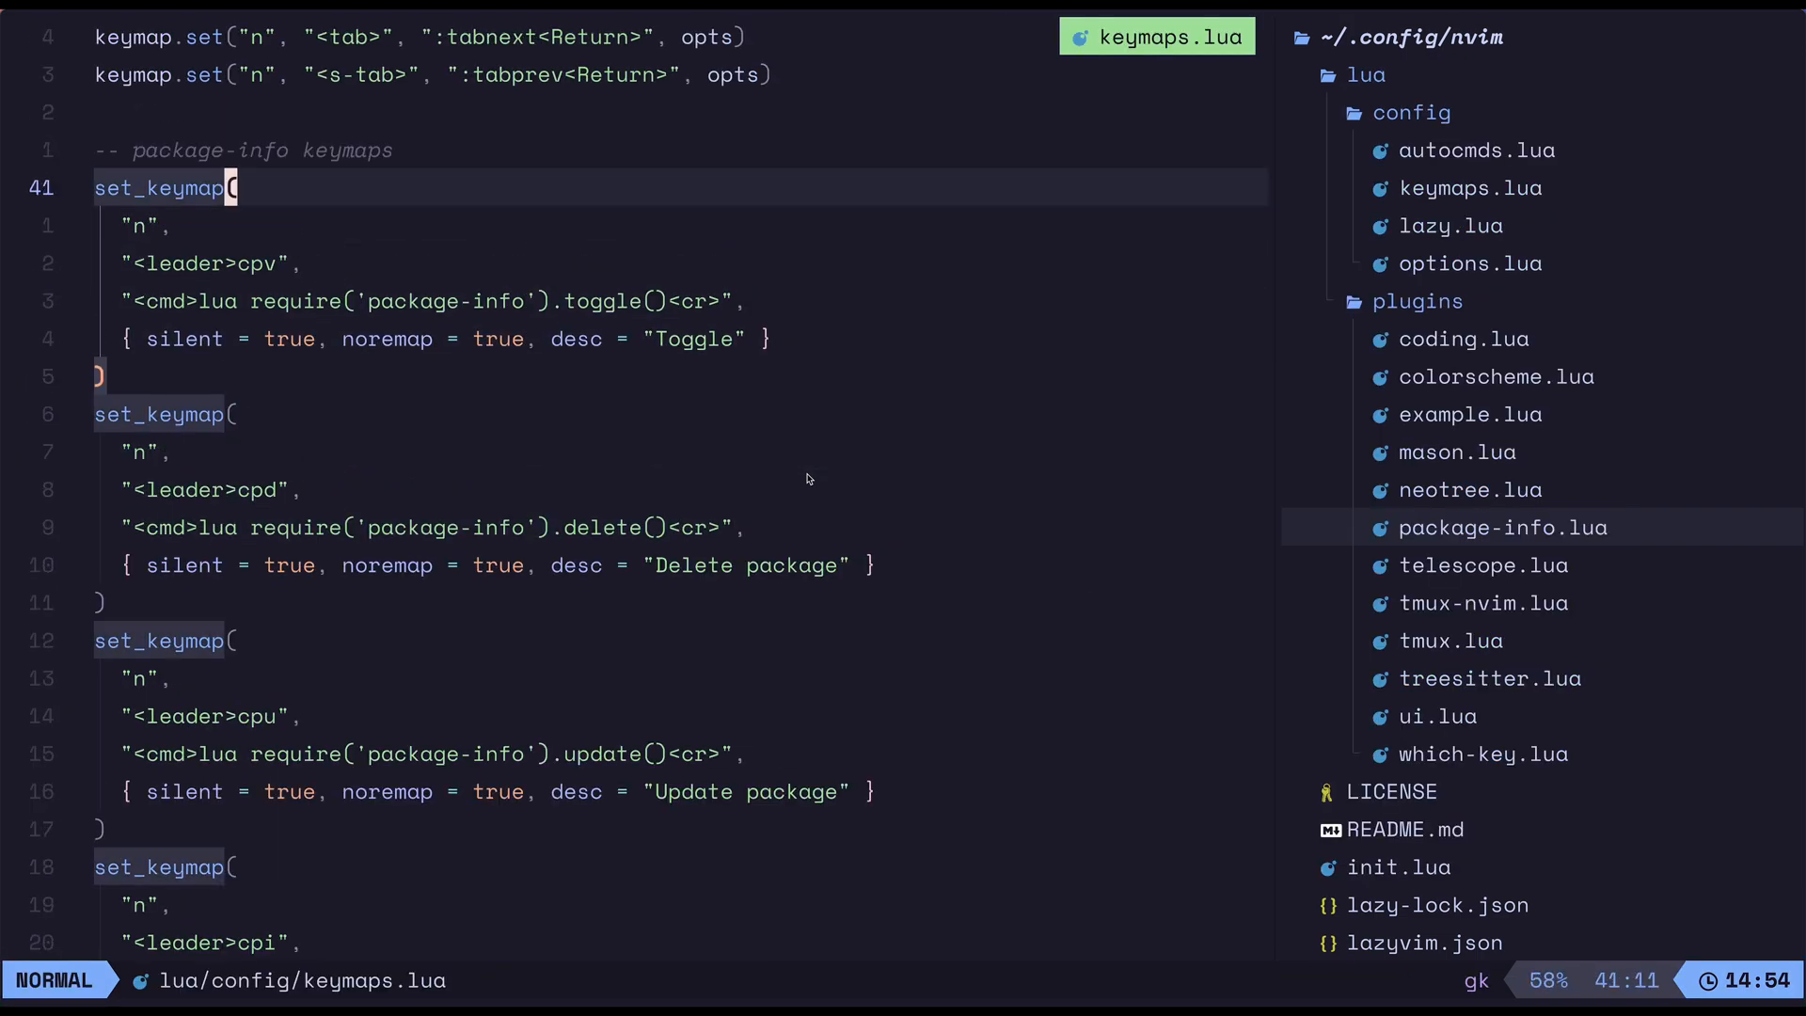
pyautogui.press('V')
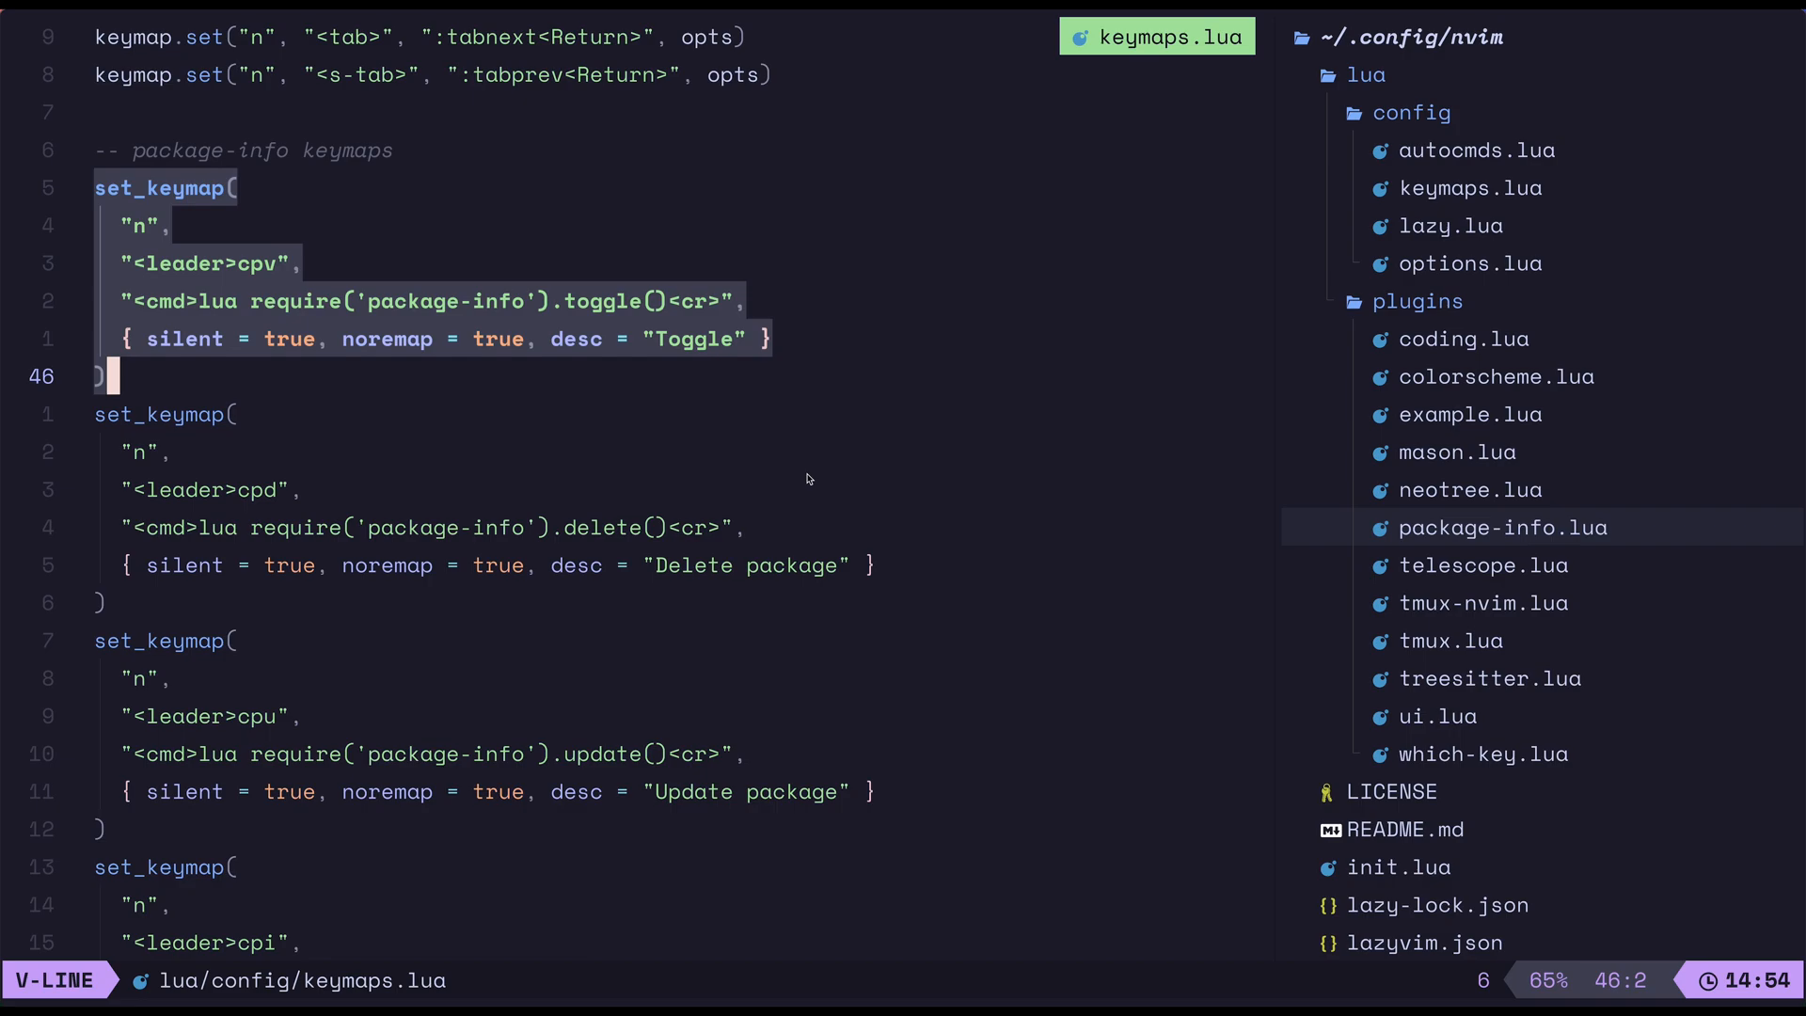
pyautogui.press('Escape')
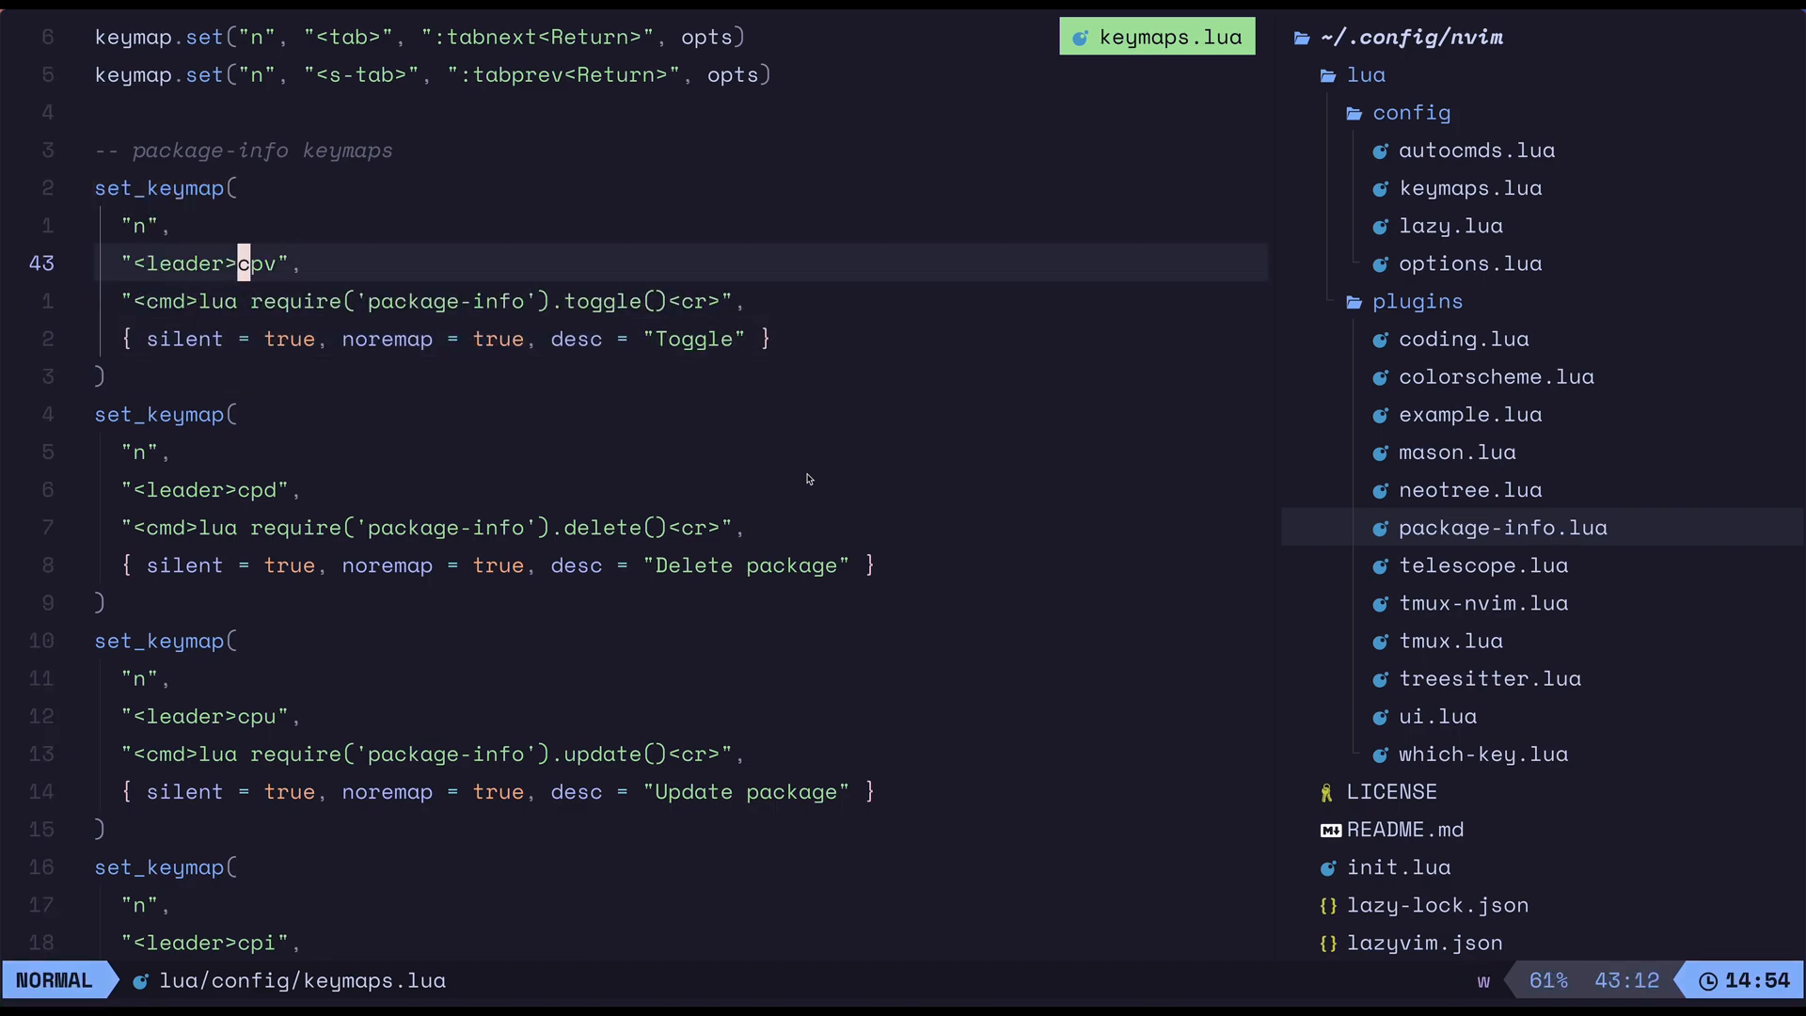
pyautogui.press('l')
pyautogui.write('t')
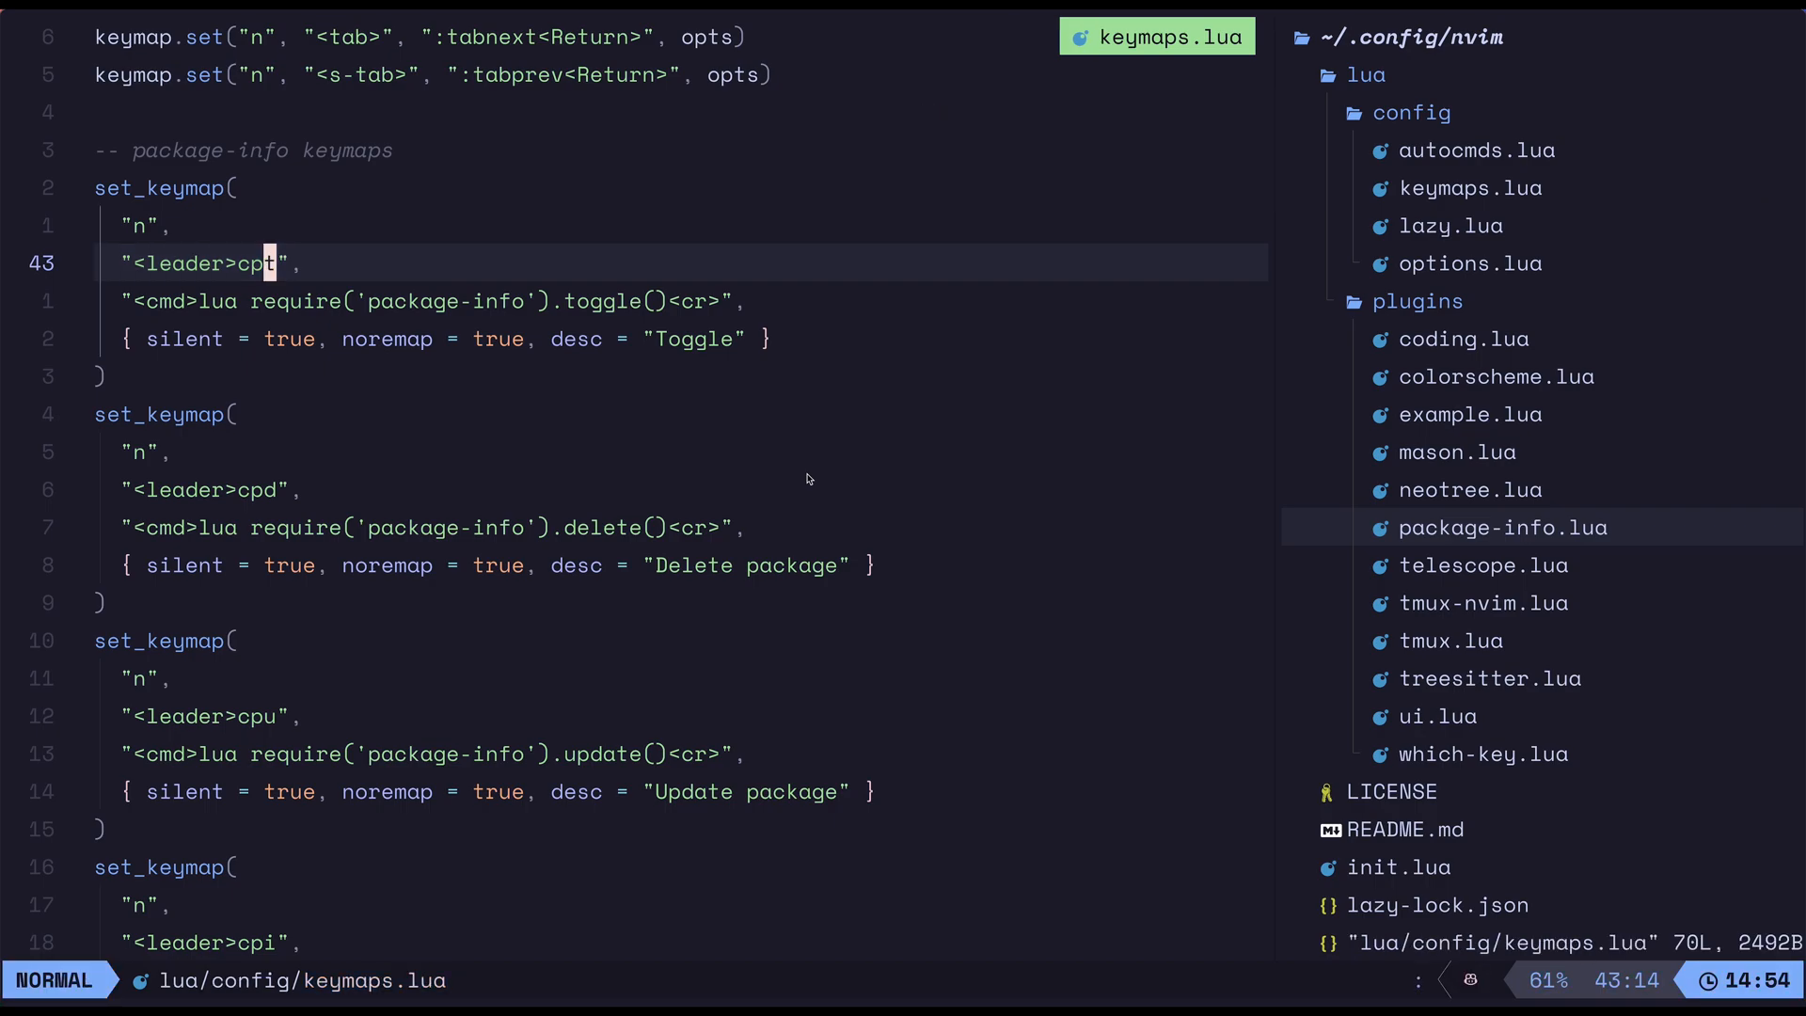
pyautogui.press('h')
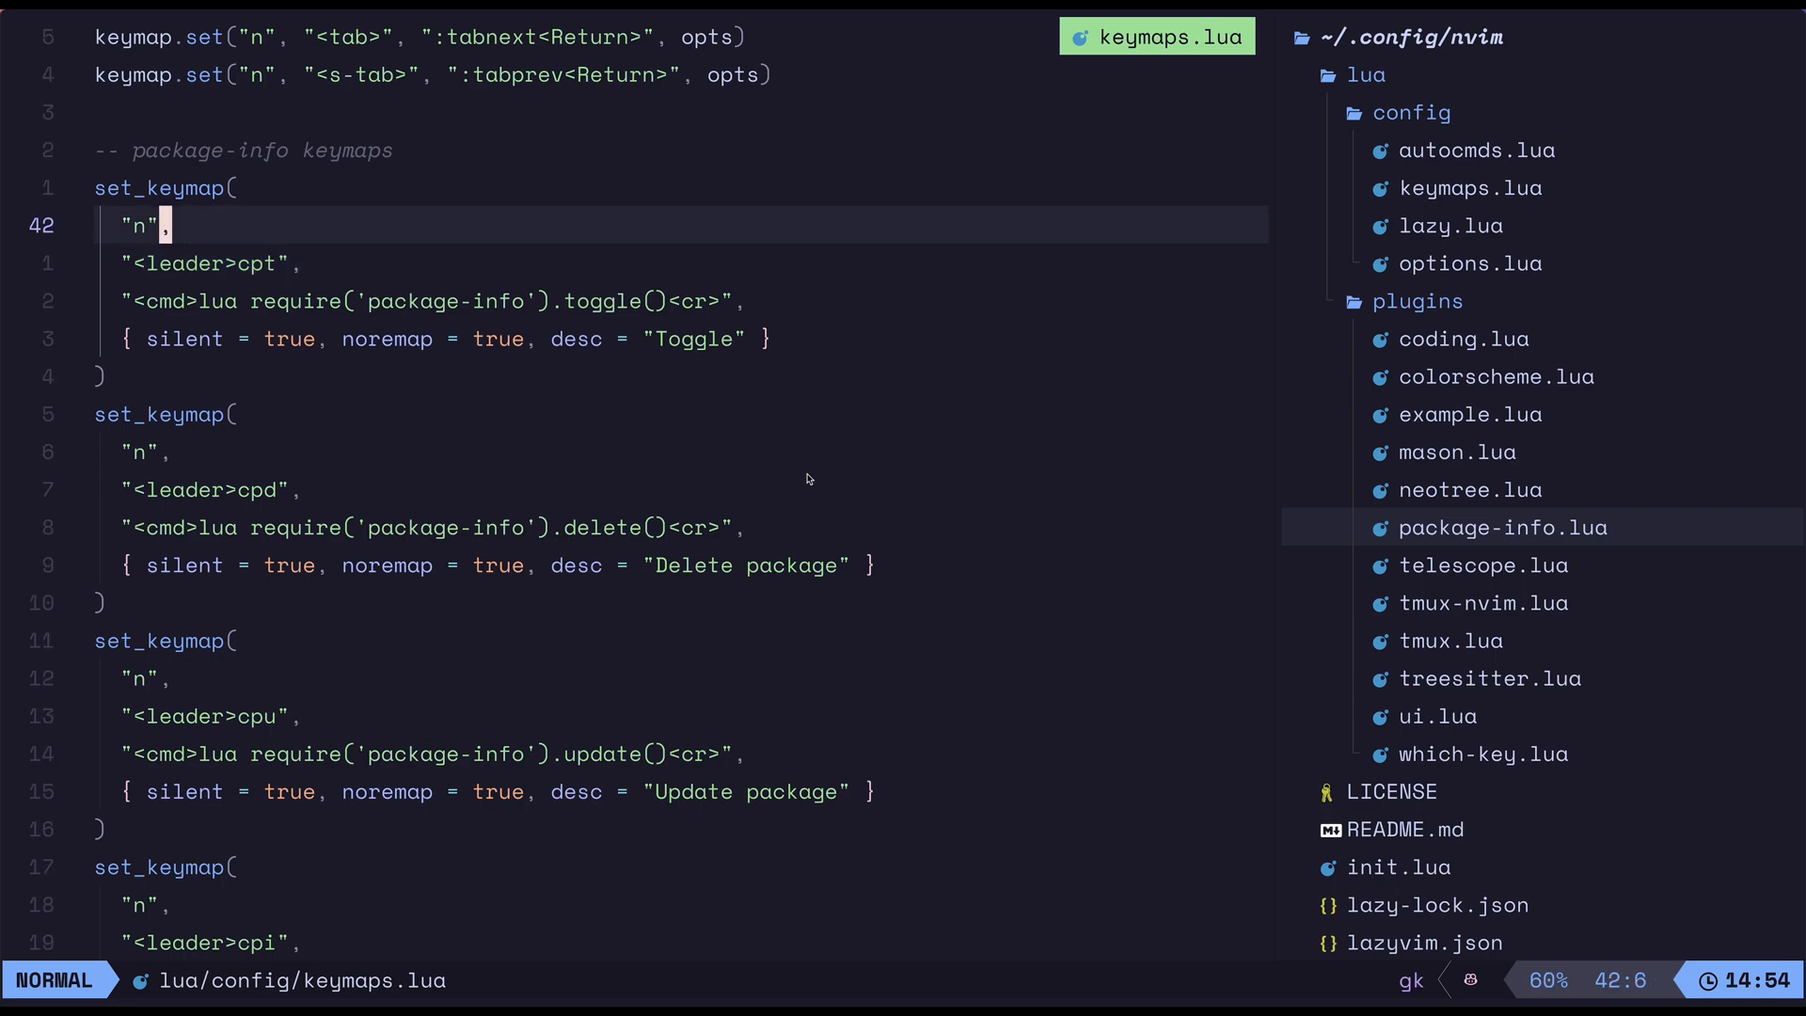
pyautogui.press('w')
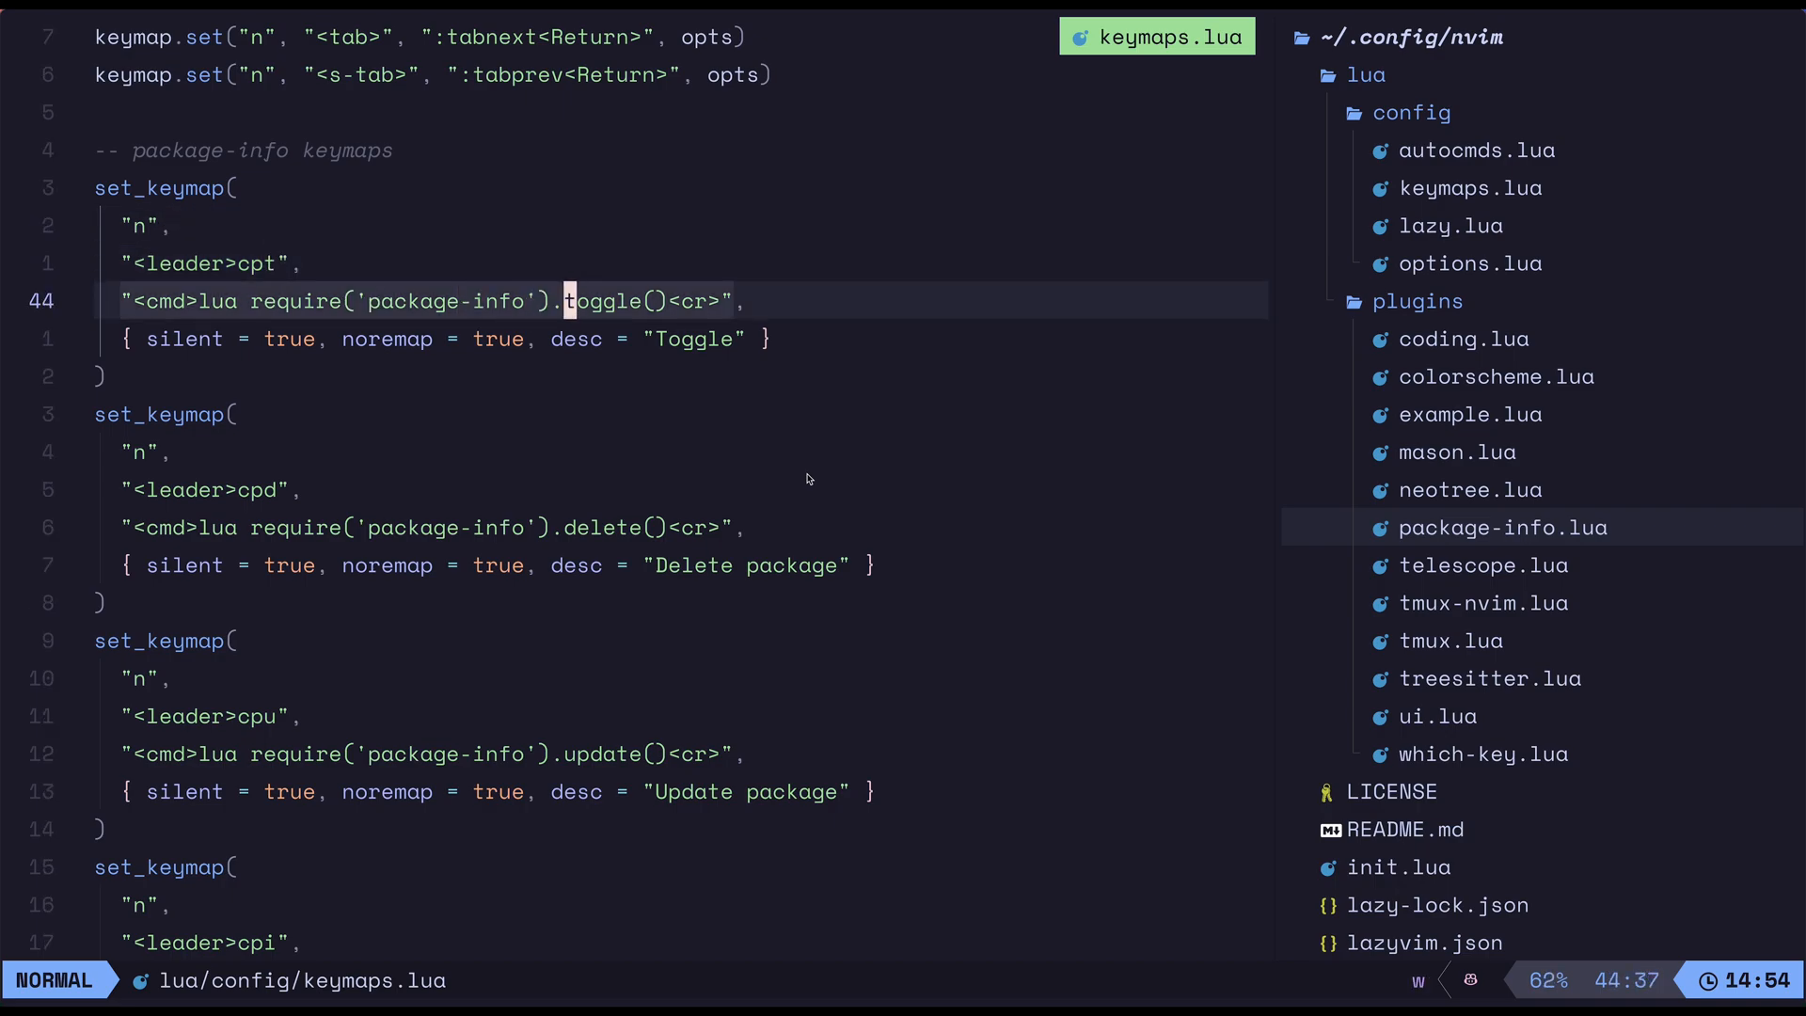
pyautogui.press('j')
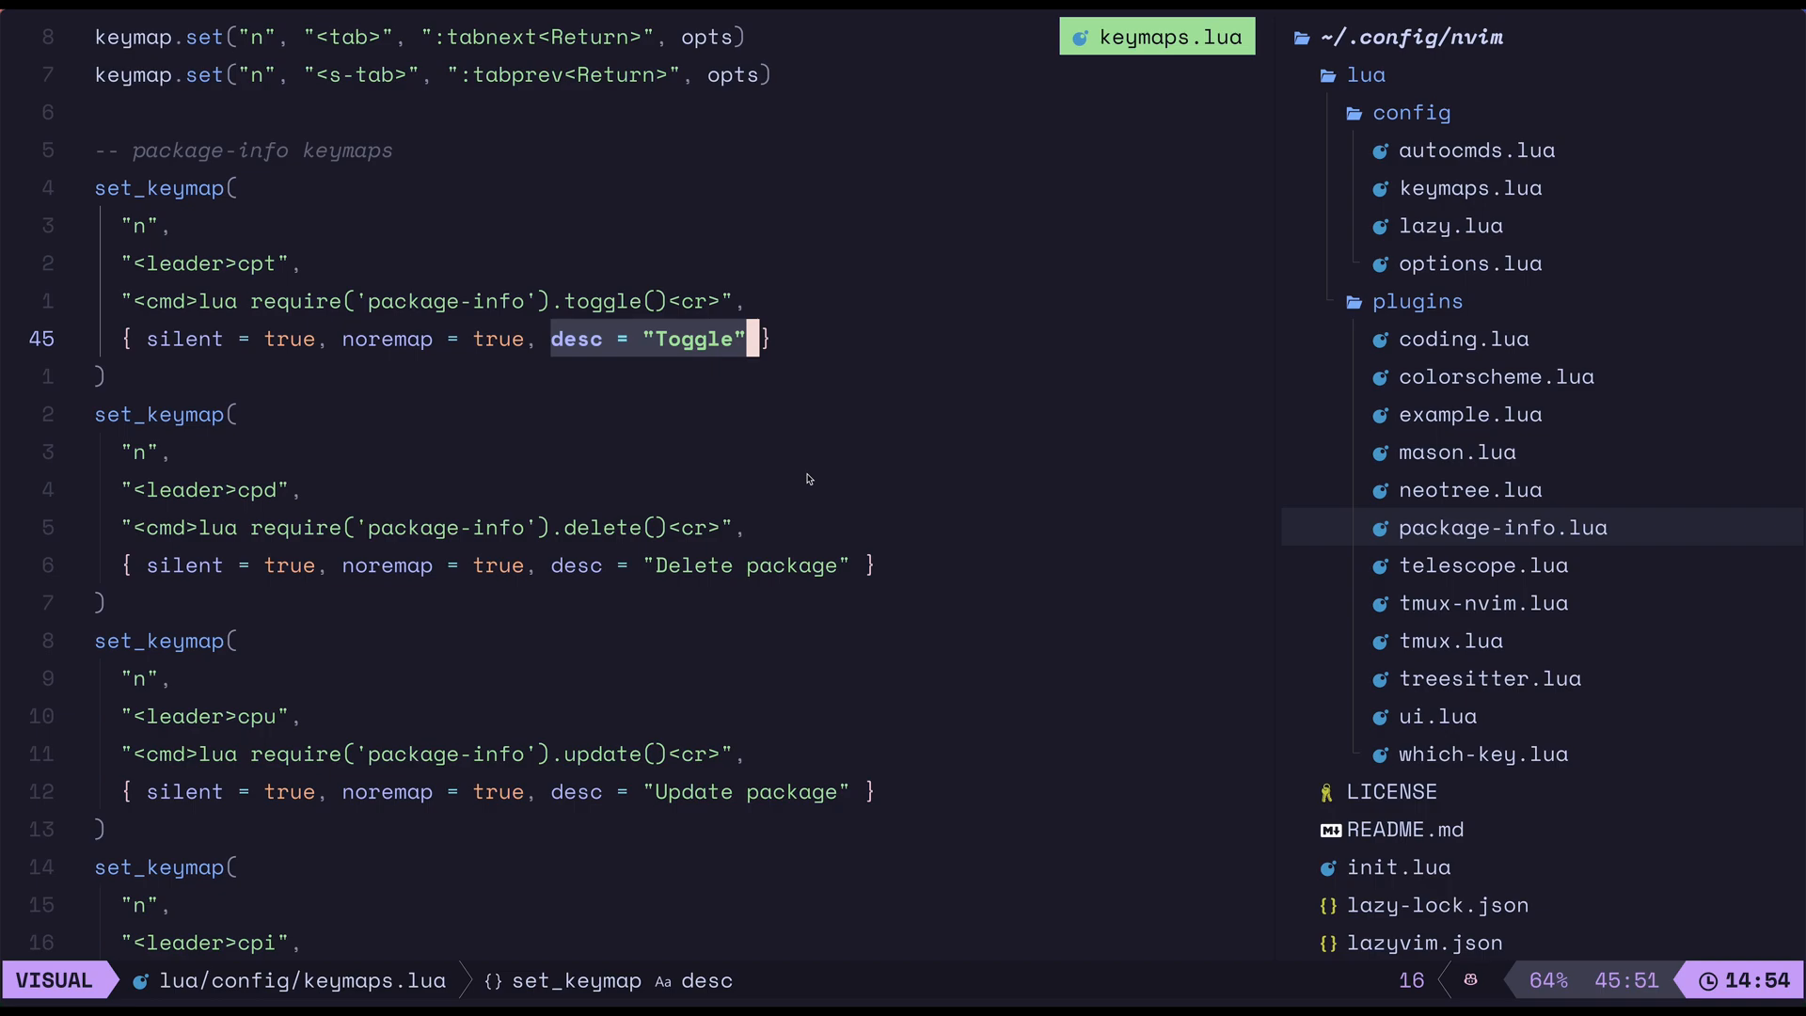
pyautogui.press('Escape')
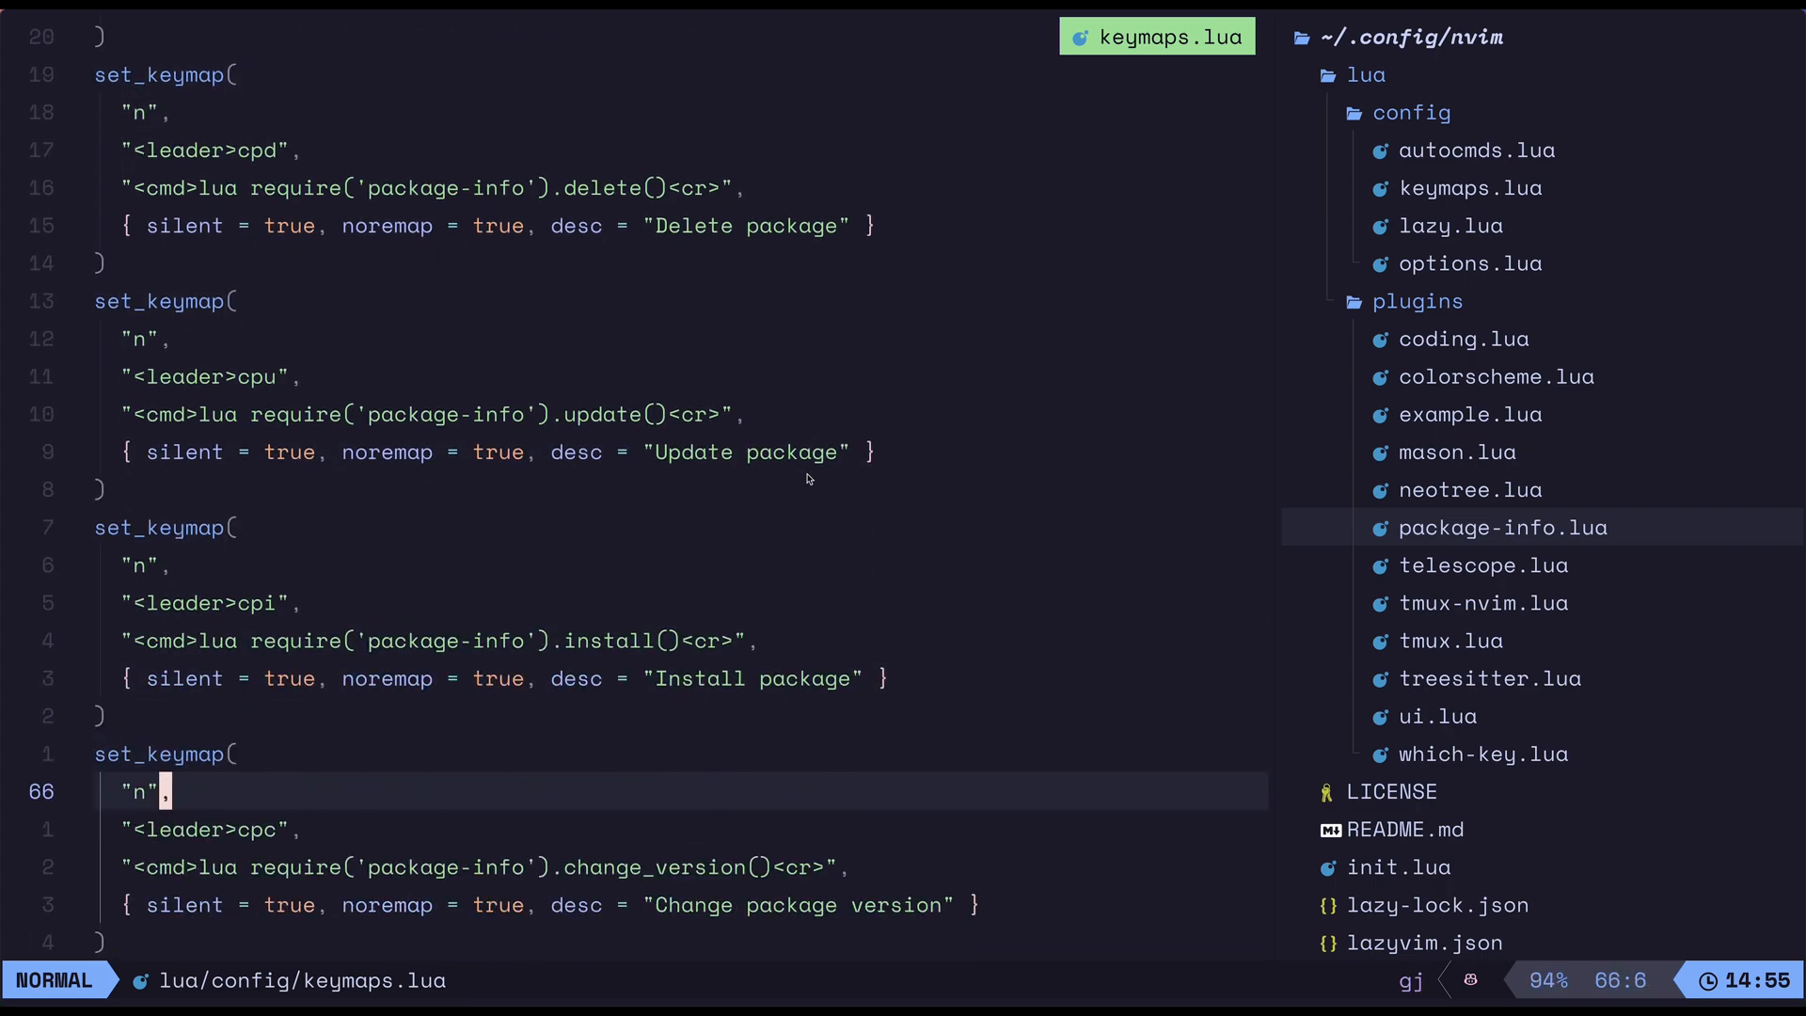
pyautogui.press('V')
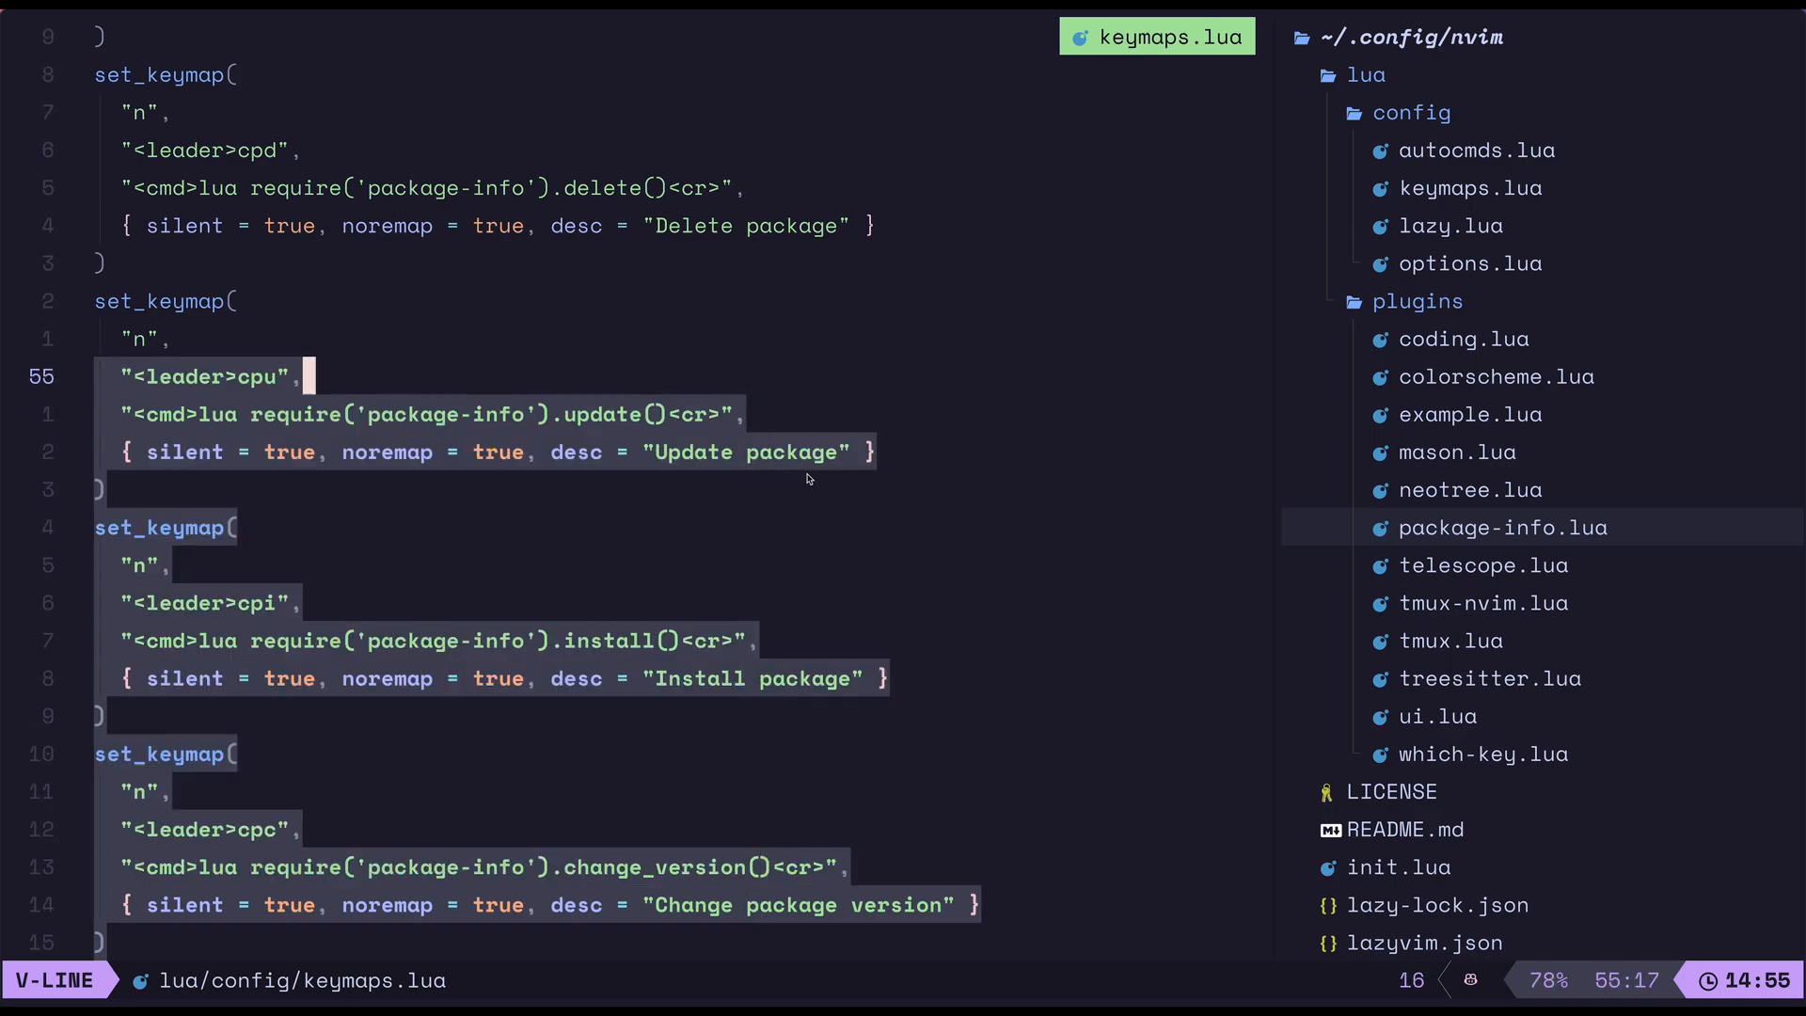
pyautogui.press('Escape')
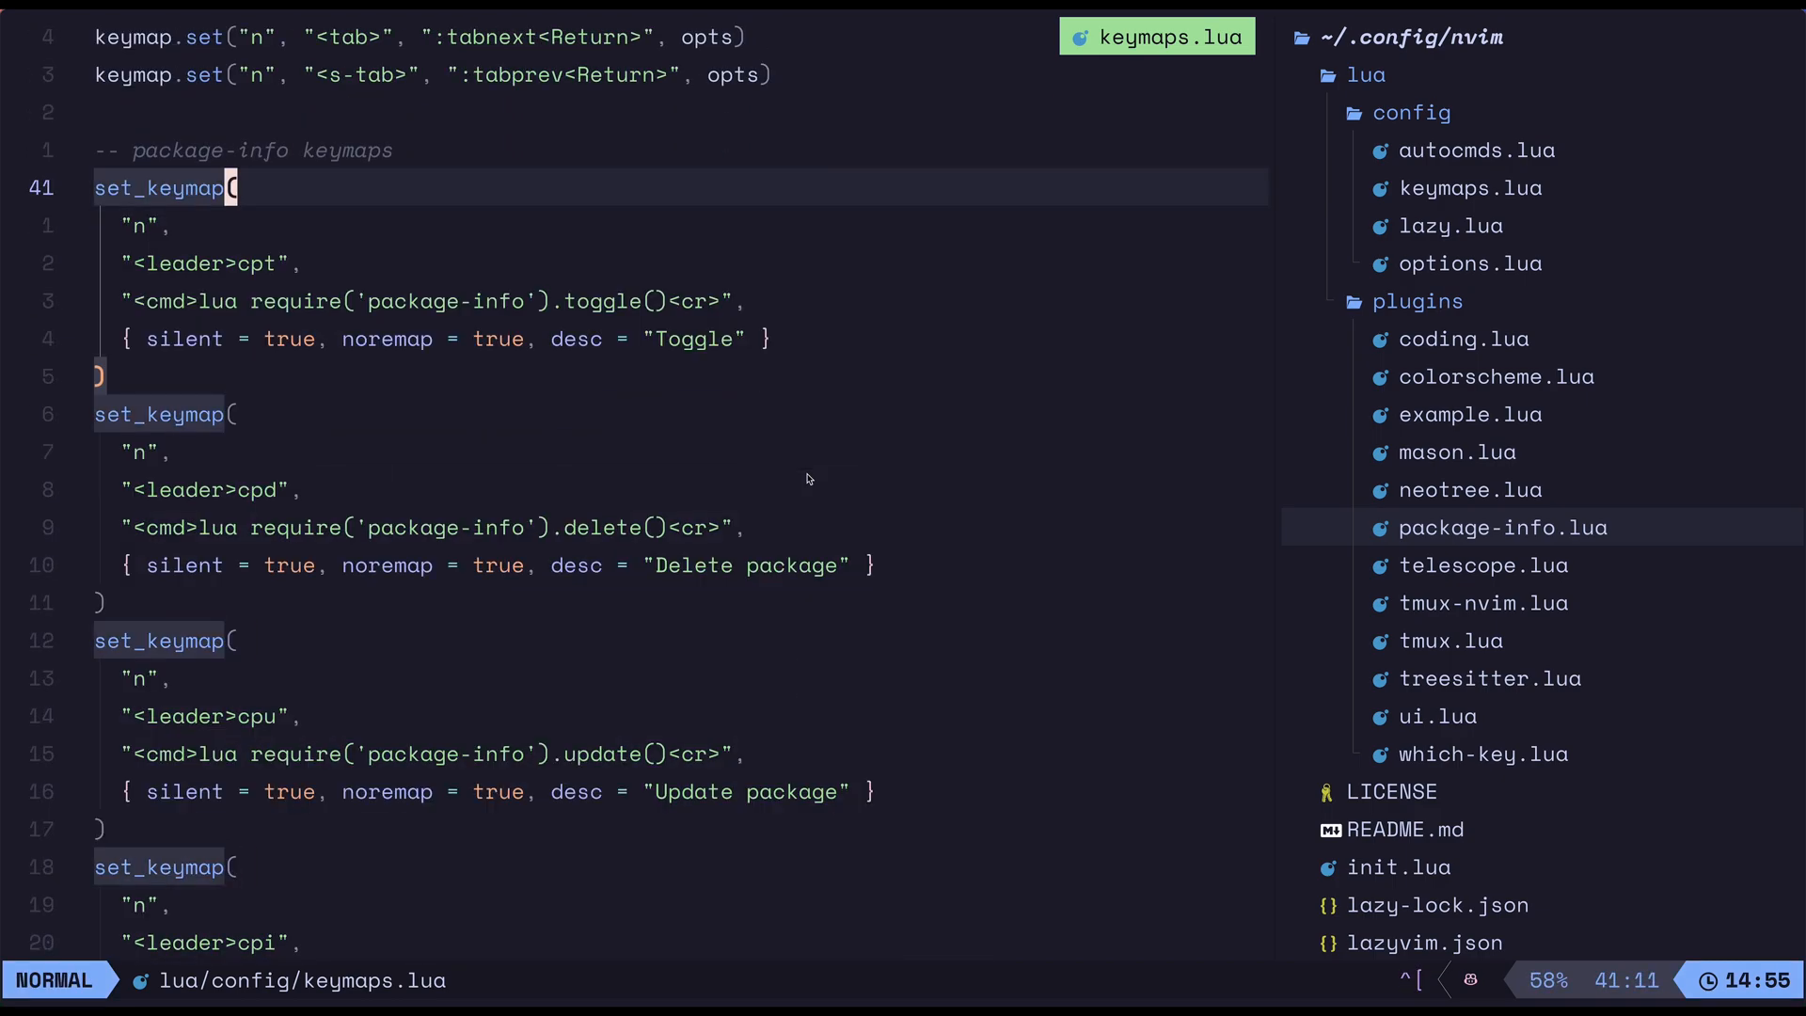
pyautogui.press('j')
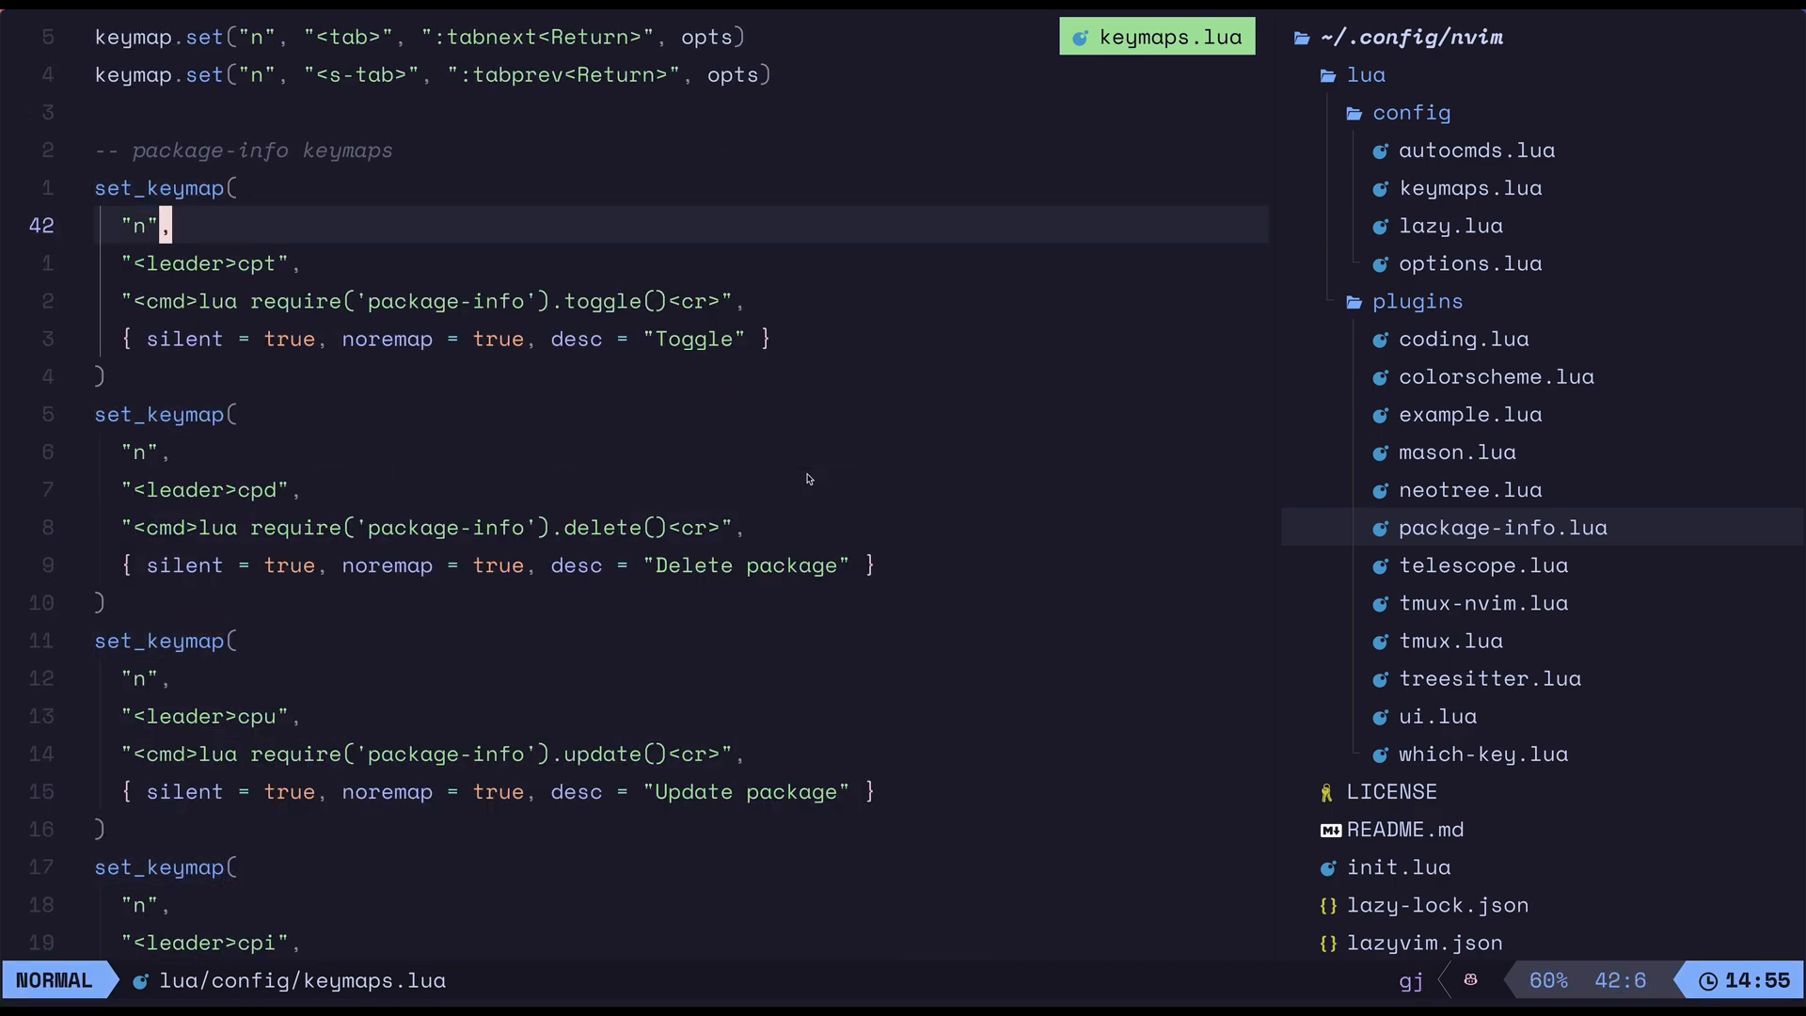
pyautogui.scroll(-3)
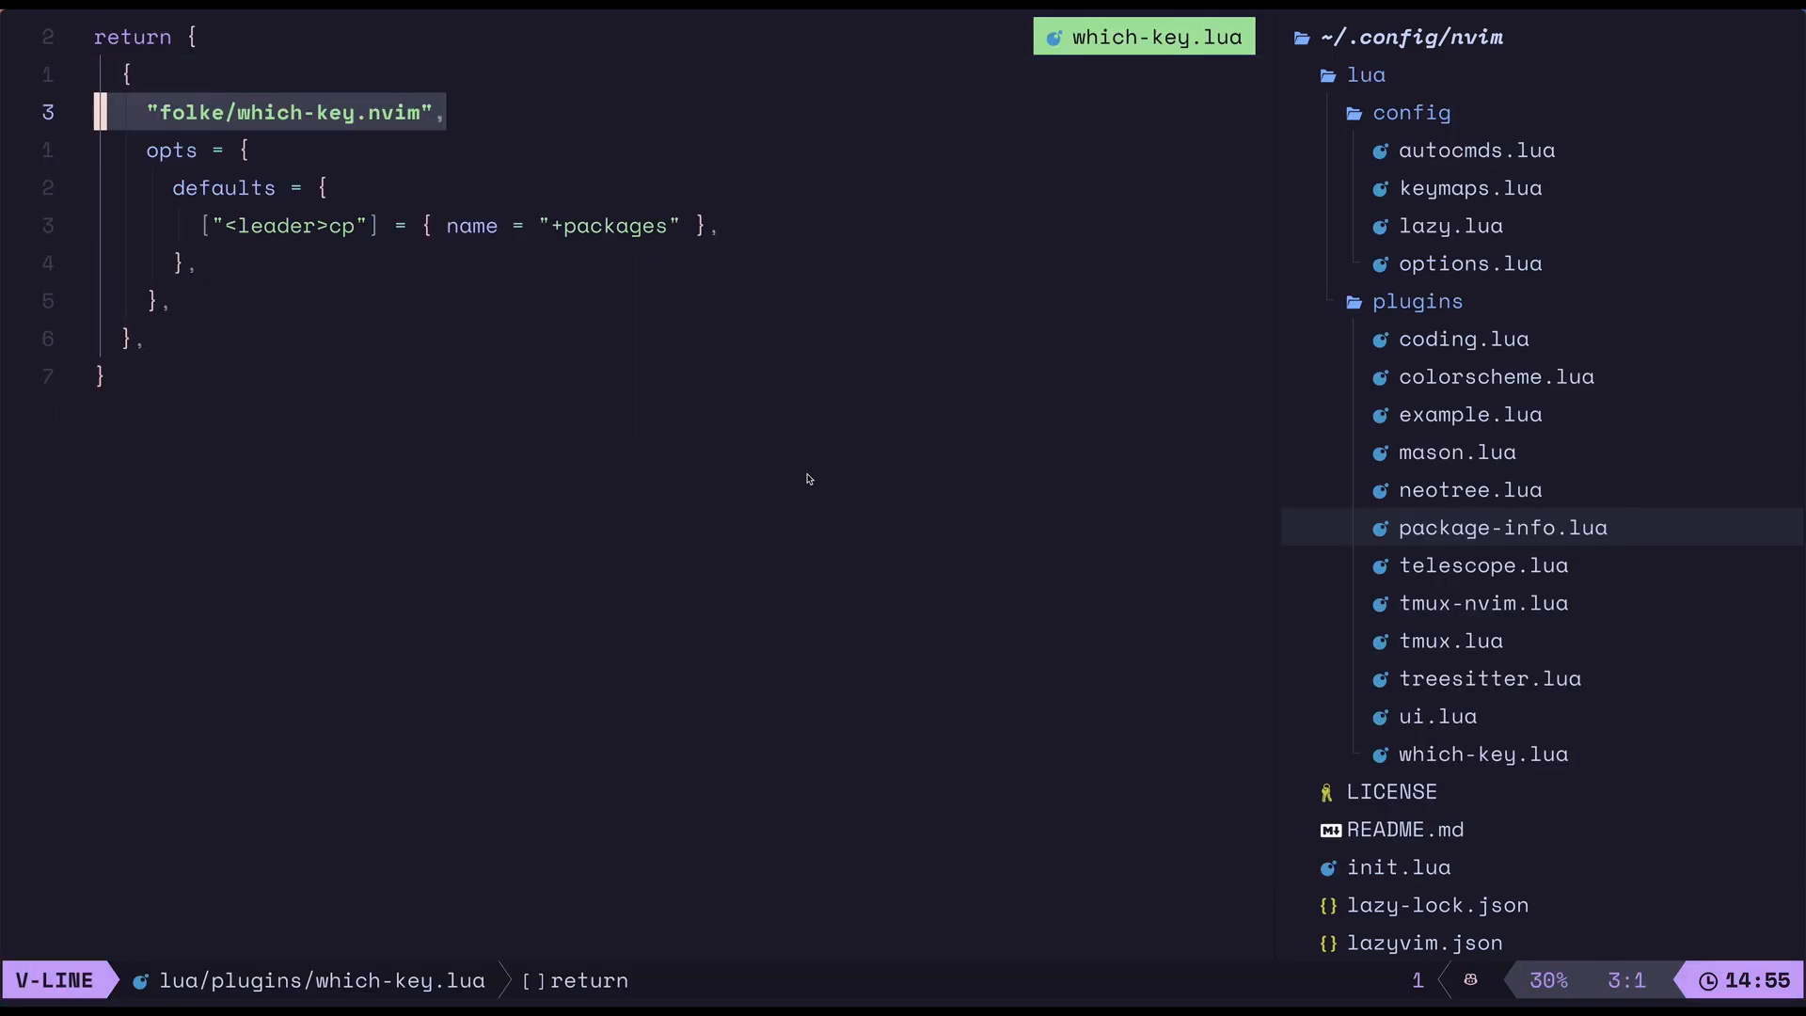
# Step: Inspect the <leader>cp +packages entry and its hints, then return to keymaps.lua from the buffer list
pyautogui.press('j')
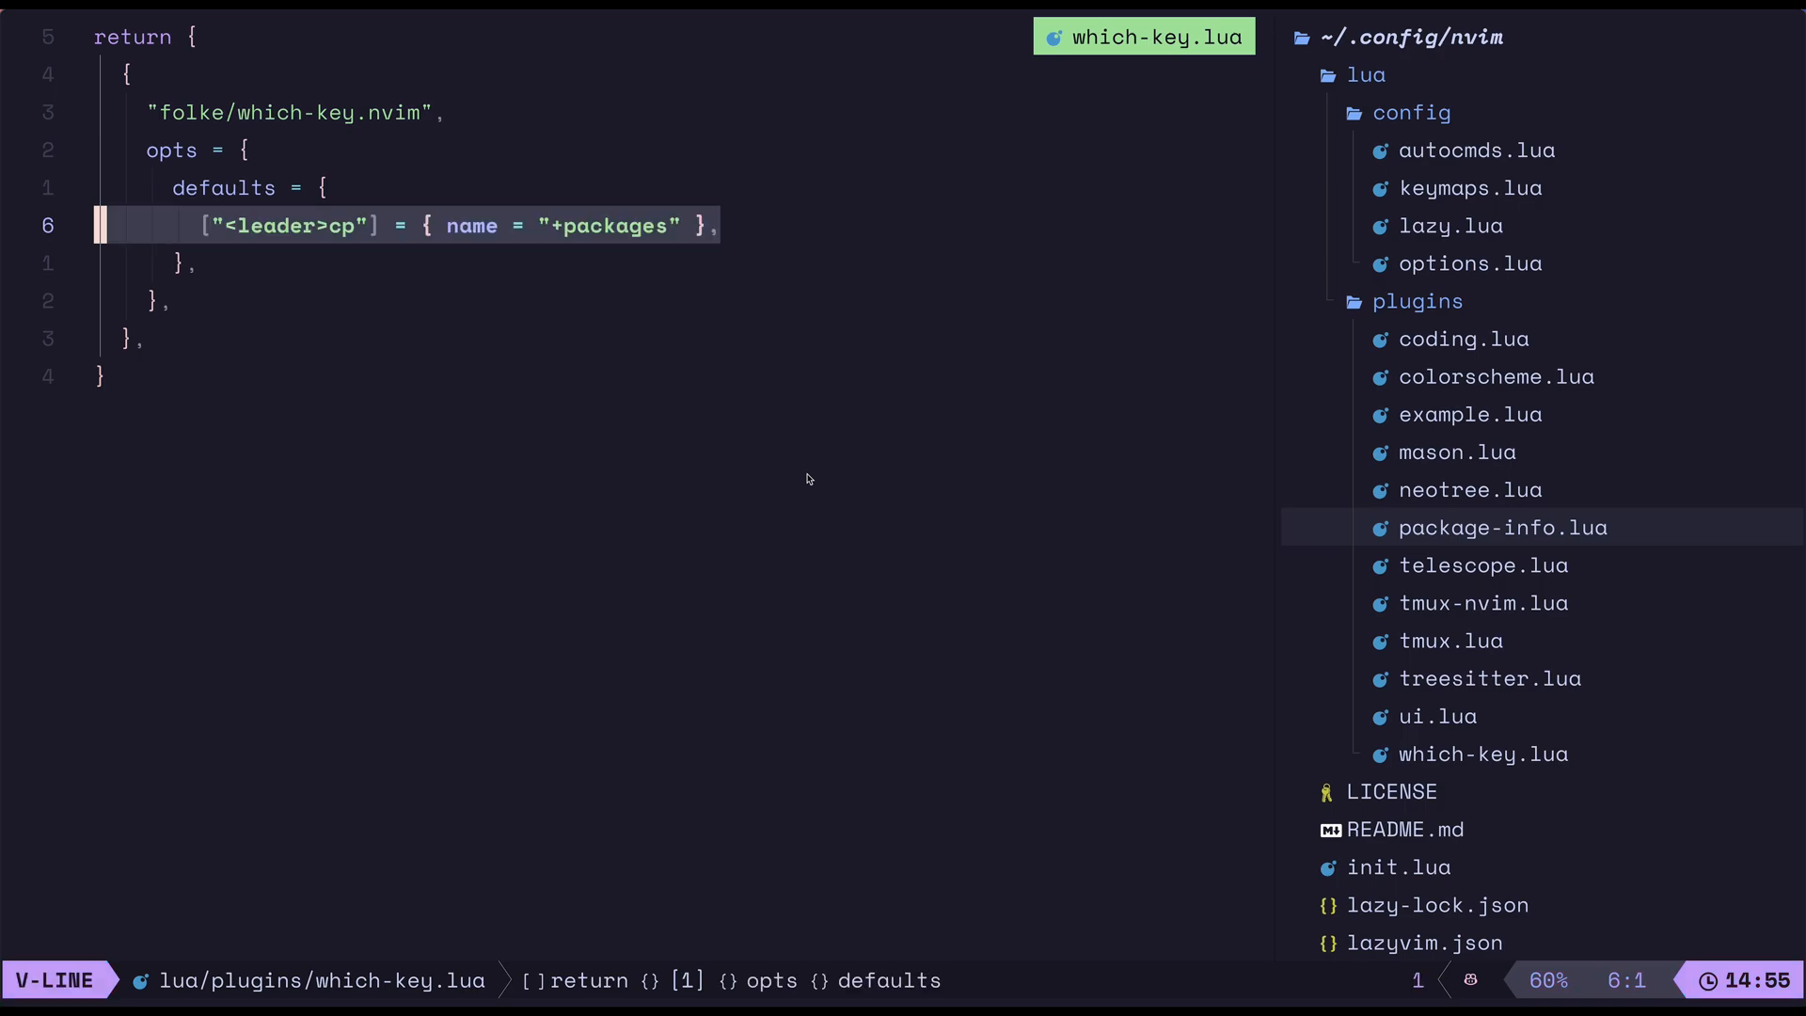
pyautogui.press('Escape')
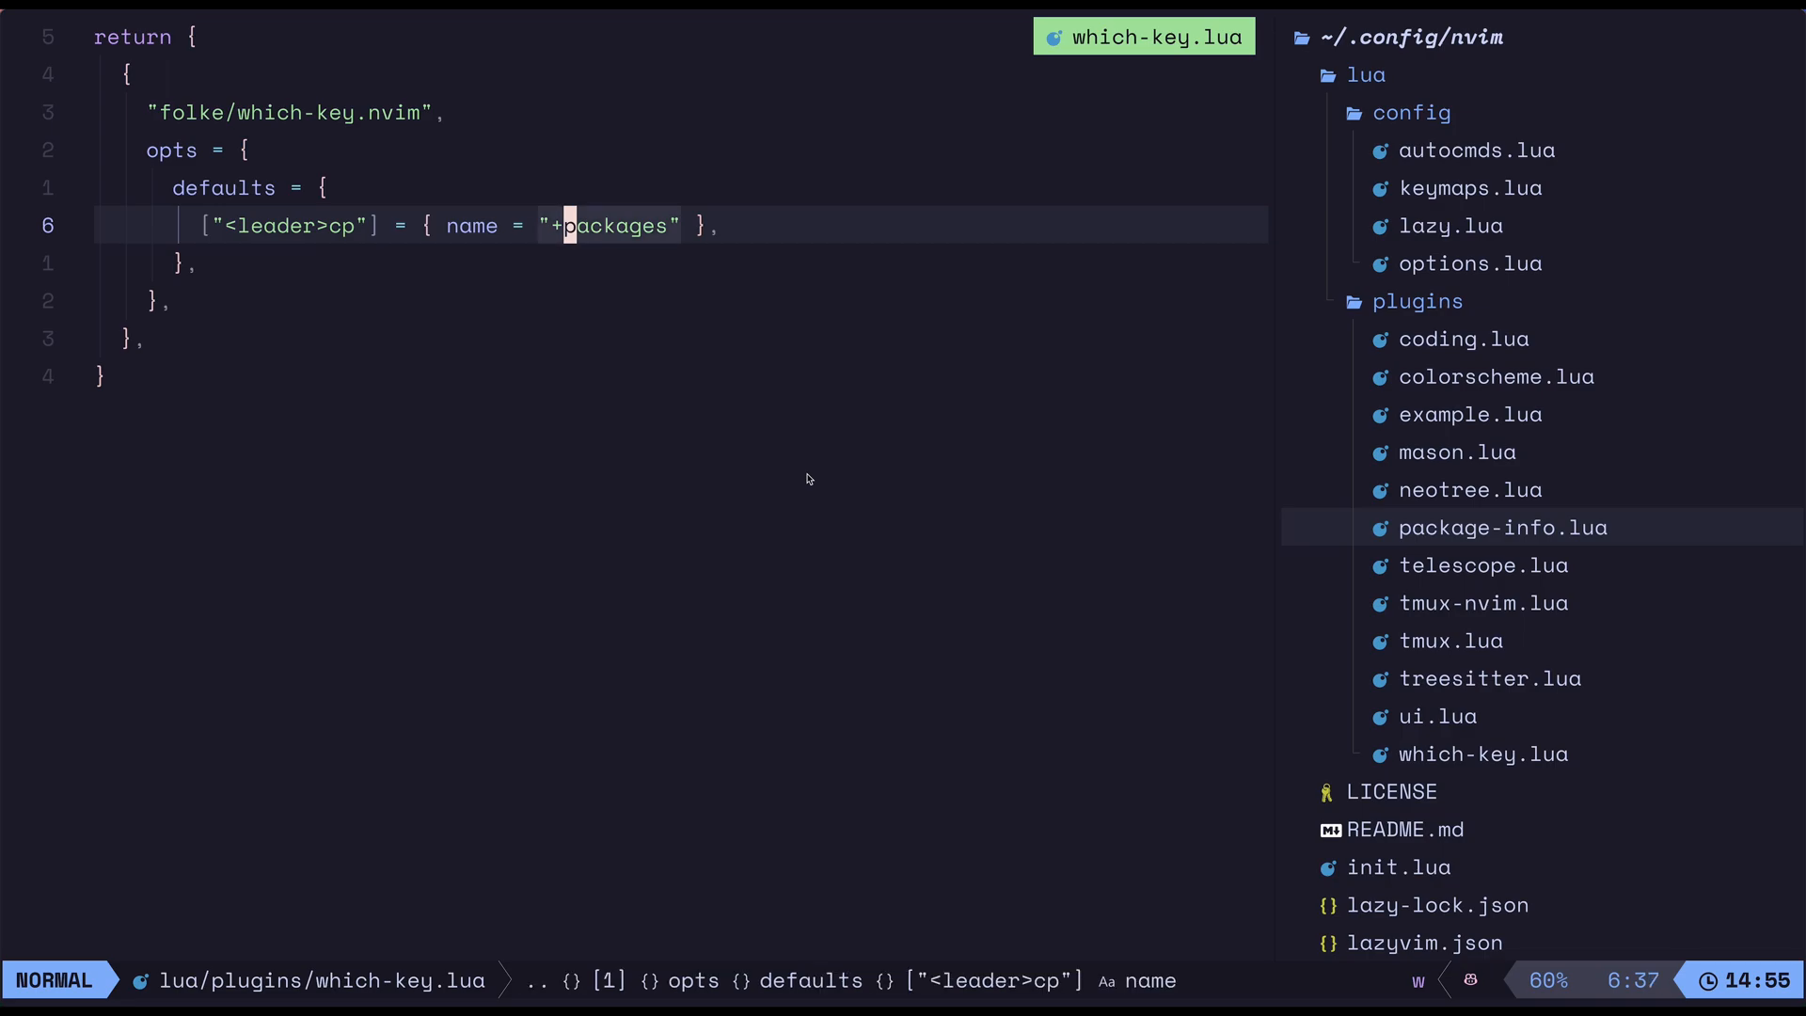
pyautogui.press('space')
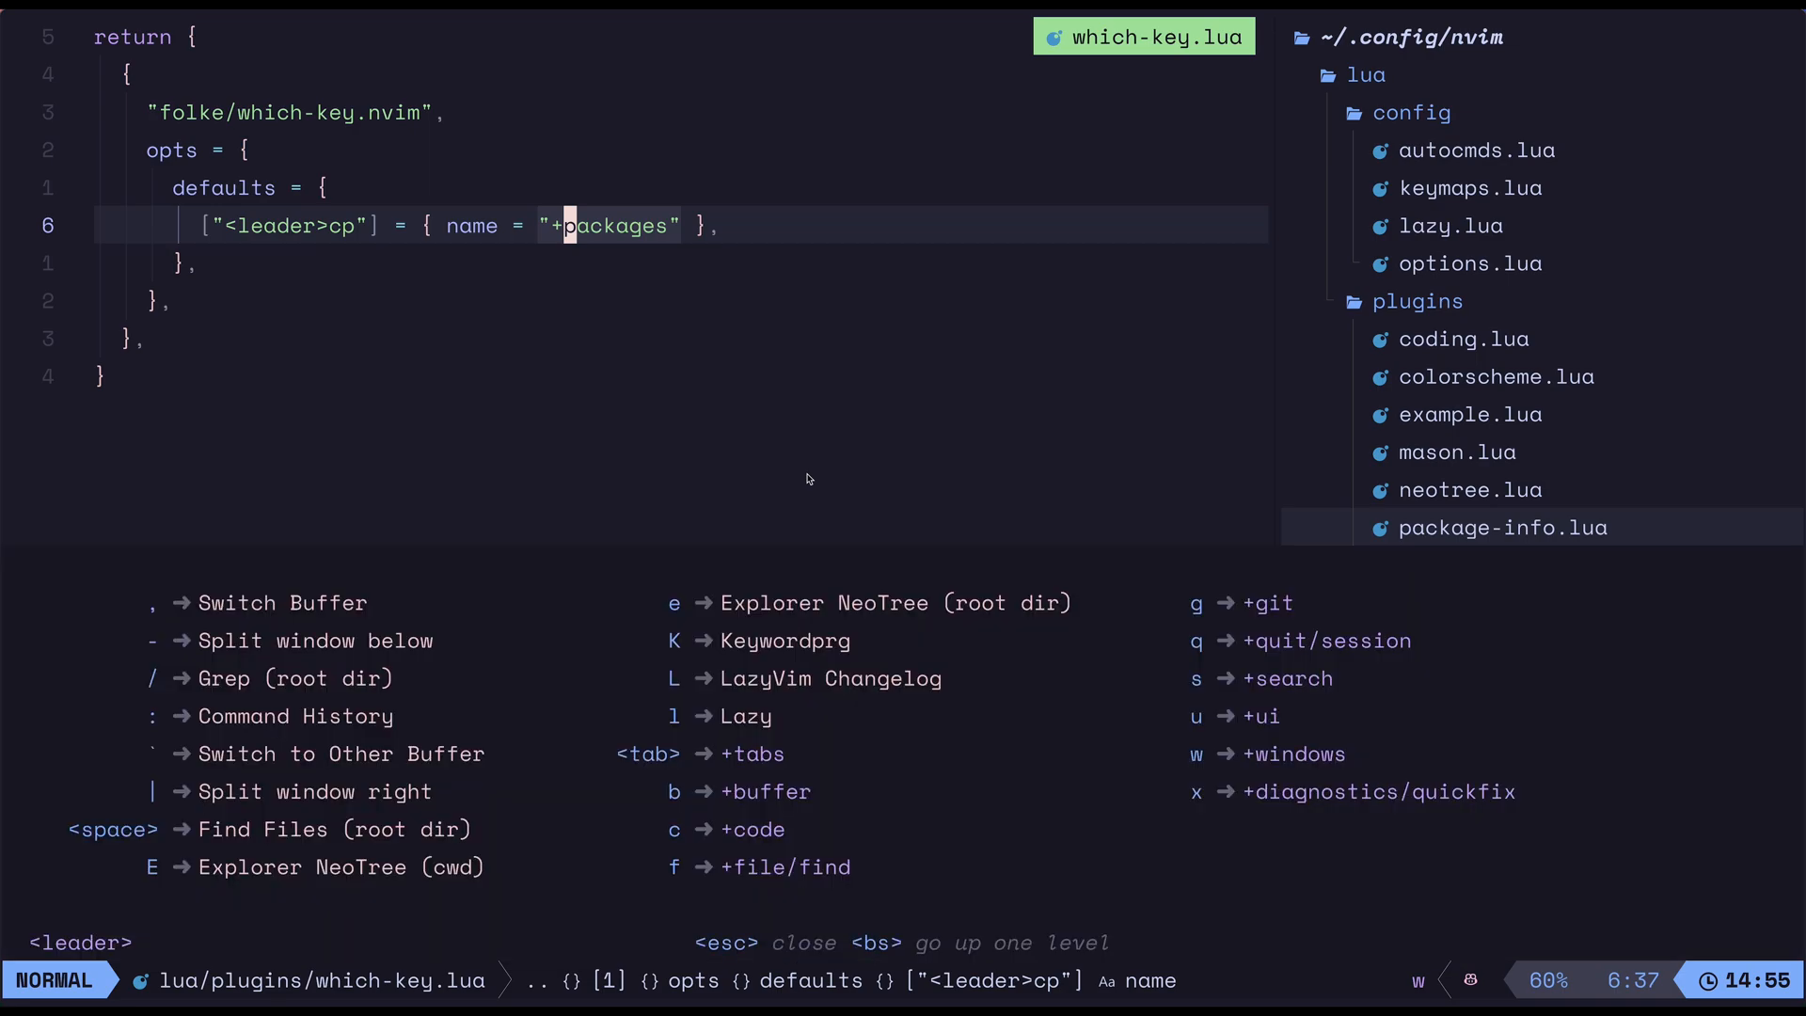
pyautogui.press('c')
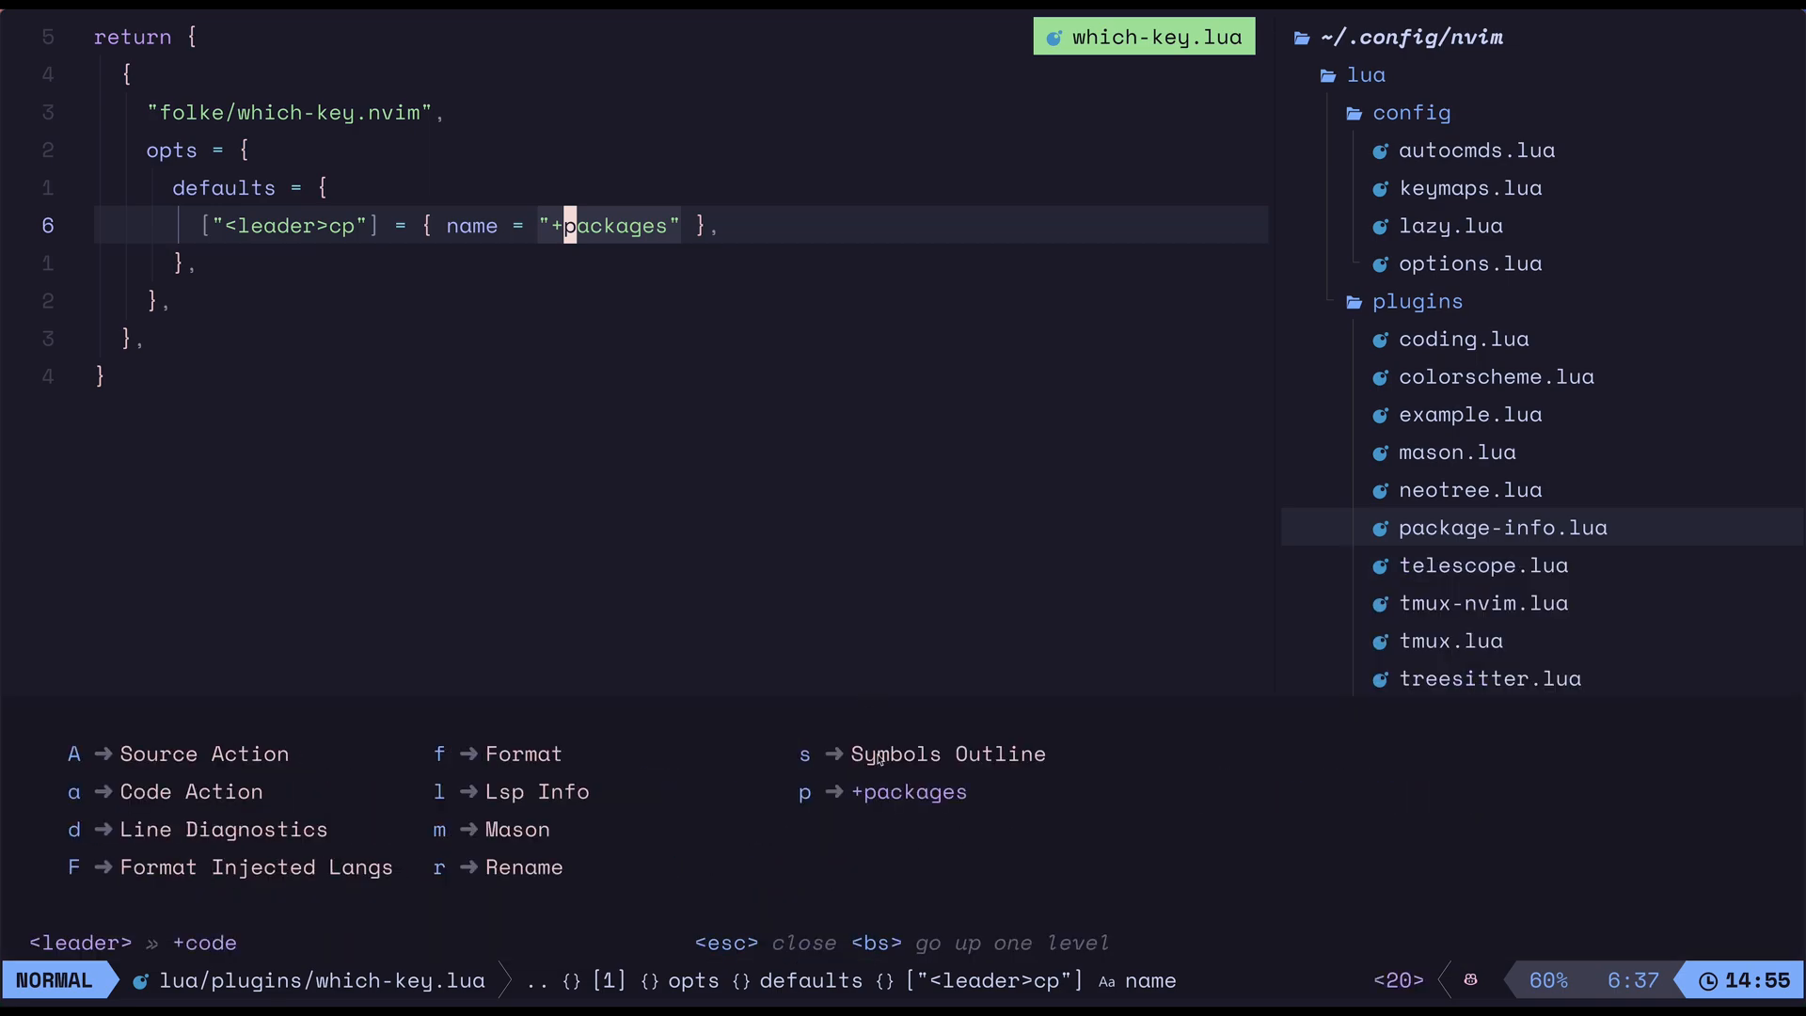
pyautogui.moveTo(939, 783)
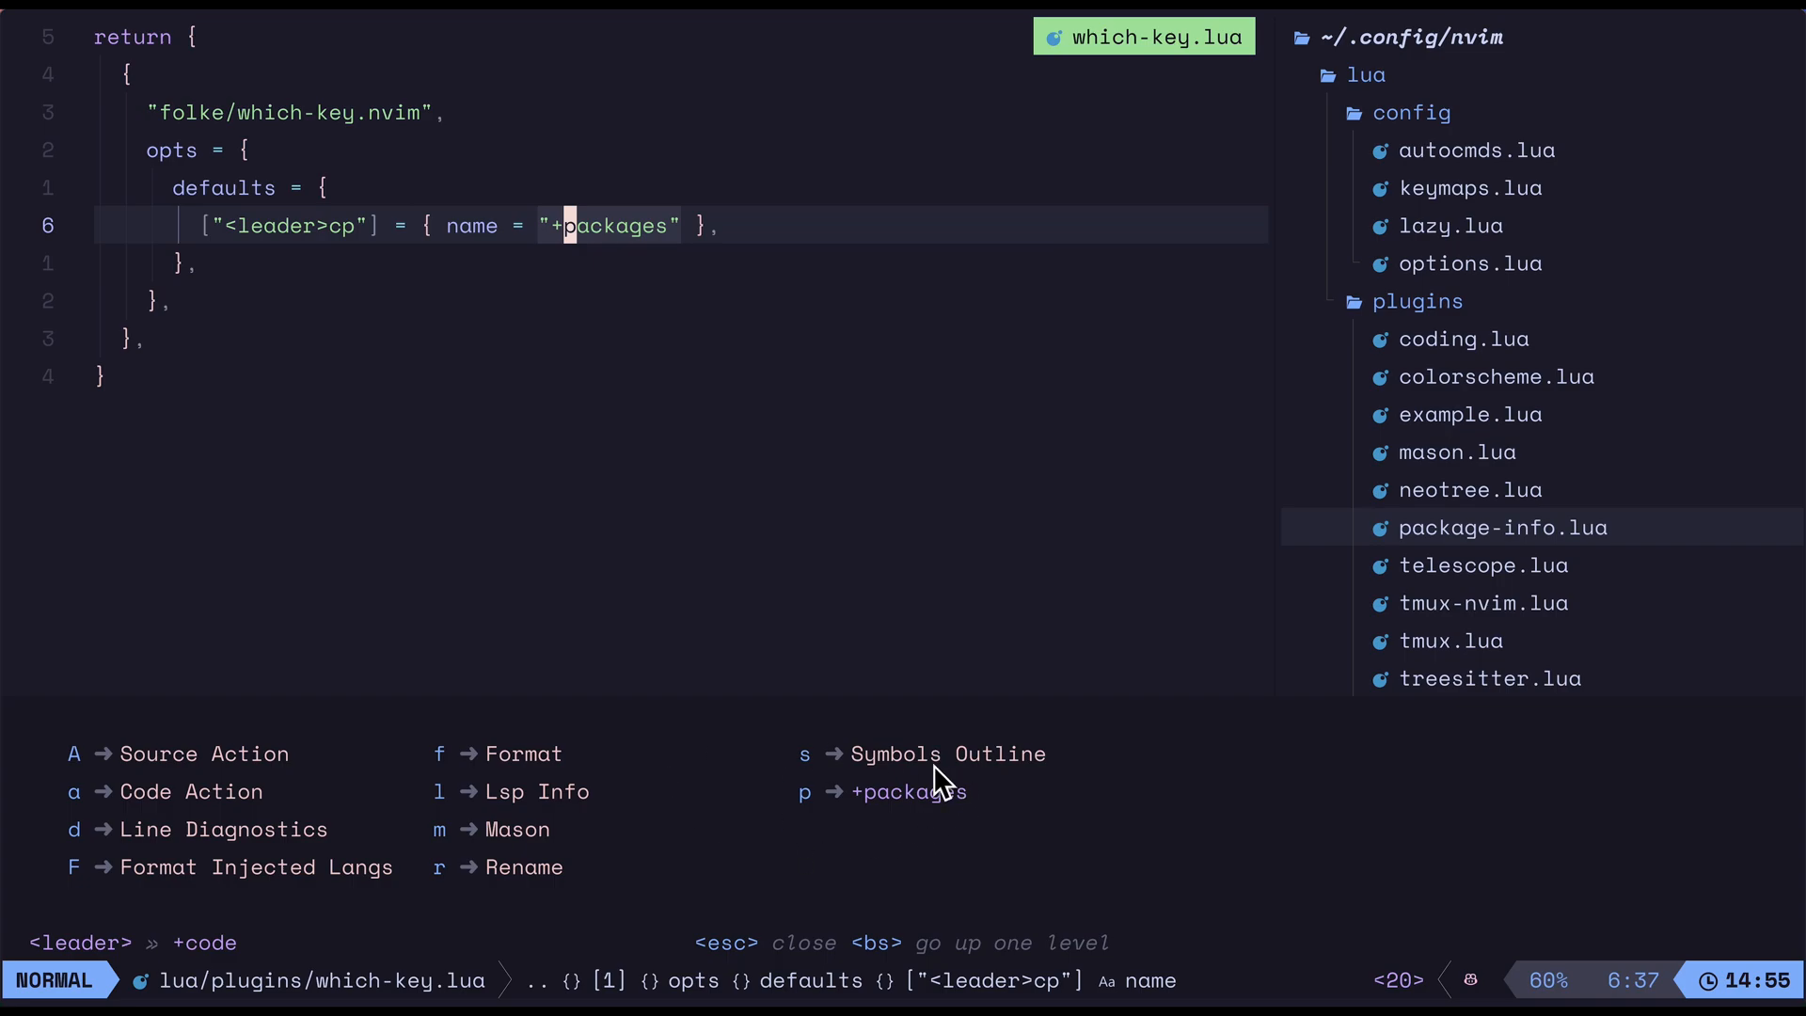
pyautogui.moveTo(783, 719)
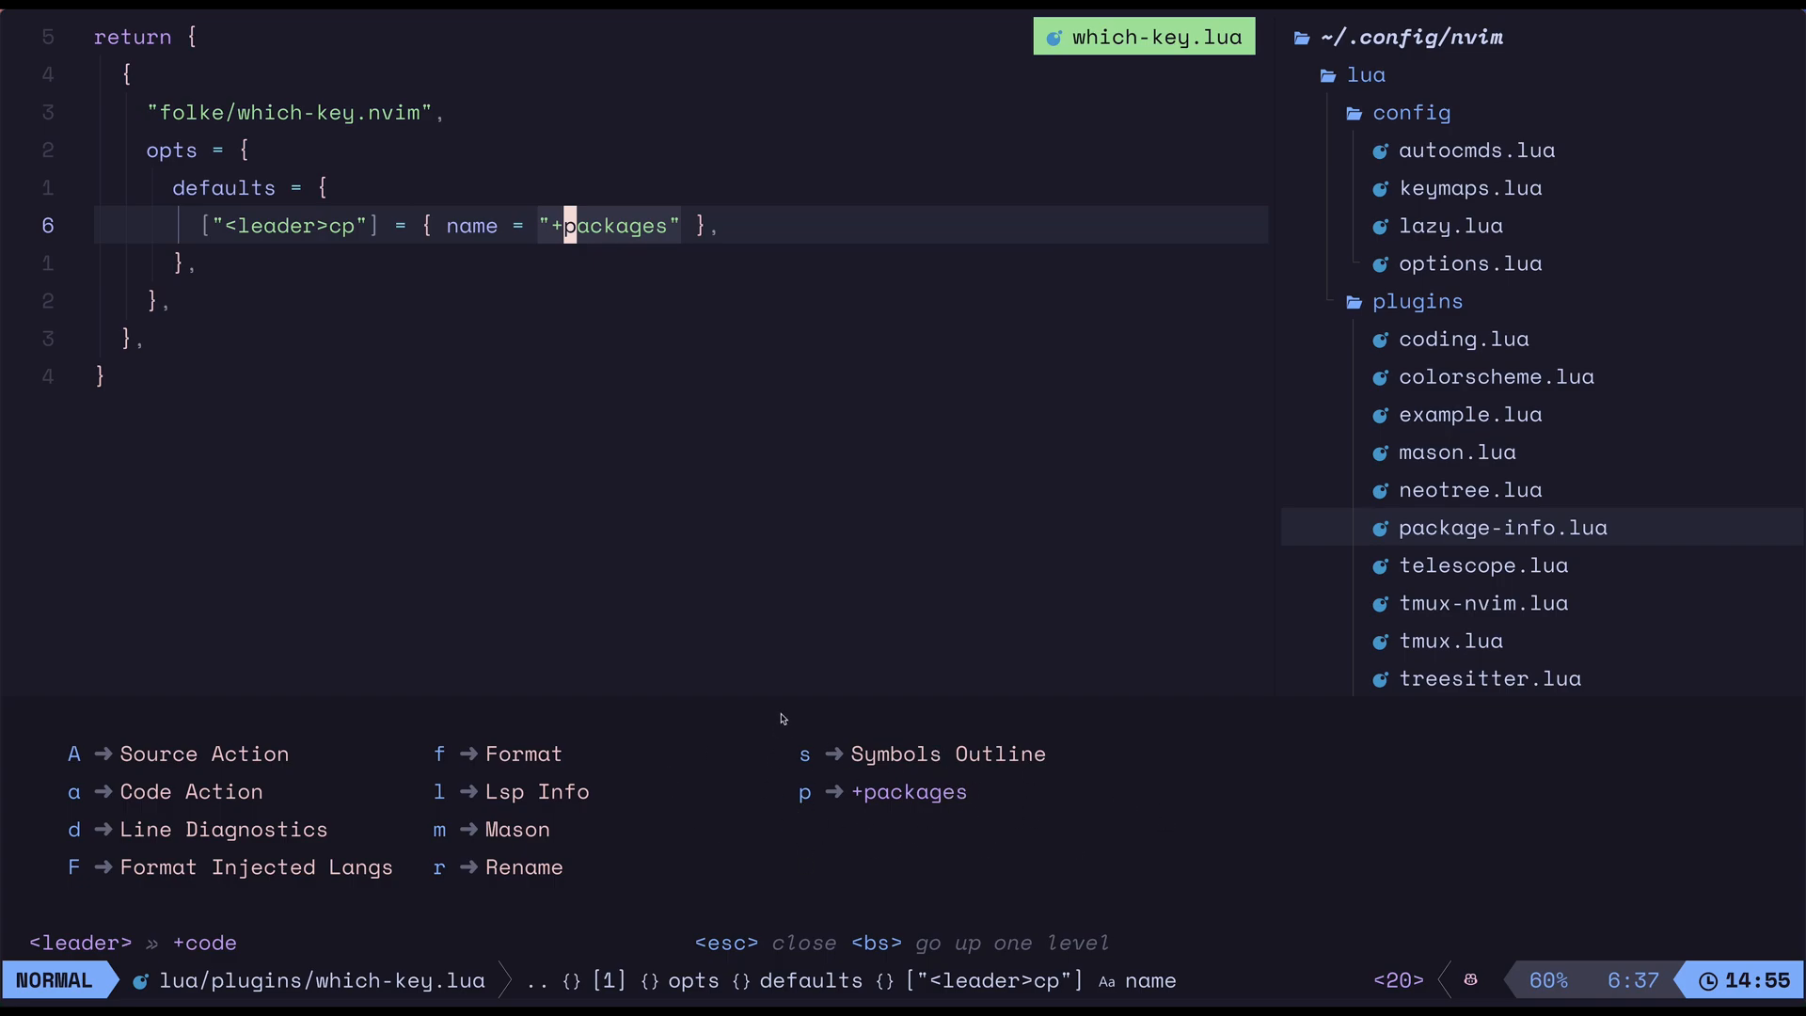
pyautogui.press('p')
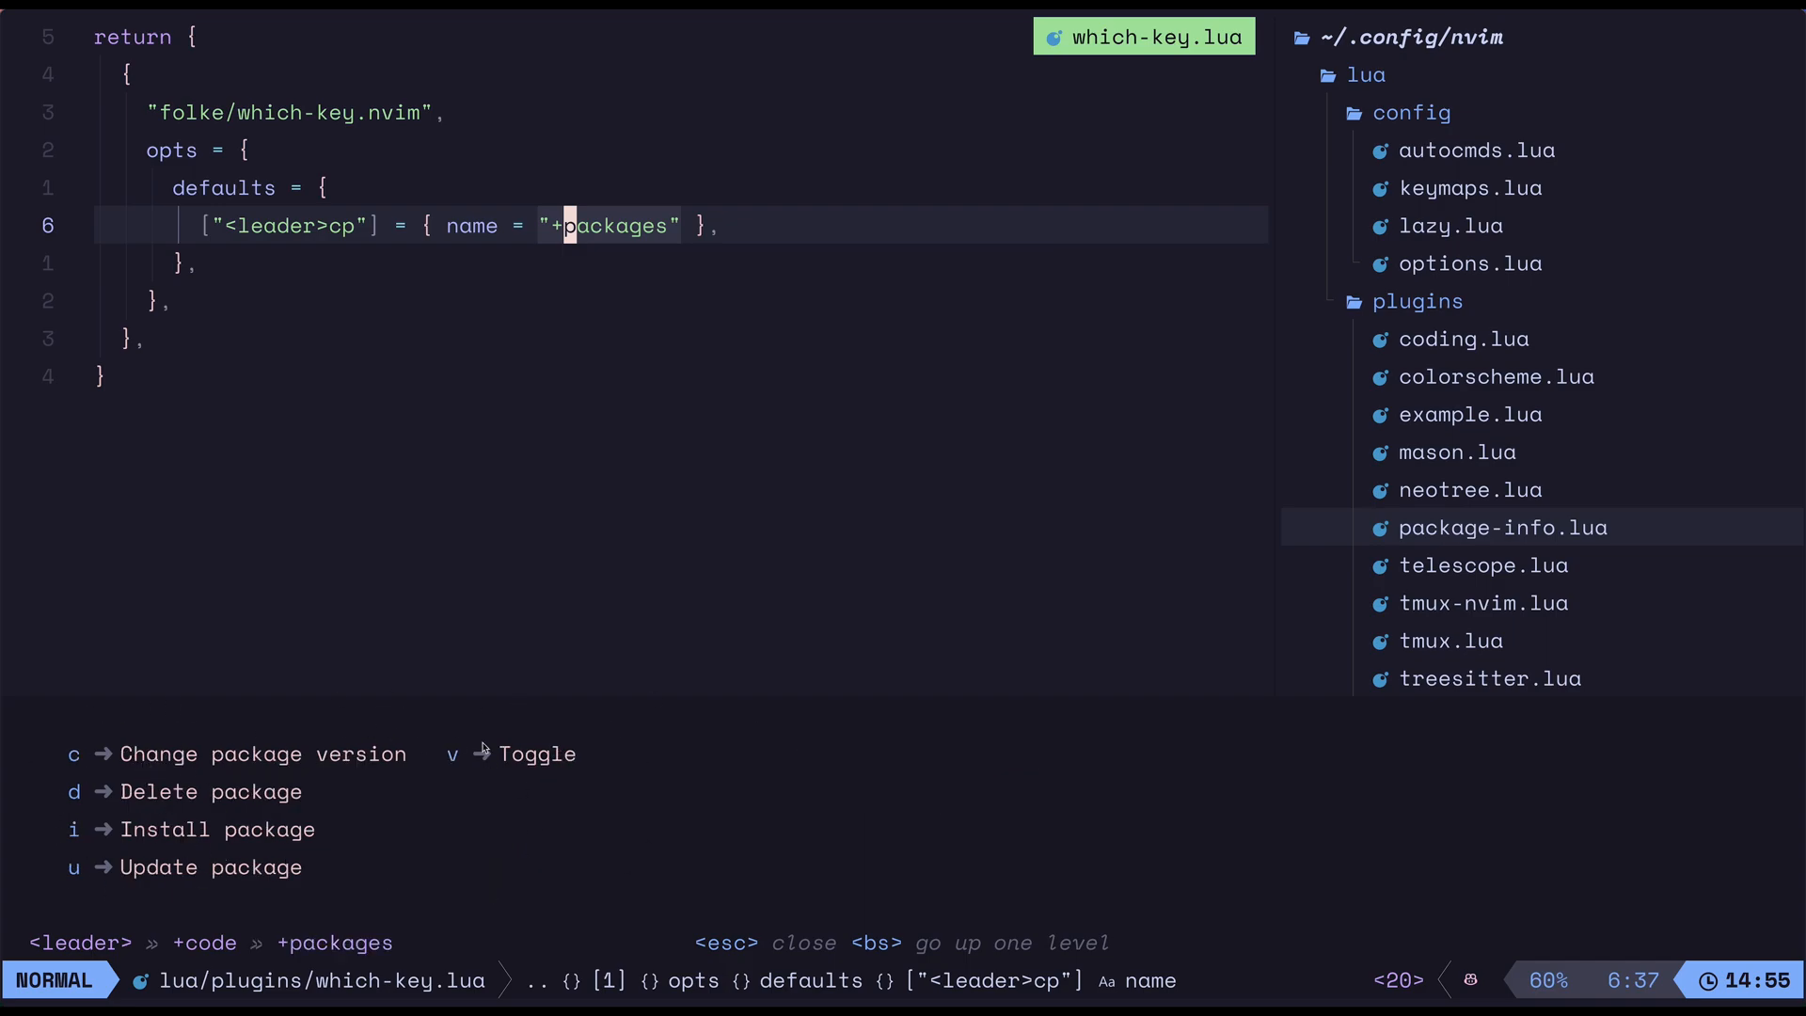
pyautogui.moveTo(356, 773)
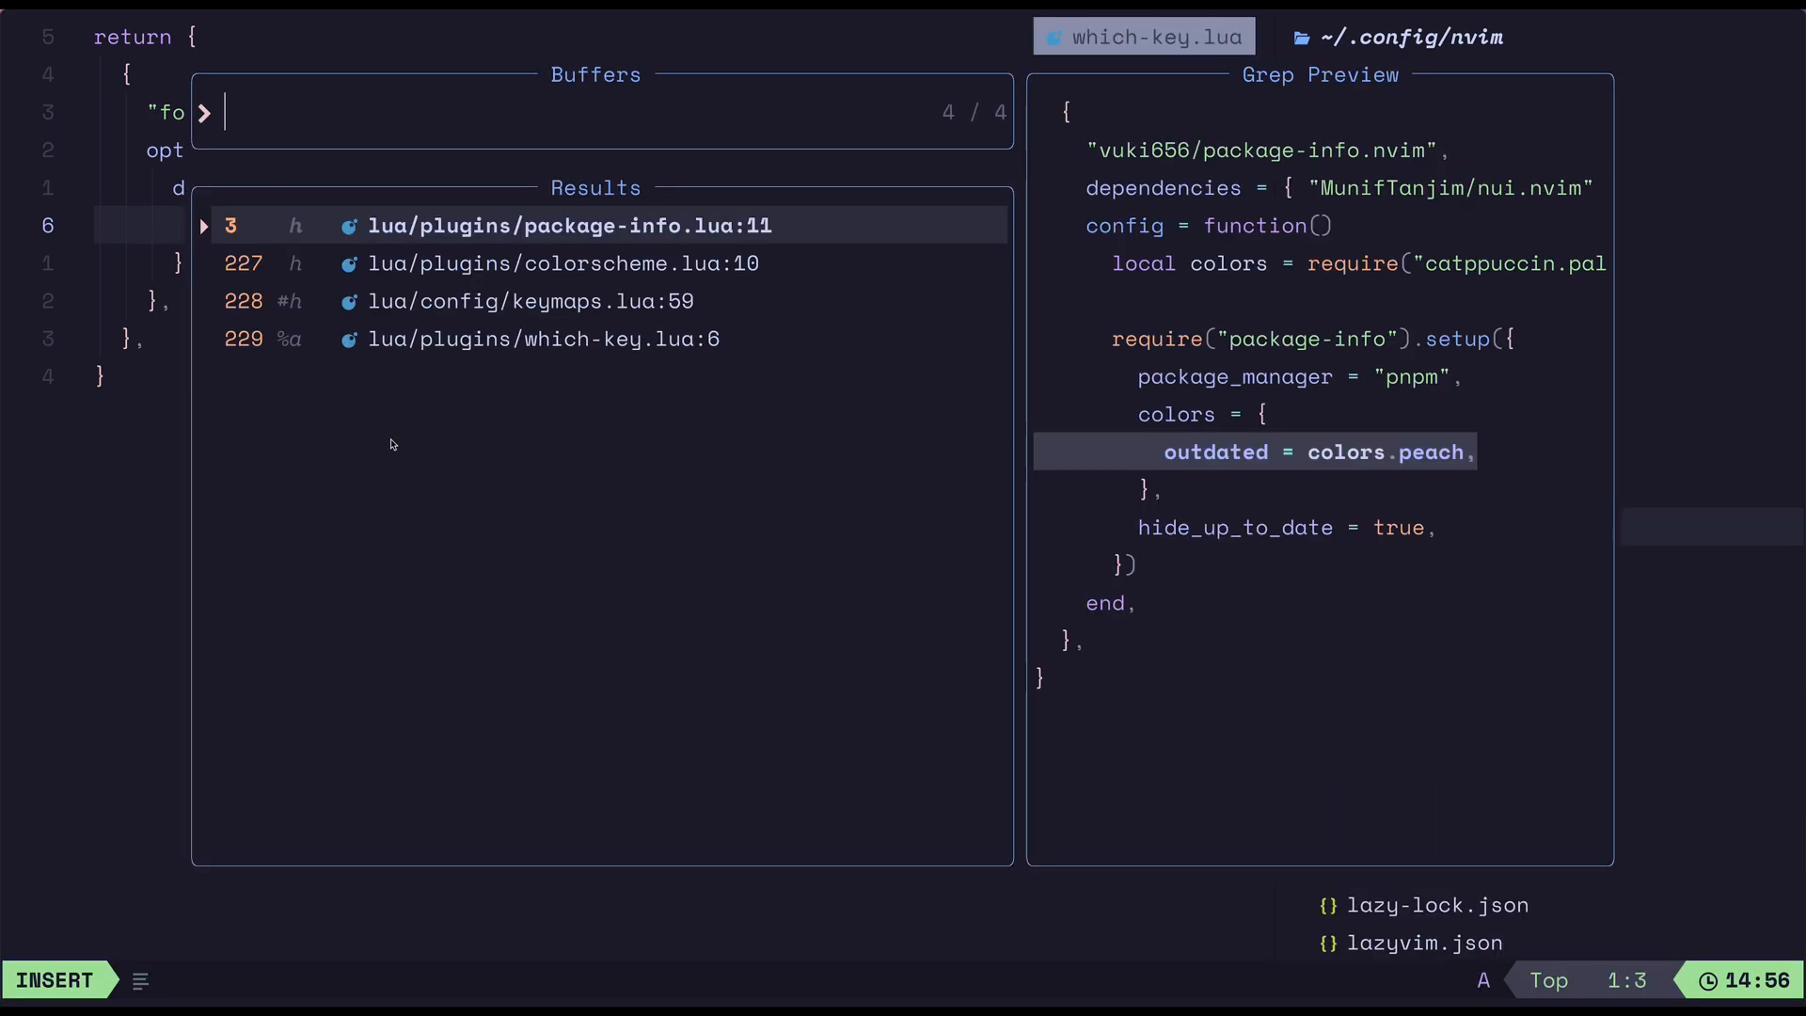
pyautogui.click(531, 301)
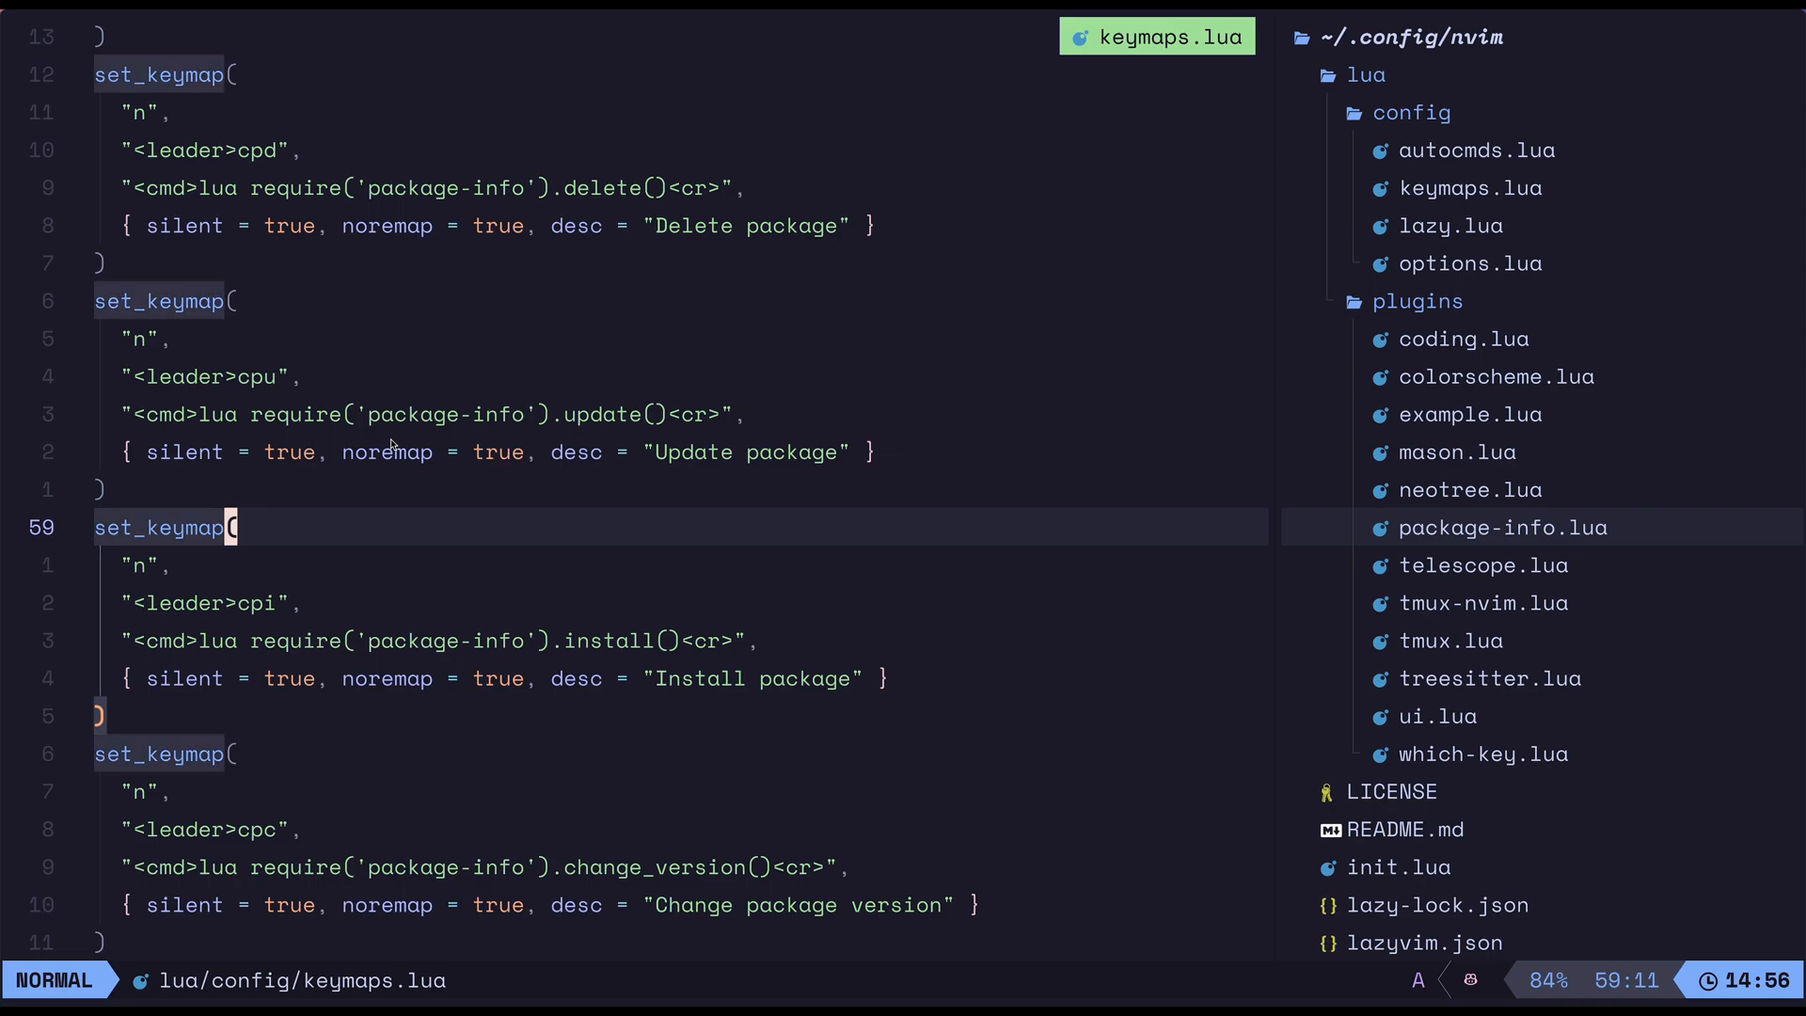